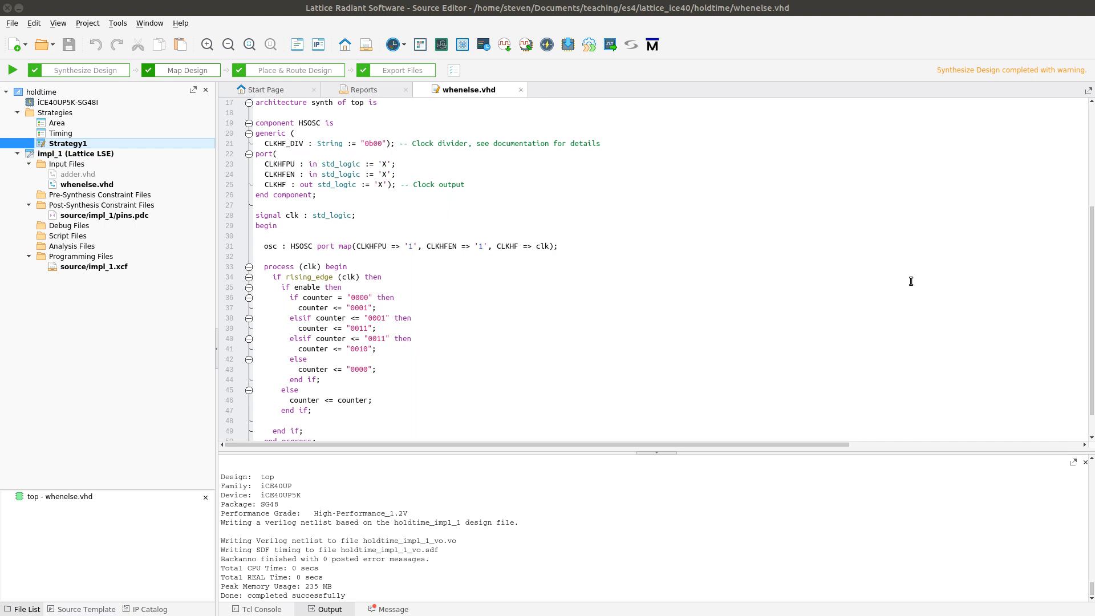
pyautogui.moveTo(569, 280)
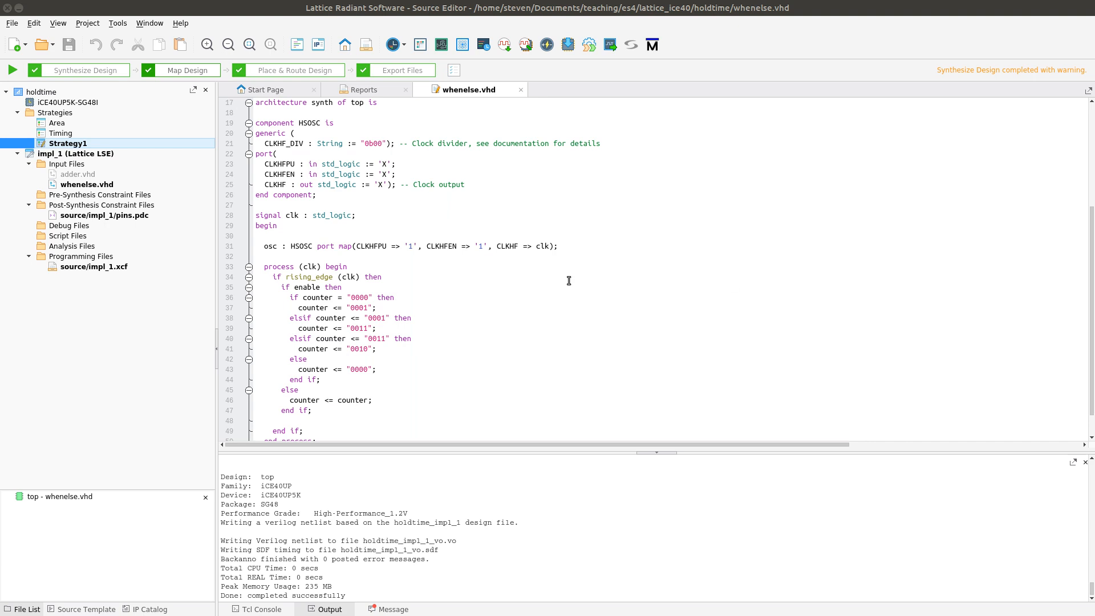
pyautogui.moveTo(361, 220)
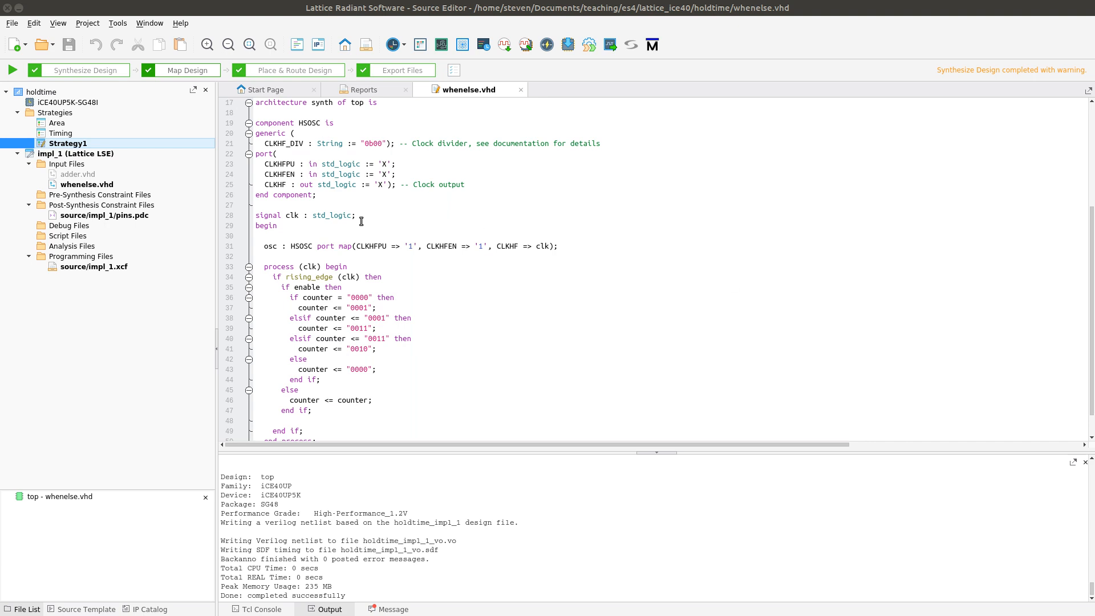
pyautogui.moveTo(278, 279)
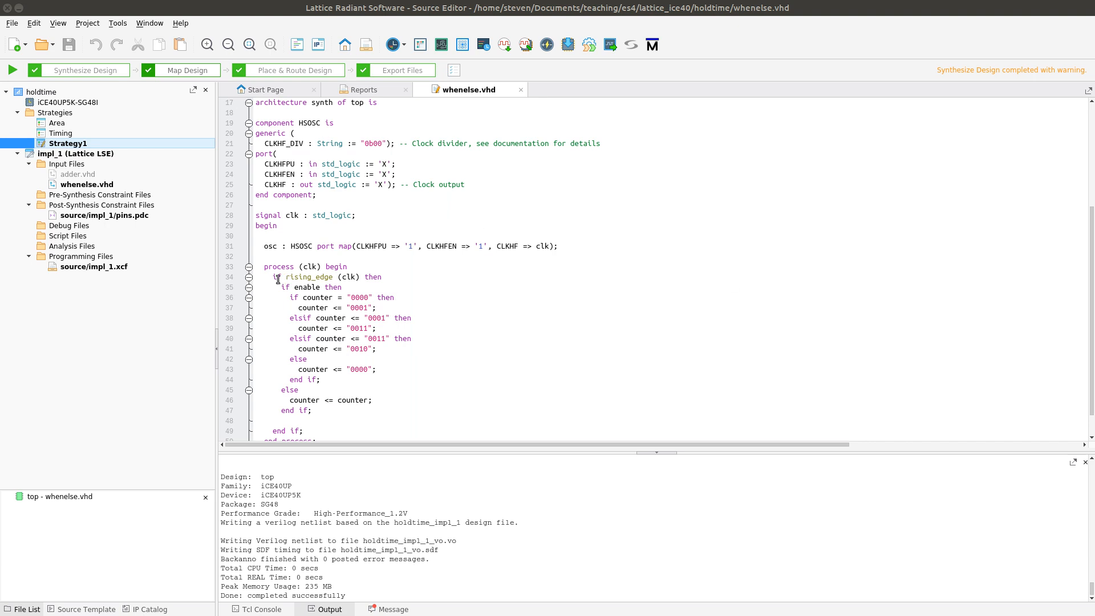
# Review the counter process in whenelse.vhd, marking the 0000 value and the counter hold assignment
pyautogui.scroll(3)
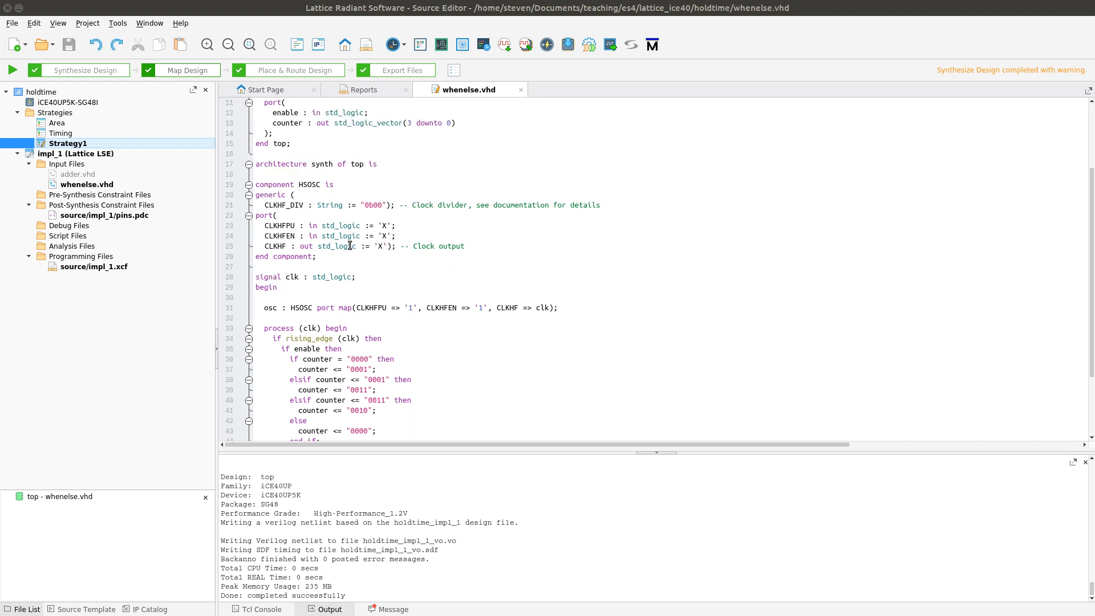
pyautogui.scroll(3)
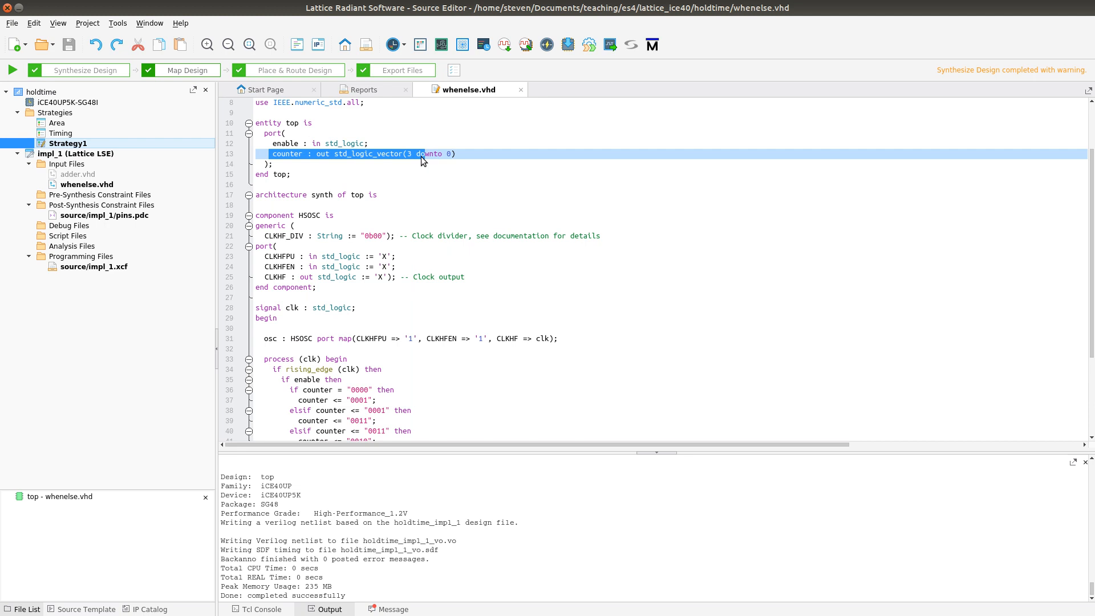
pyautogui.moveTo(306, 161)
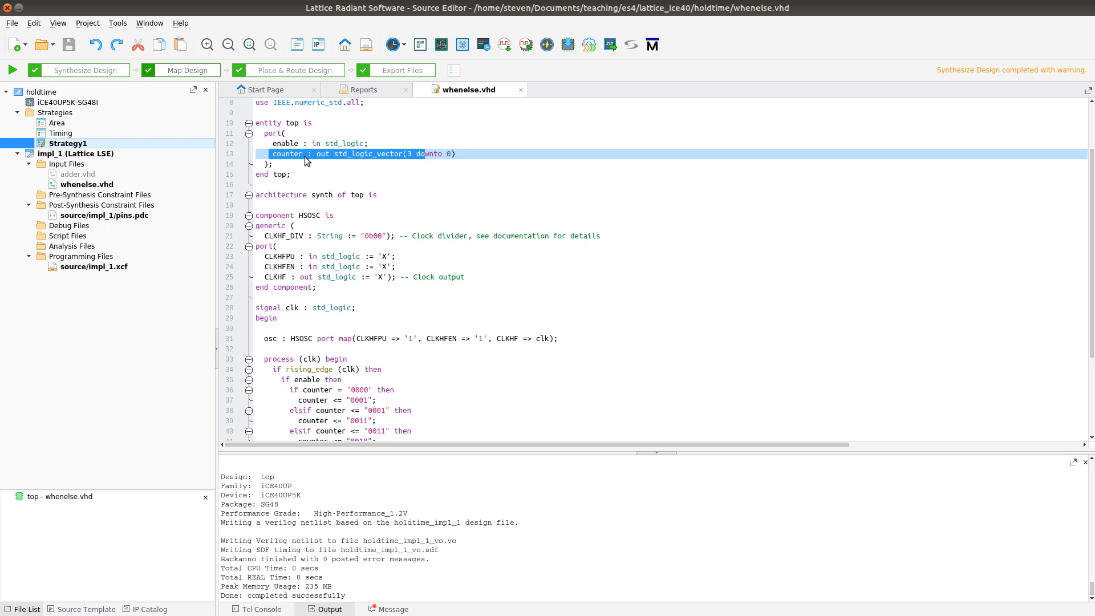
pyautogui.scroll(-3)
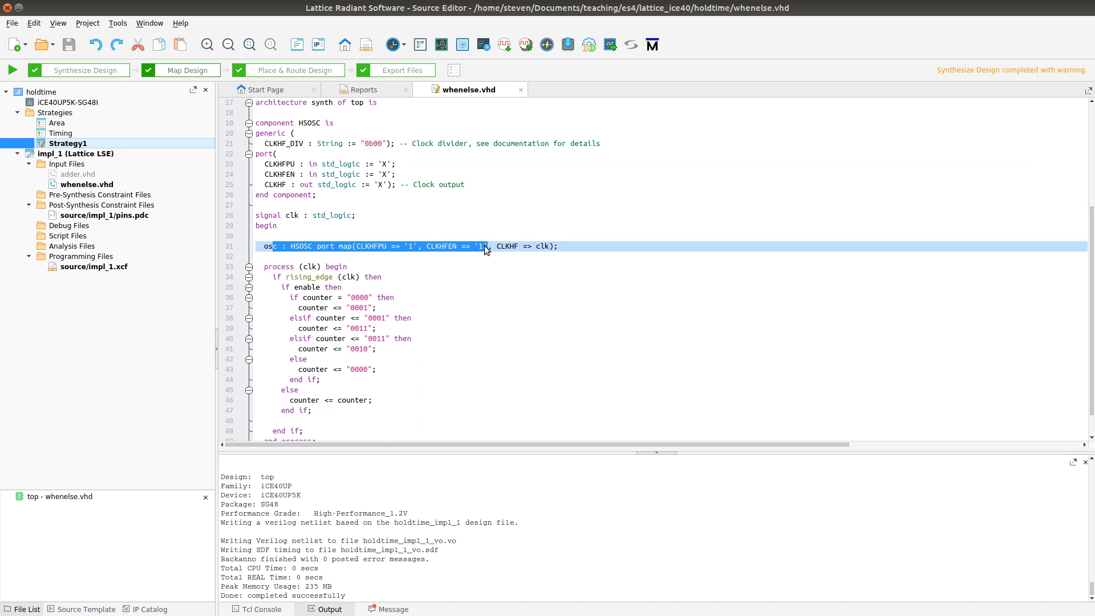
pyautogui.moveTo(371, 280)
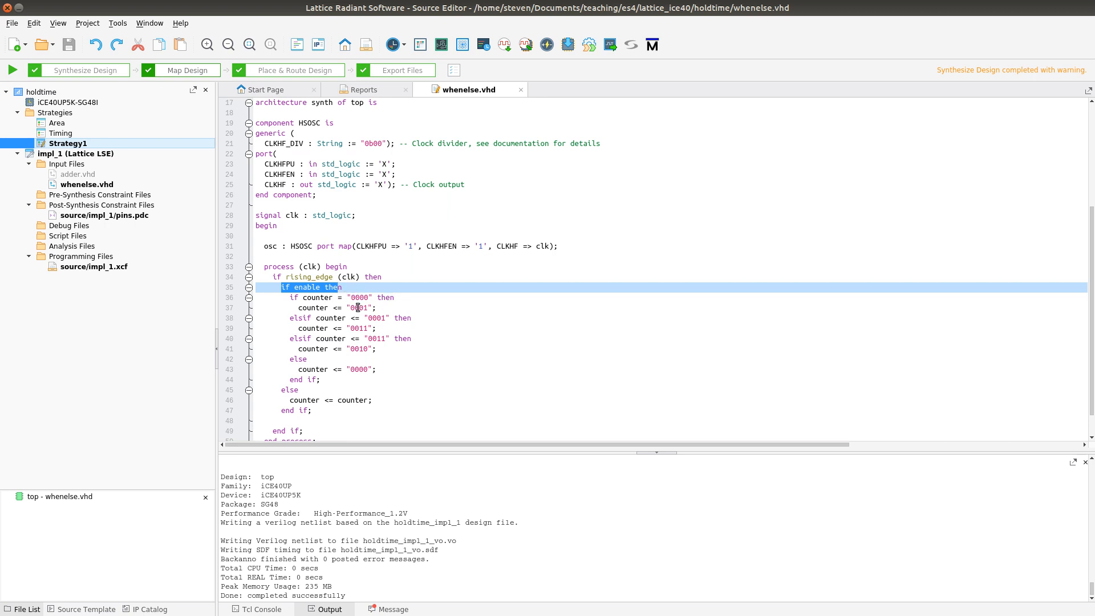
pyautogui.moveTo(362, 318)
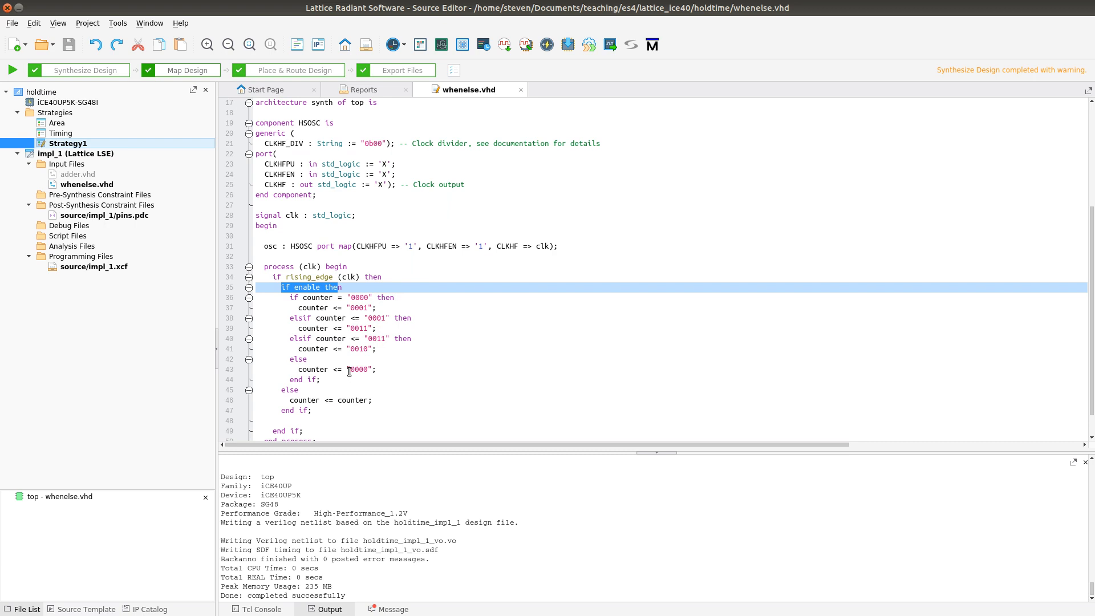
pyautogui.doubleClick(358, 370)
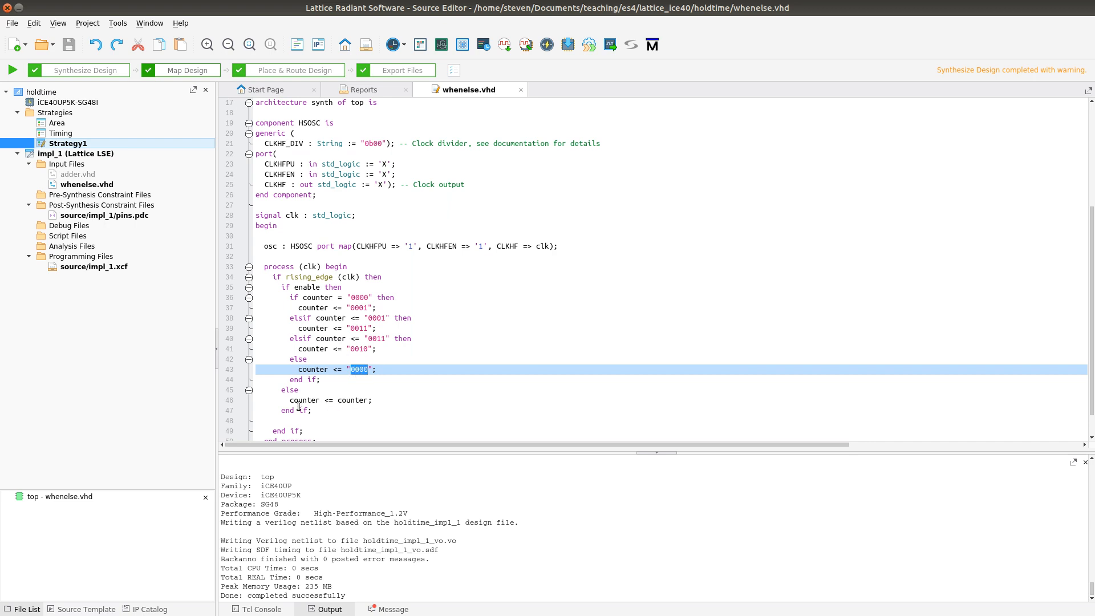
pyautogui.doubleClick(304, 400)
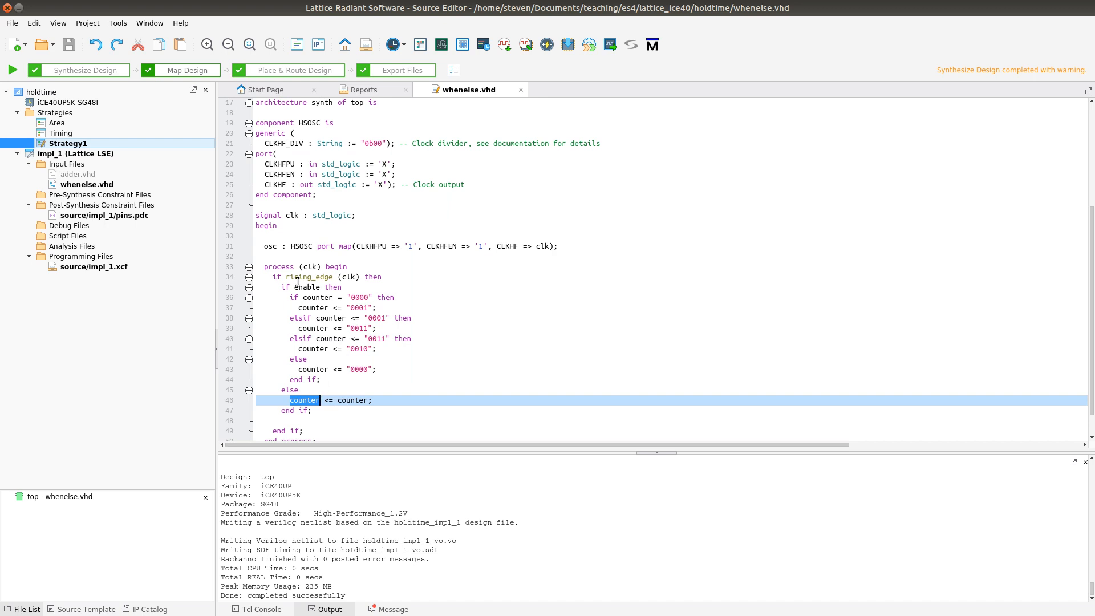
pyautogui.moveTo(364, 440)
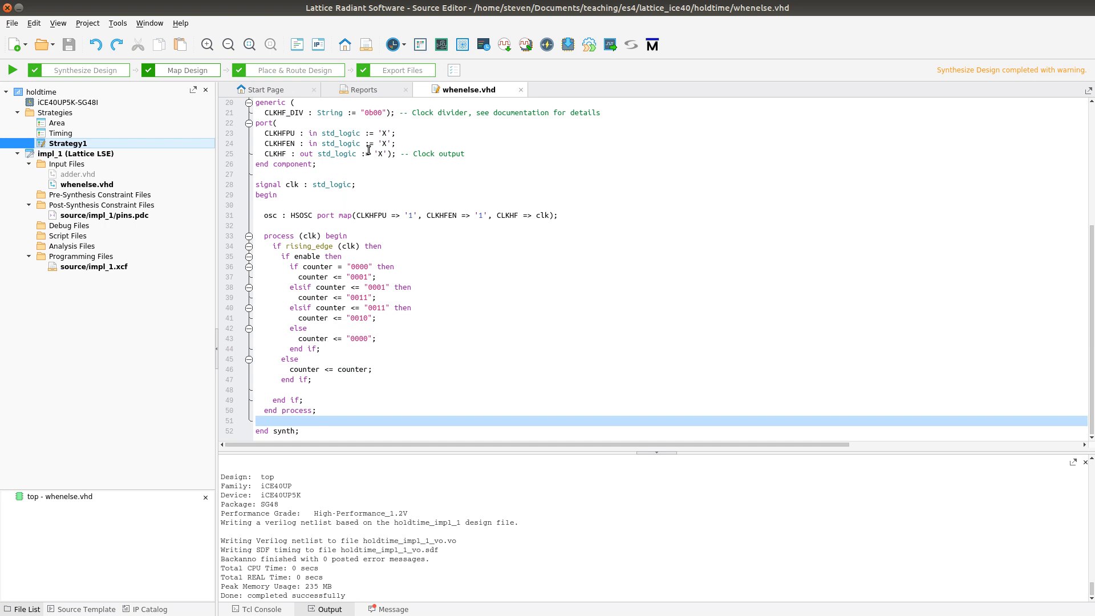
pyautogui.moveTo(364, 99)
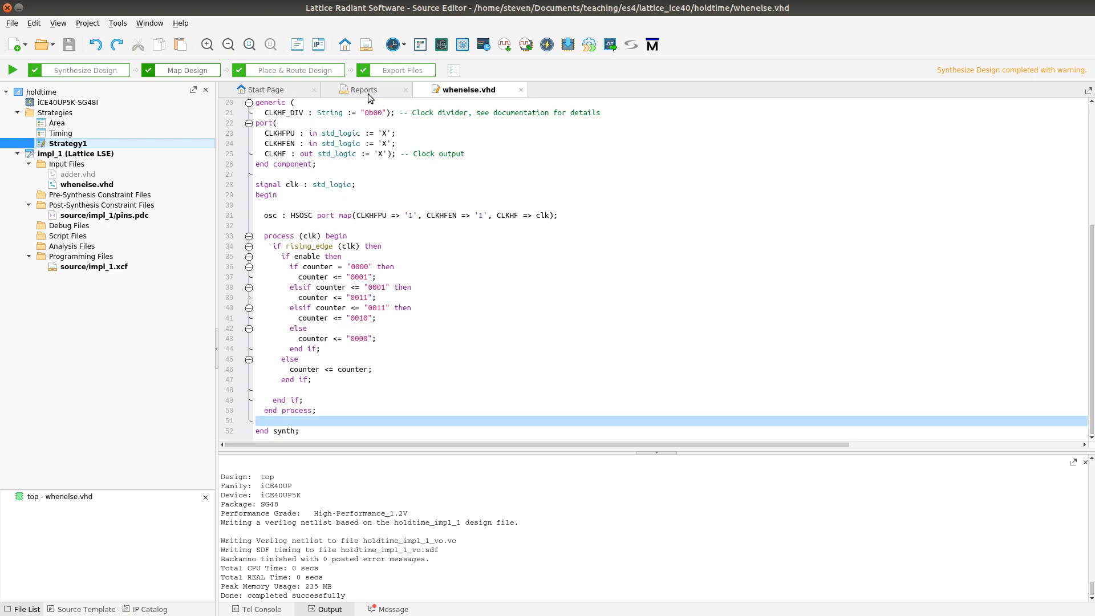
pyautogui.moveTo(442, 44)
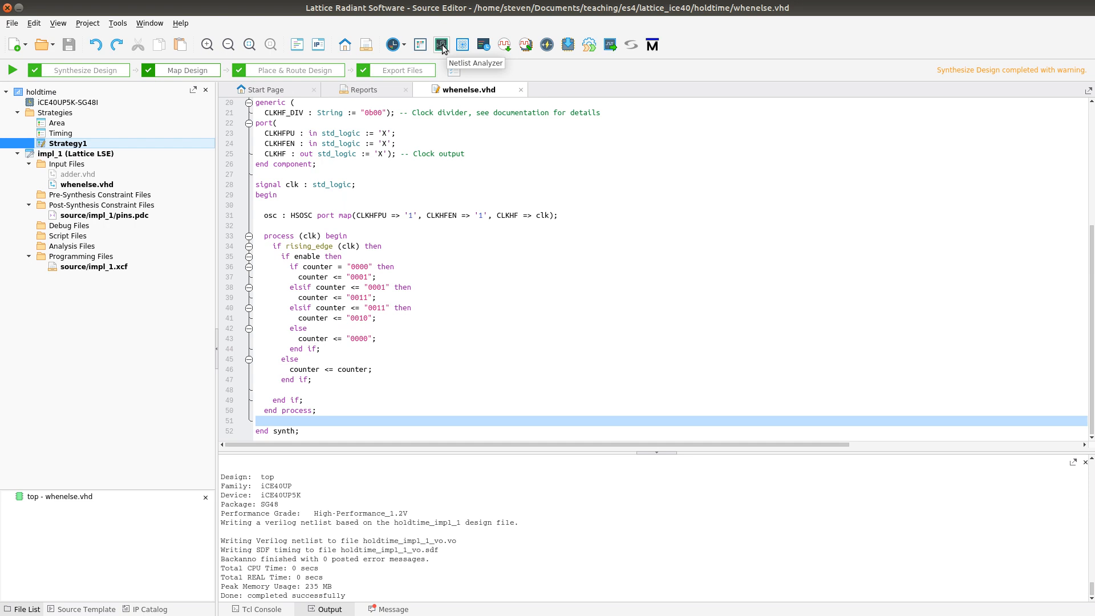
pyautogui.moveTo(90, 75)
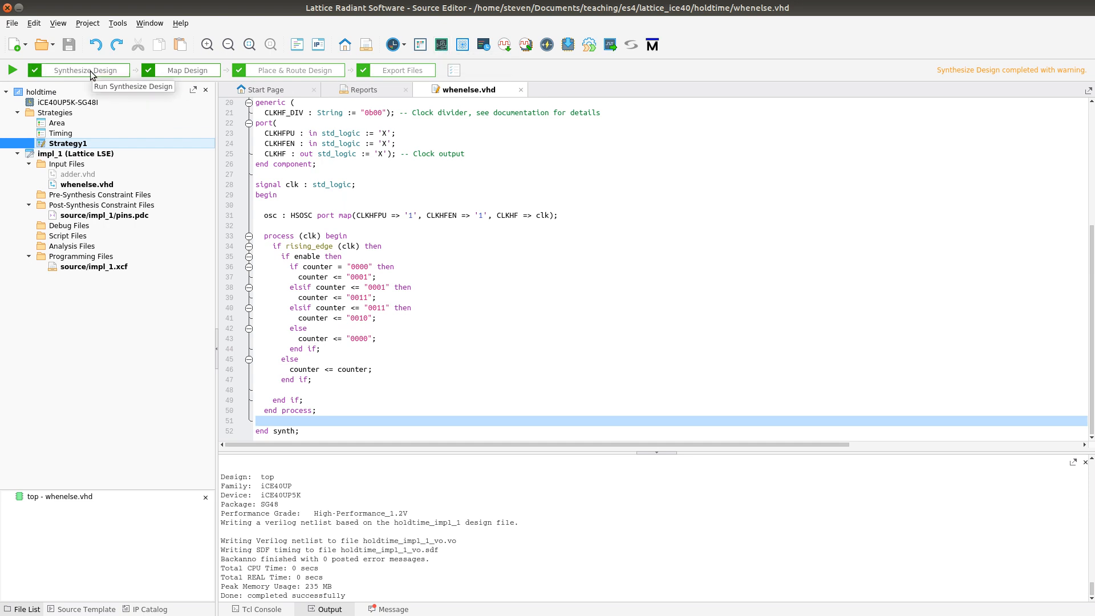
pyautogui.moveTo(441, 44)
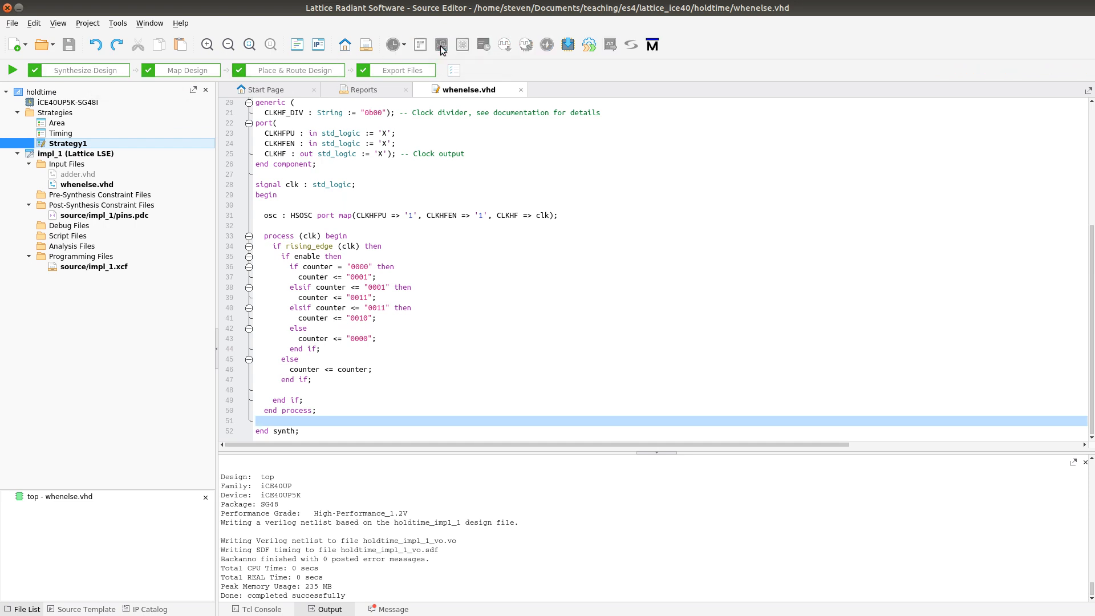
# Show the RTL netlist schematic and highlight the counter[3:0] net through its comparators and muxes
pyautogui.click(441, 45)
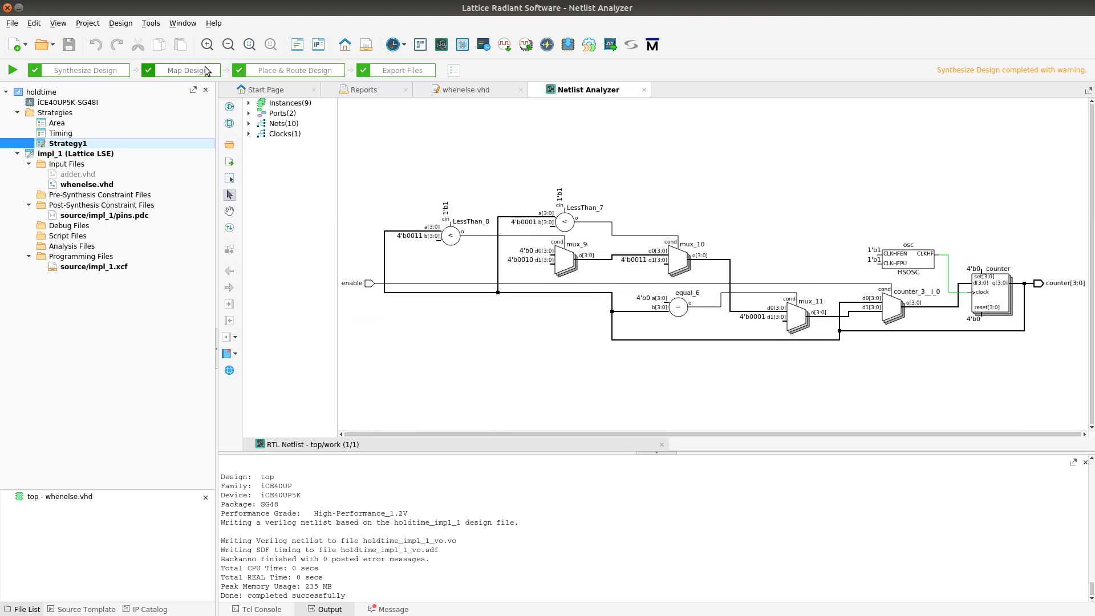
pyautogui.moveTo(230, 107)
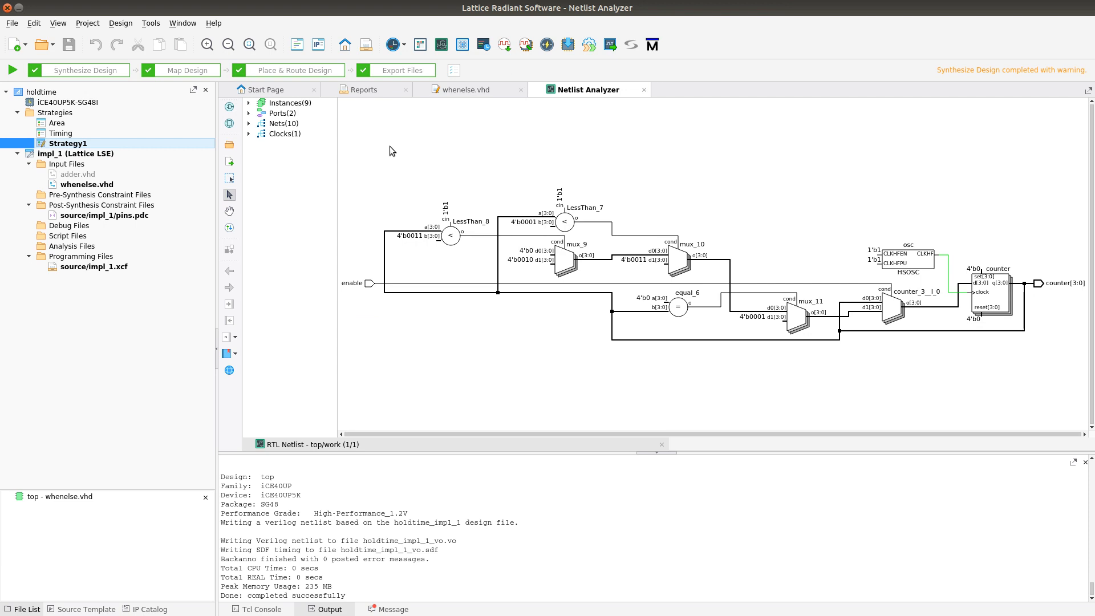
pyautogui.moveTo(566, 269)
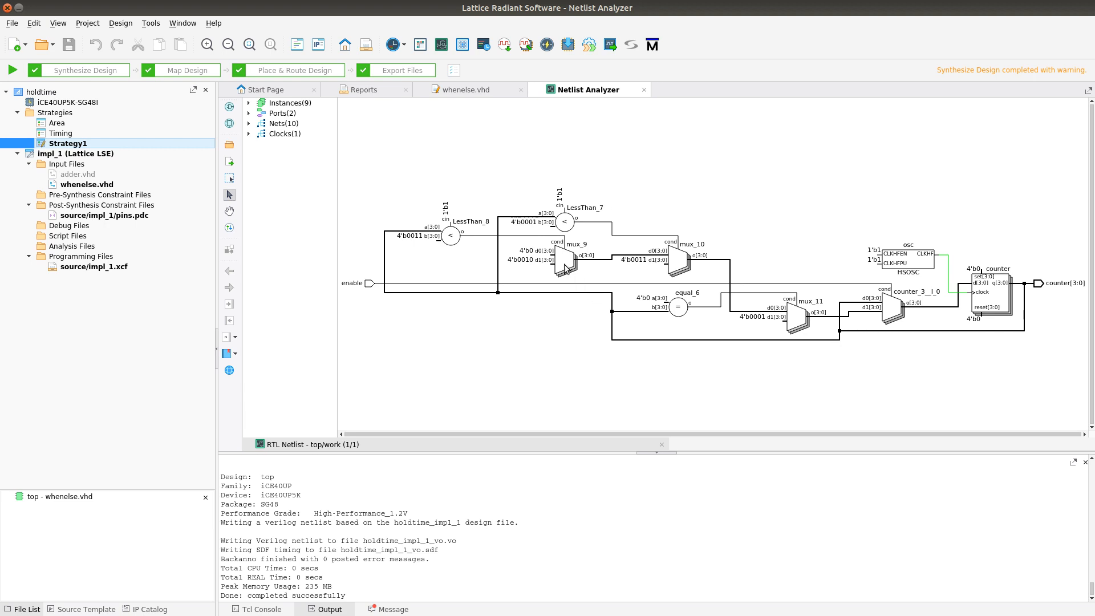
pyautogui.moveTo(999, 295)
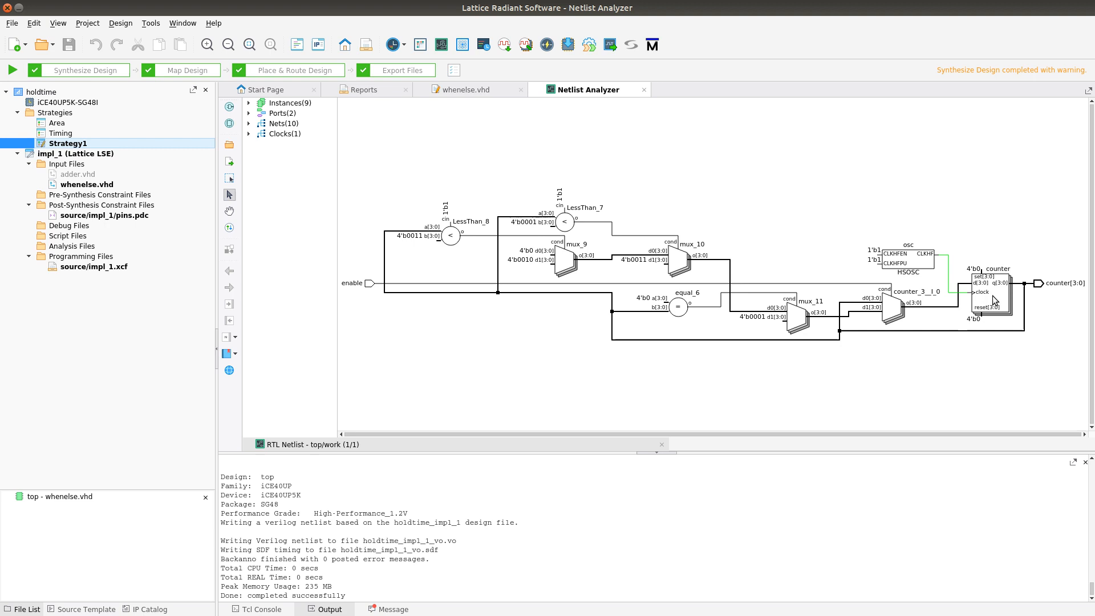
pyautogui.moveTo(894, 259)
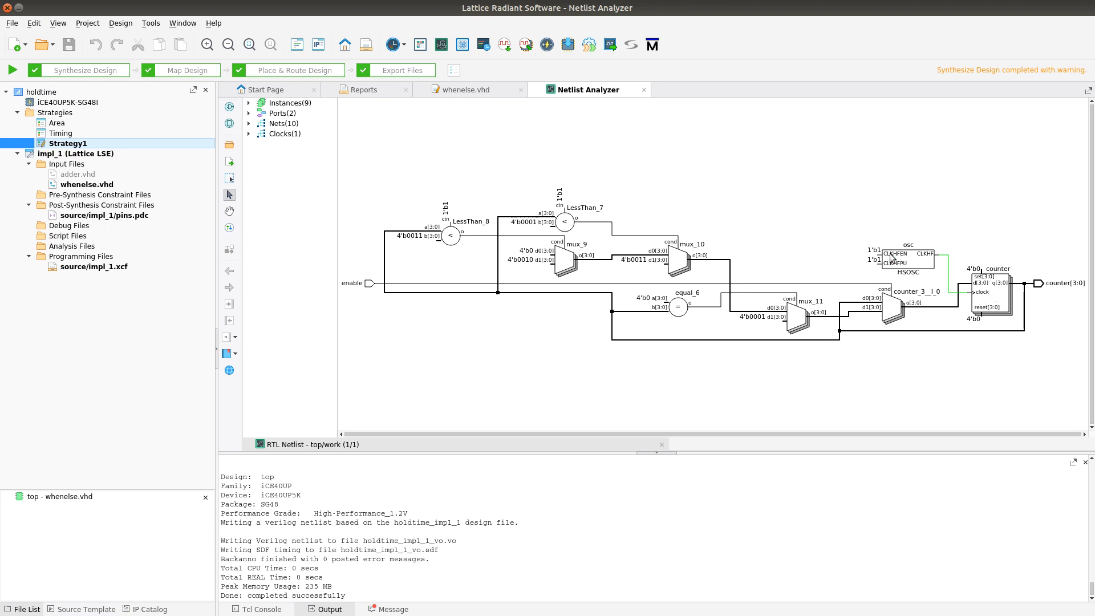
pyautogui.moveTo(1078, 275)
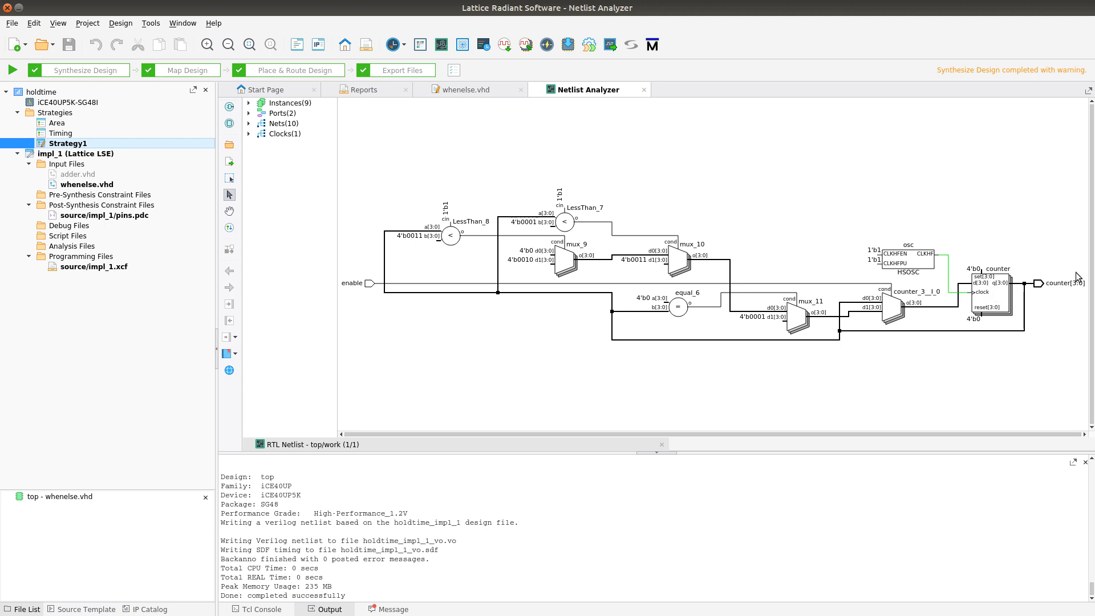
pyautogui.moveTo(930, 301)
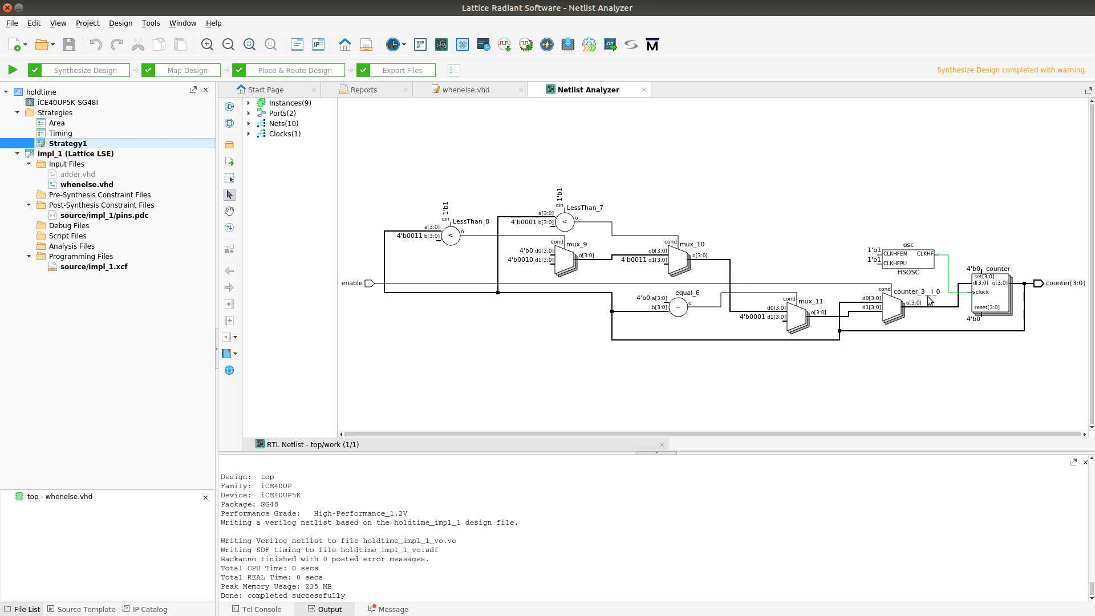
pyautogui.moveTo(574, 256)
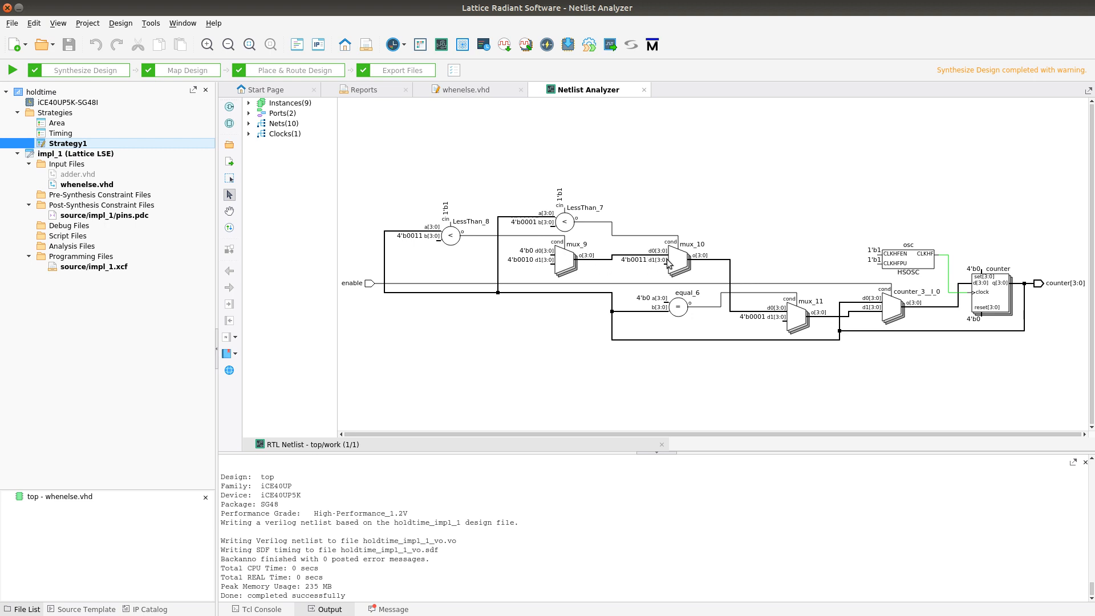
pyautogui.moveTo(778, 320)
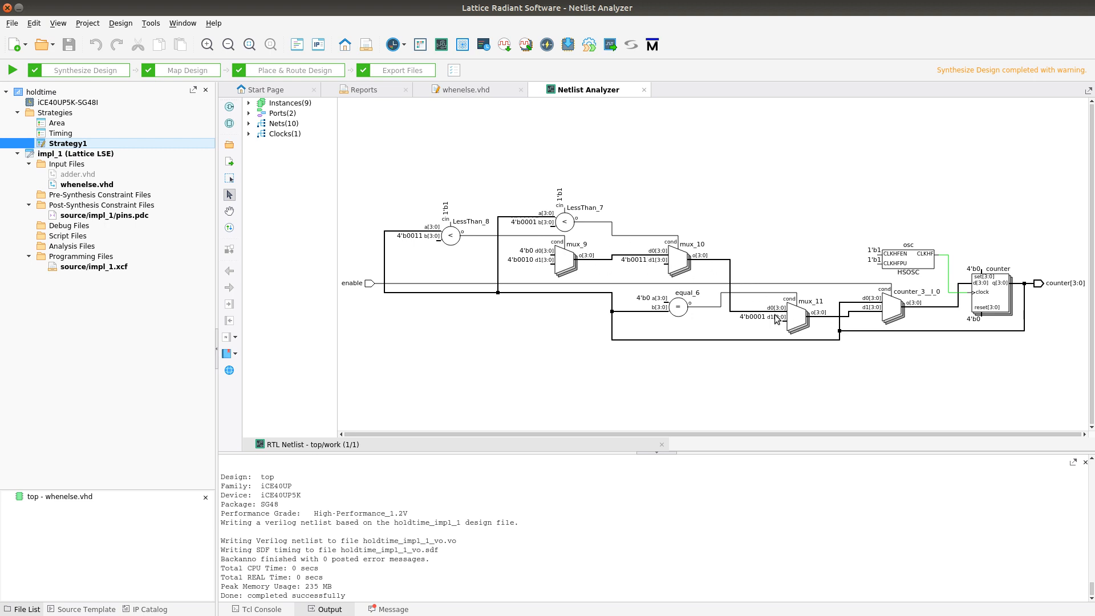
pyautogui.moveTo(866, 287)
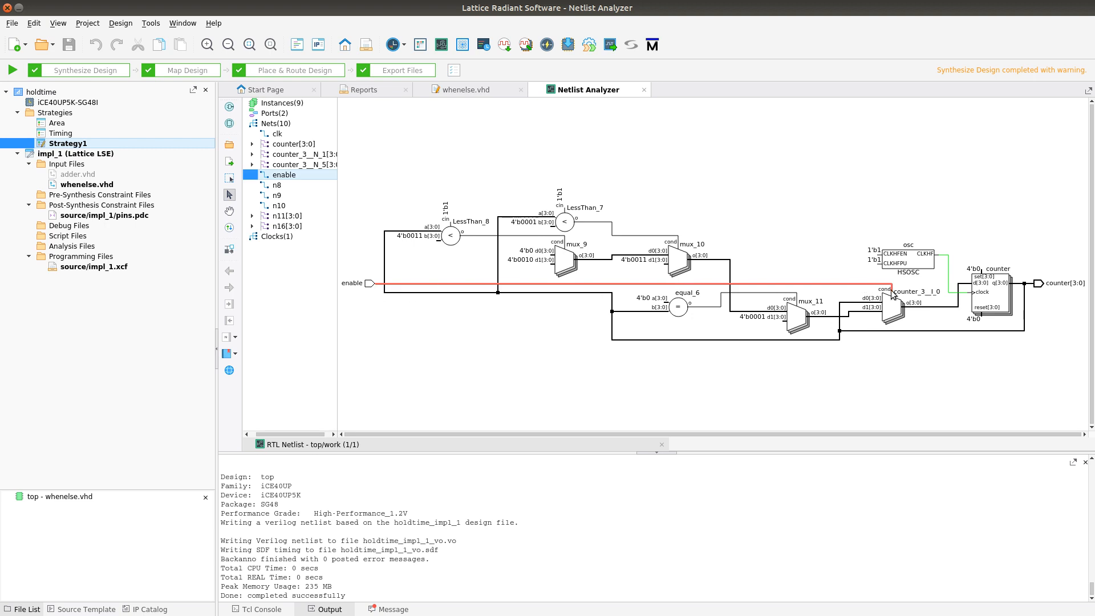
pyautogui.moveTo(905, 320)
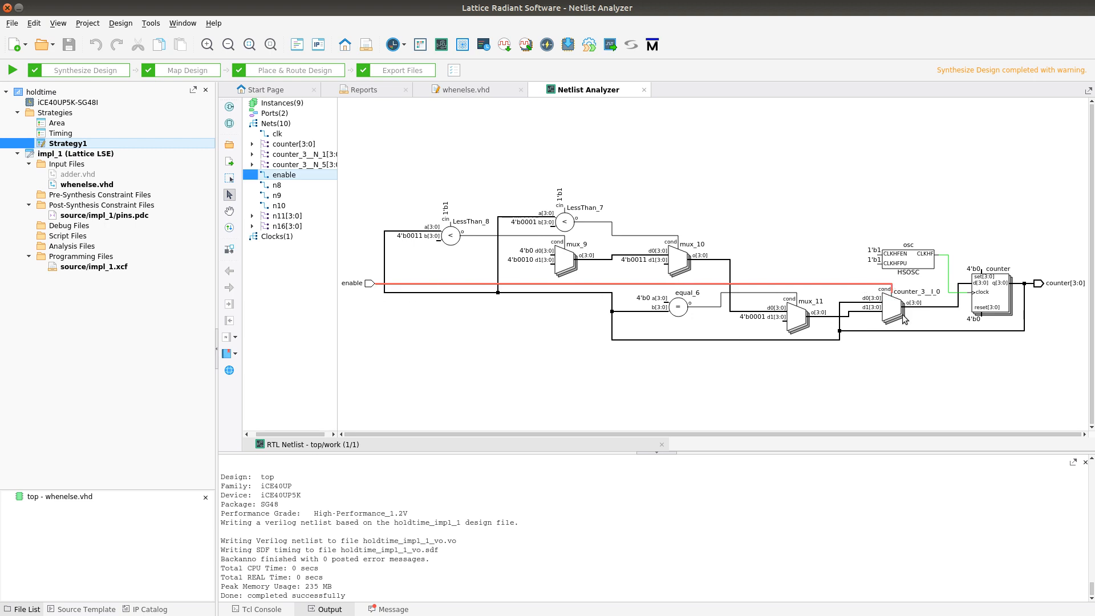
pyautogui.moveTo(737, 312)
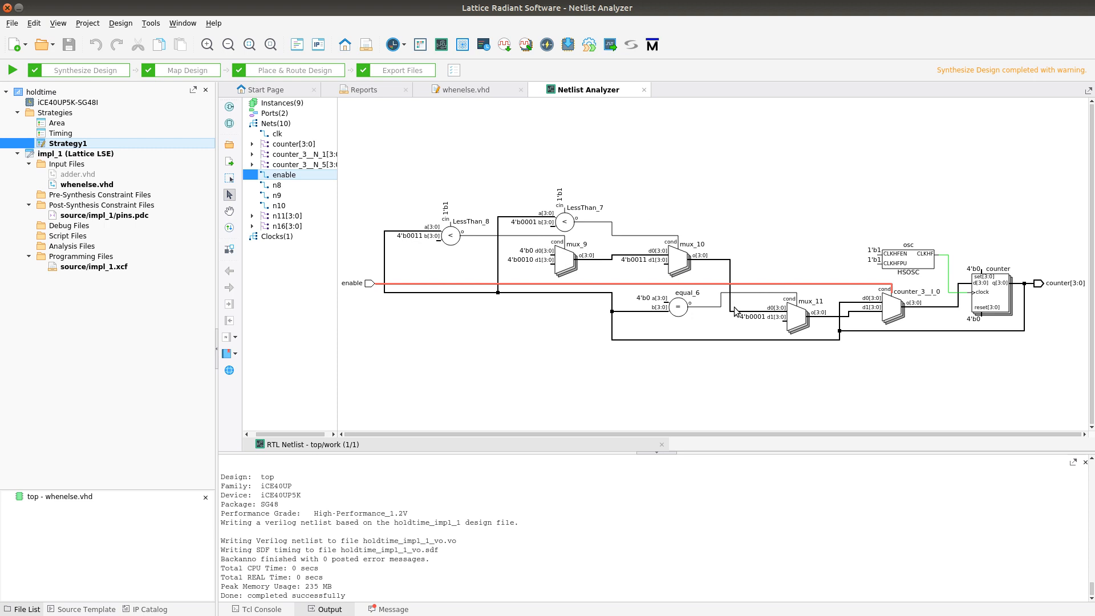
pyautogui.click(289, 144)
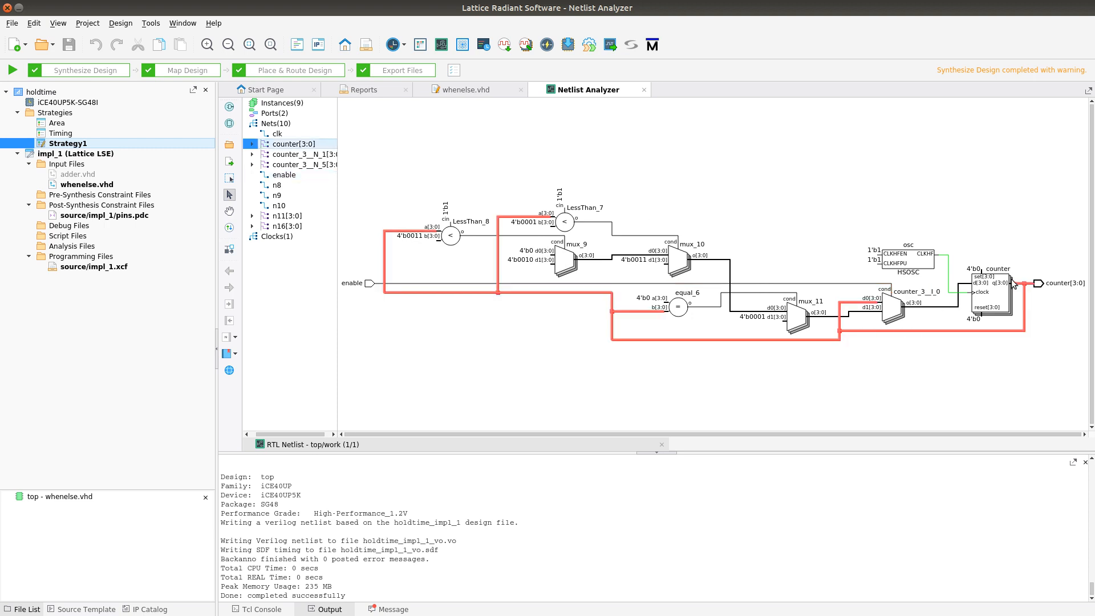
pyautogui.moveTo(888, 302)
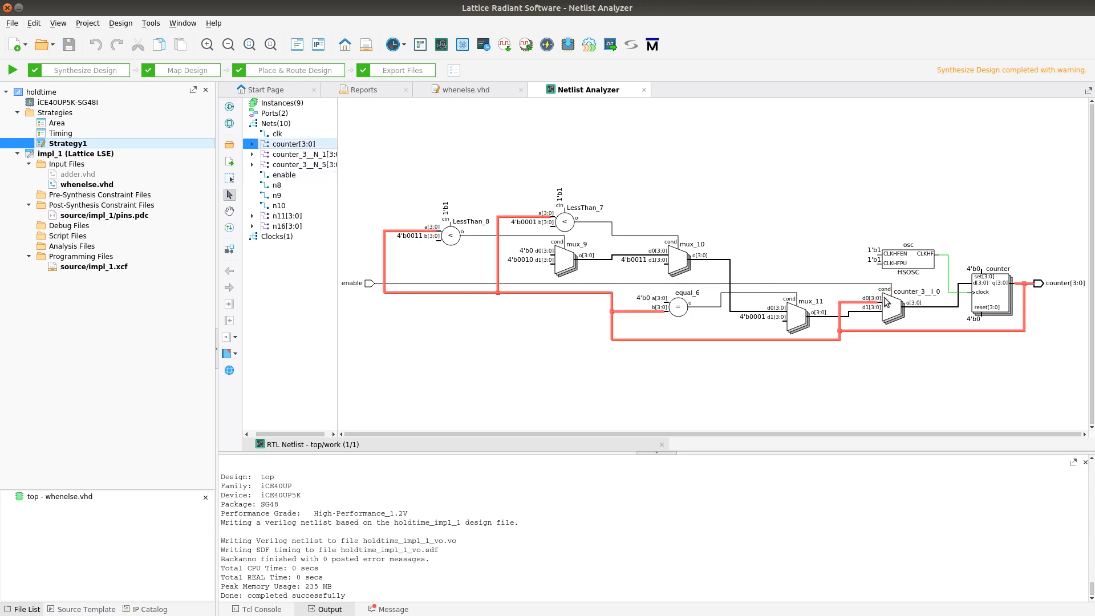
pyautogui.moveTo(887, 301)
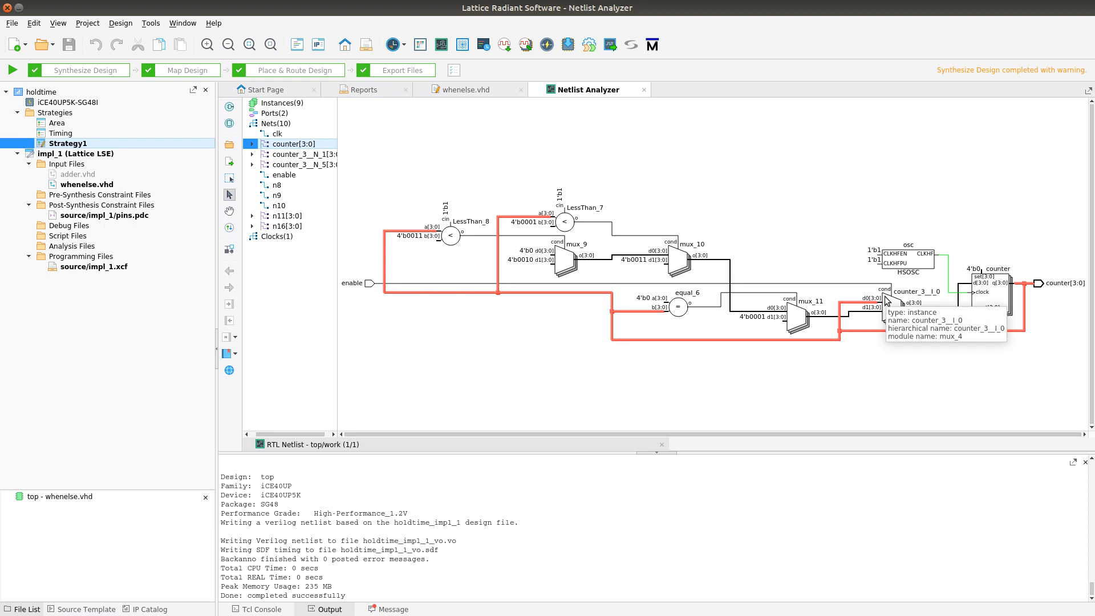
pyautogui.moveTo(799, 269)
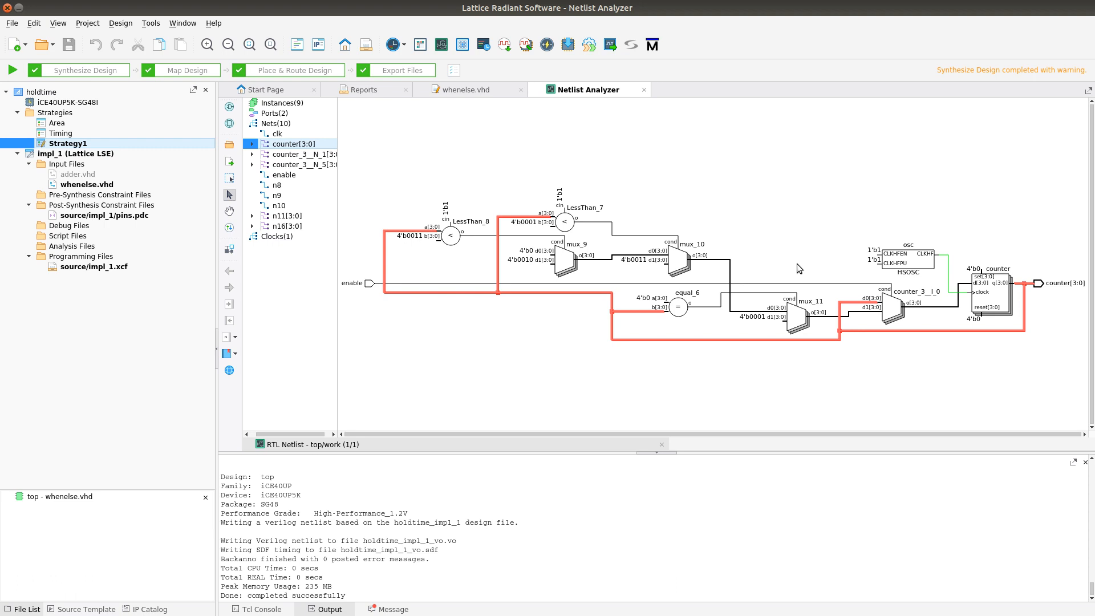
pyautogui.moveTo(791, 243)
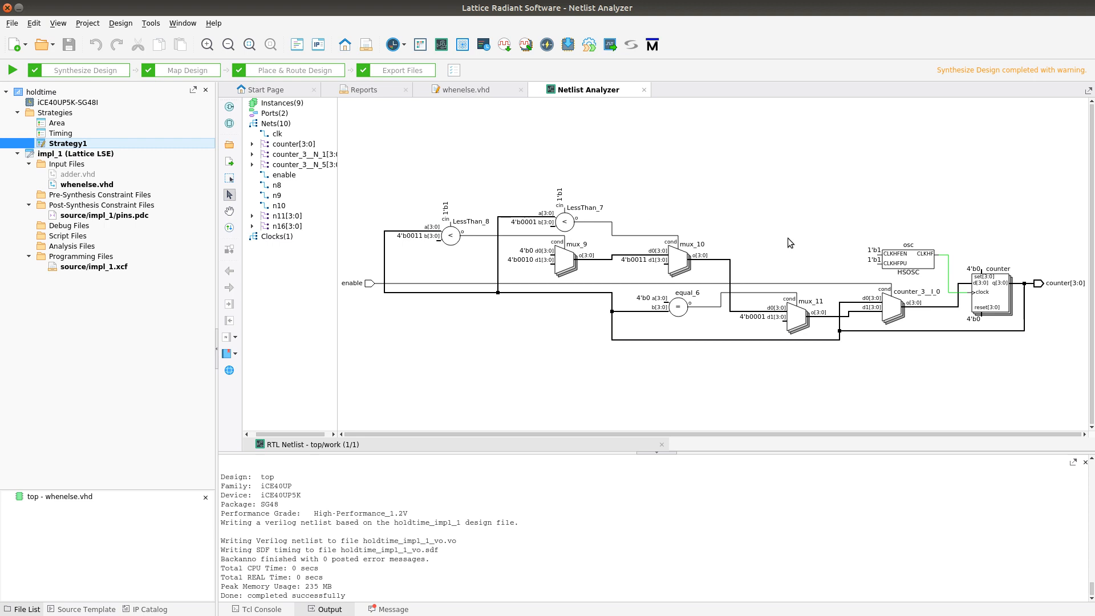
pyautogui.moveTo(631, 102)
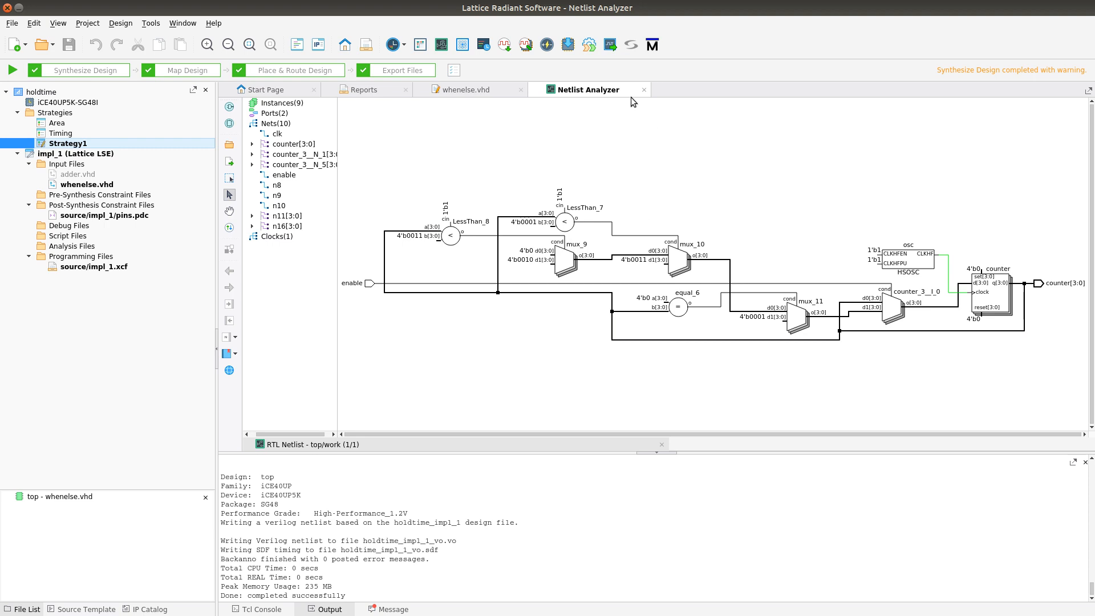
# Close the Netlist Analyzer and bring up the Reports view with the Project Summary
pyautogui.click(643, 90)
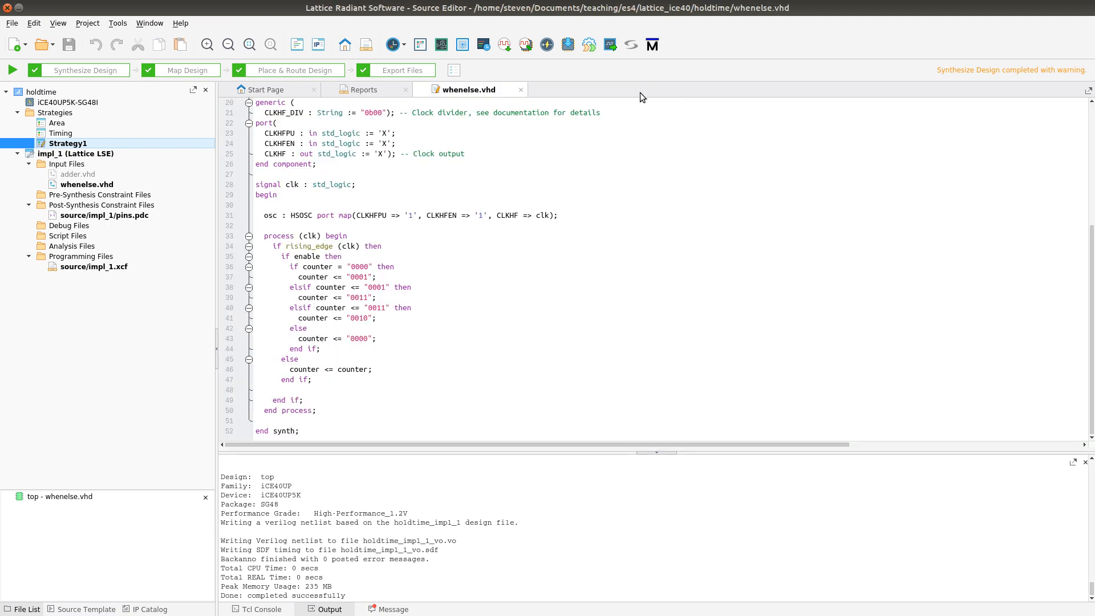
pyautogui.moveTo(289, 96)
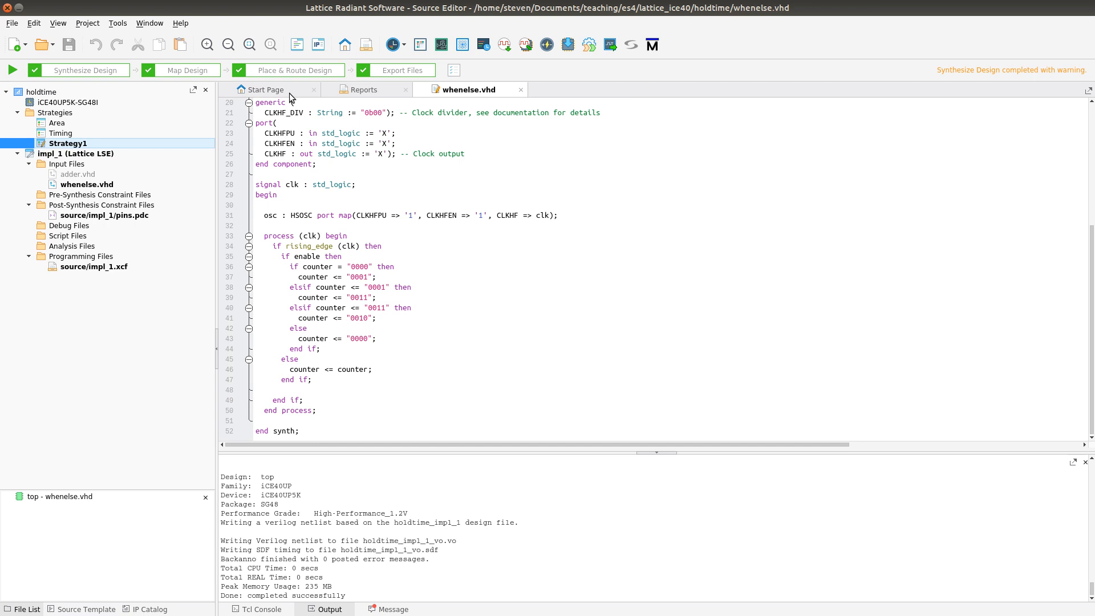
pyautogui.click(364, 90)
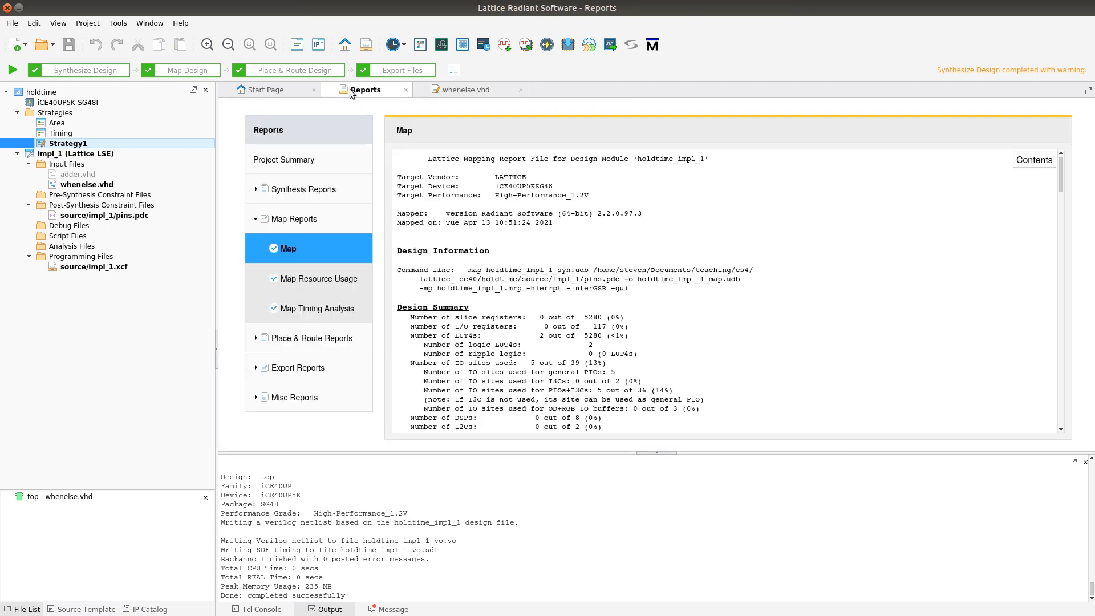
pyautogui.moveTo(313, 126)
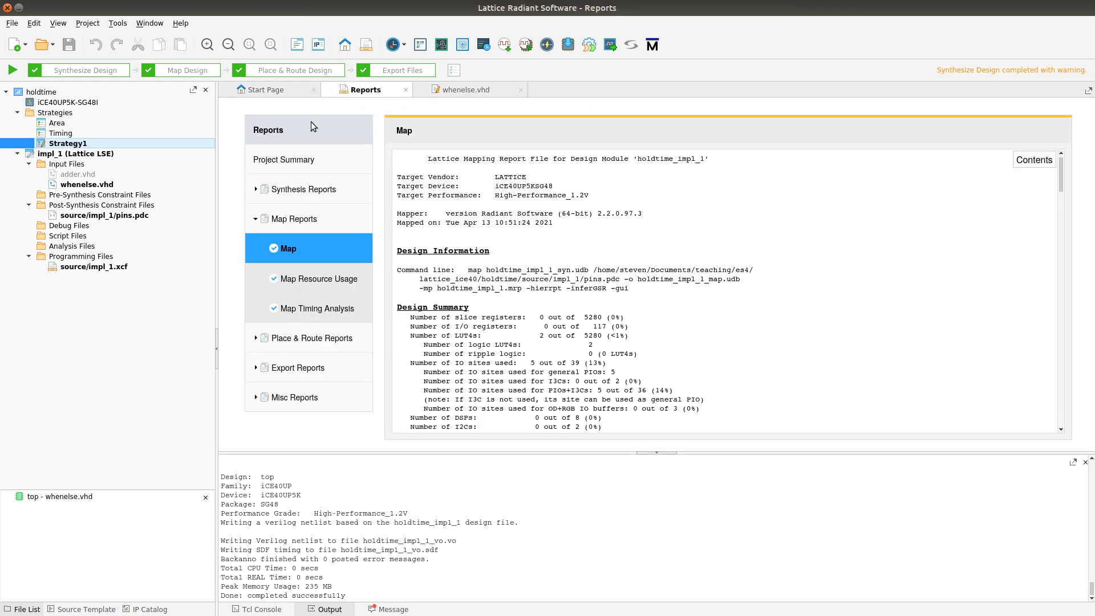
pyautogui.click(283, 159)
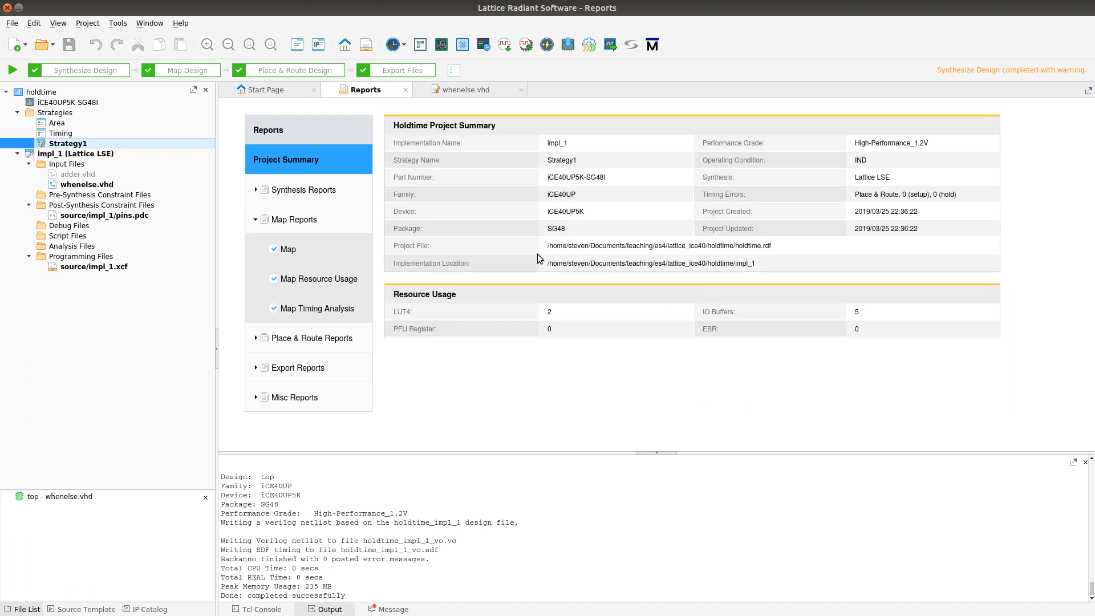
pyautogui.moveTo(532, 309)
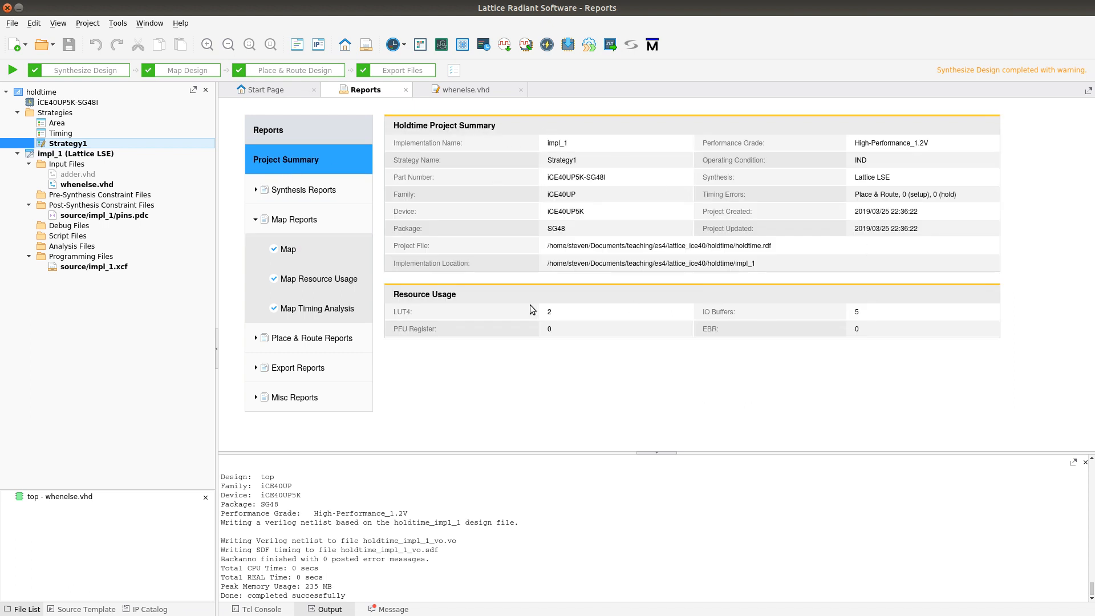
pyautogui.click(285, 249)
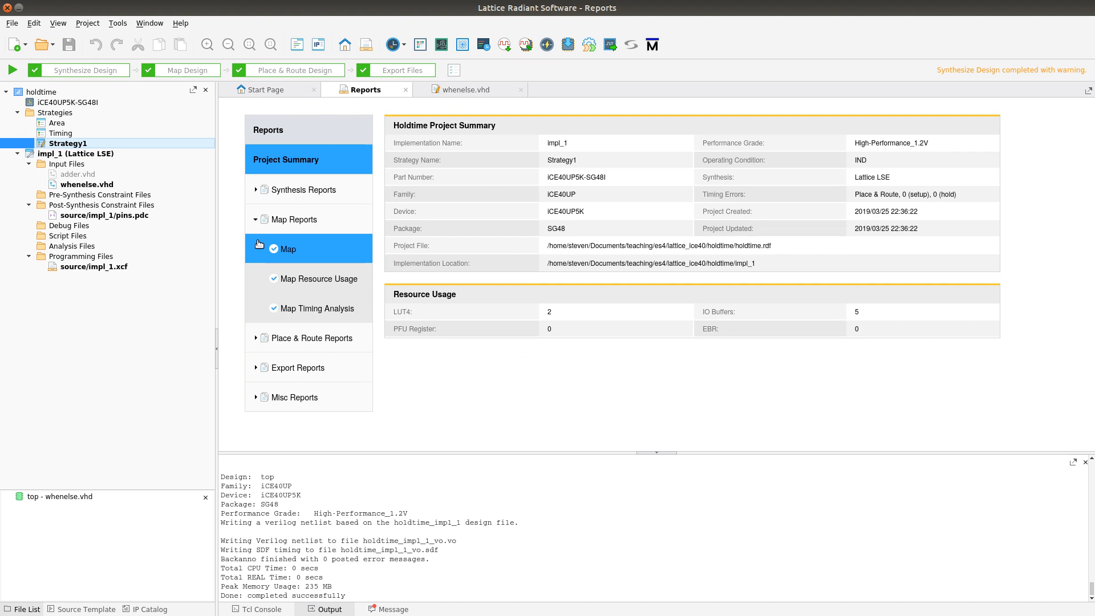
pyautogui.click(286, 219)
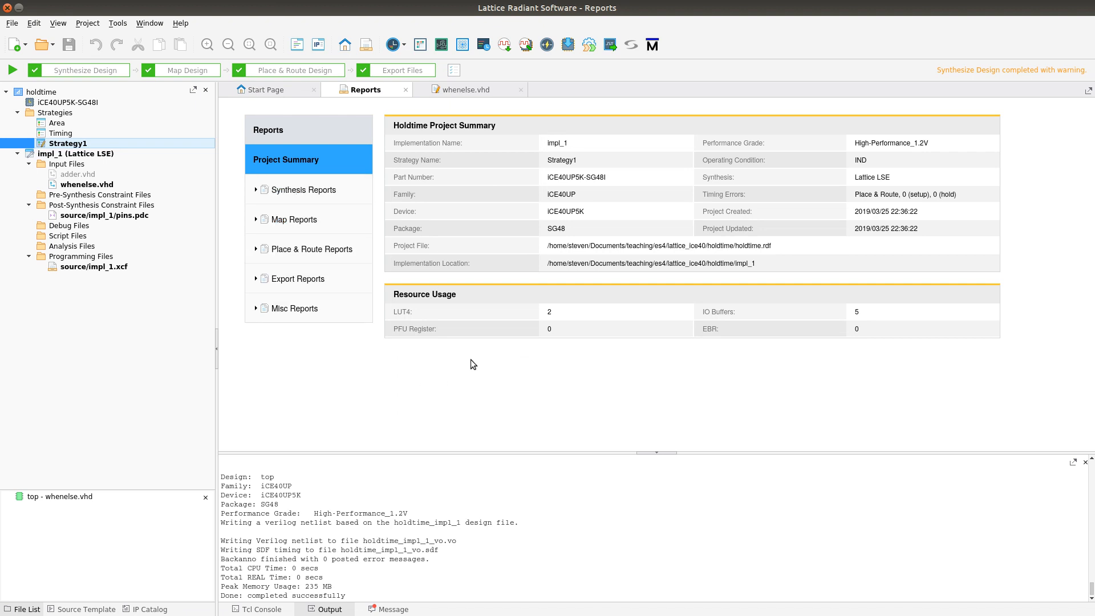
# Review the LSE synthesis, resource usage, post-synthesis and post-synthesis timing reports
pyautogui.click(303, 189)
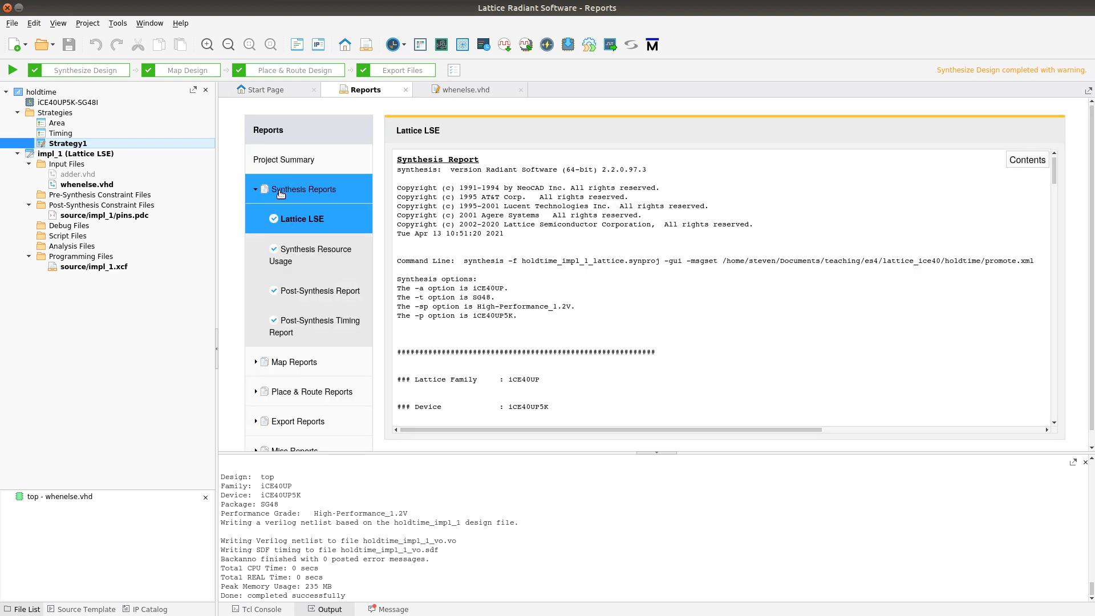
pyautogui.moveTo(1073, 183)
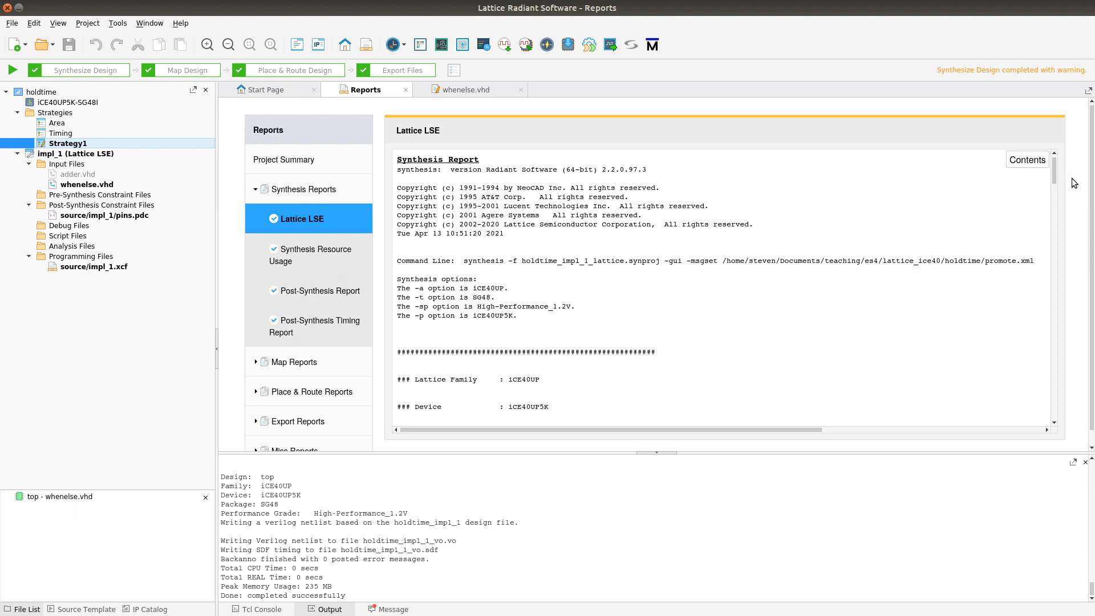
pyautogui.scroll(-3)
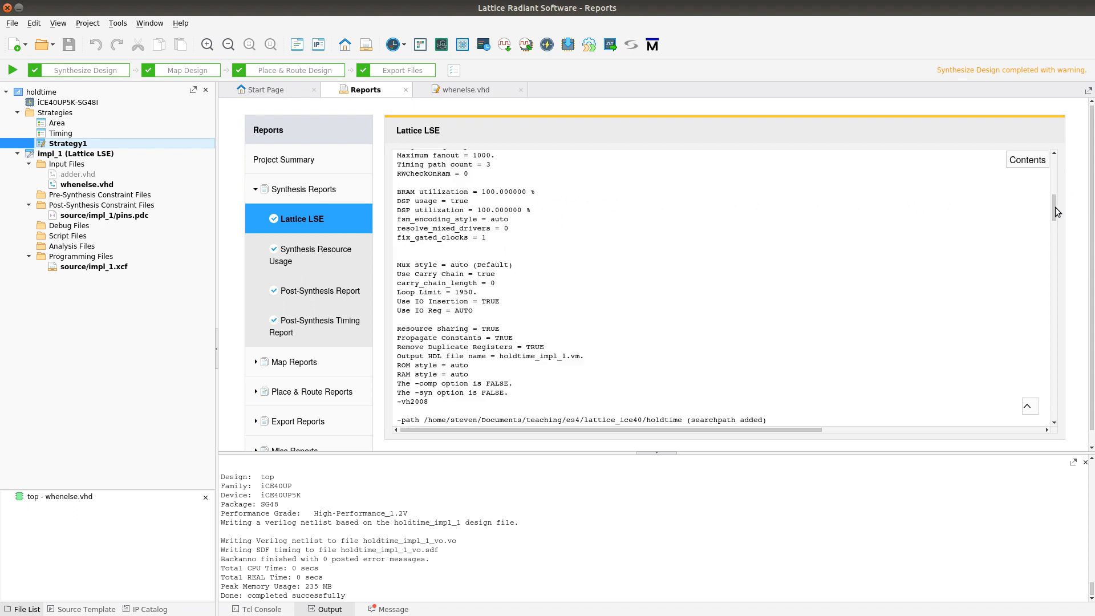
pyautogui.scroll(-3)
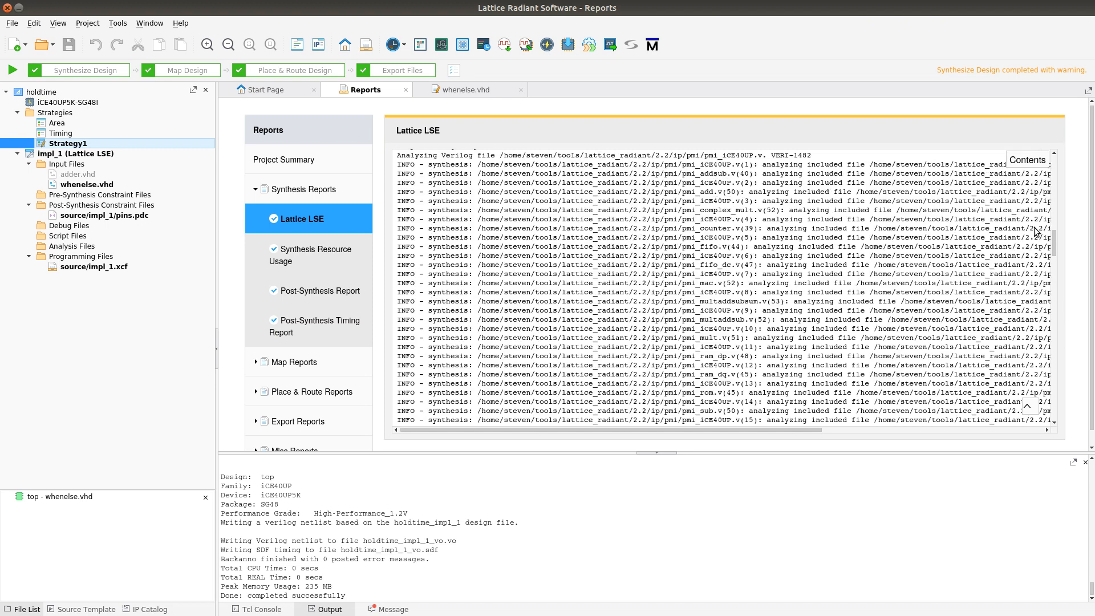
pyautogui.click(314, 255)
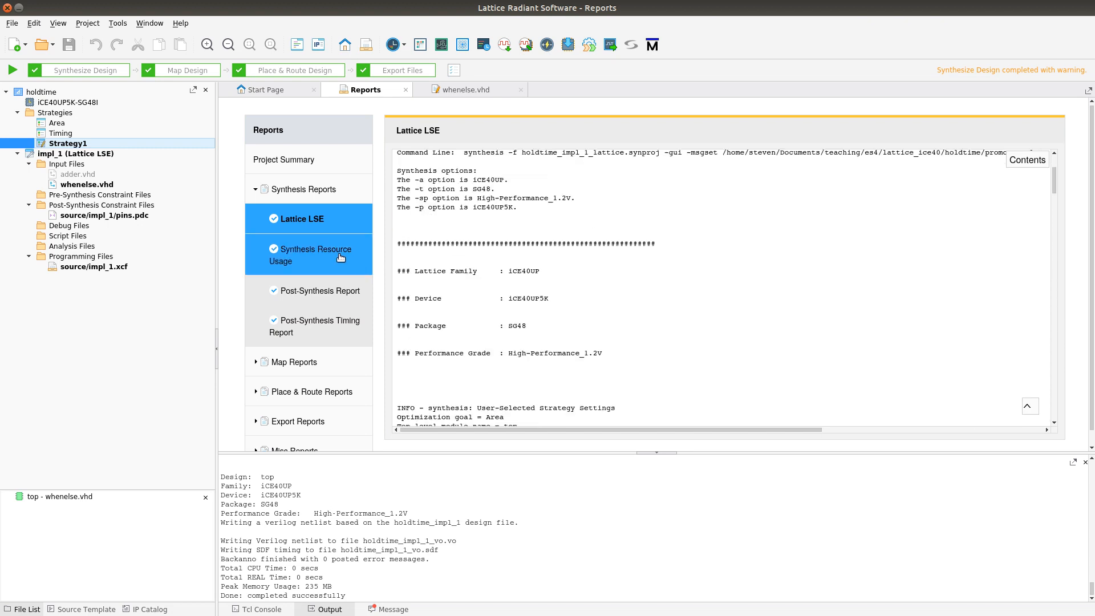
pyautogui.click(321, 290)
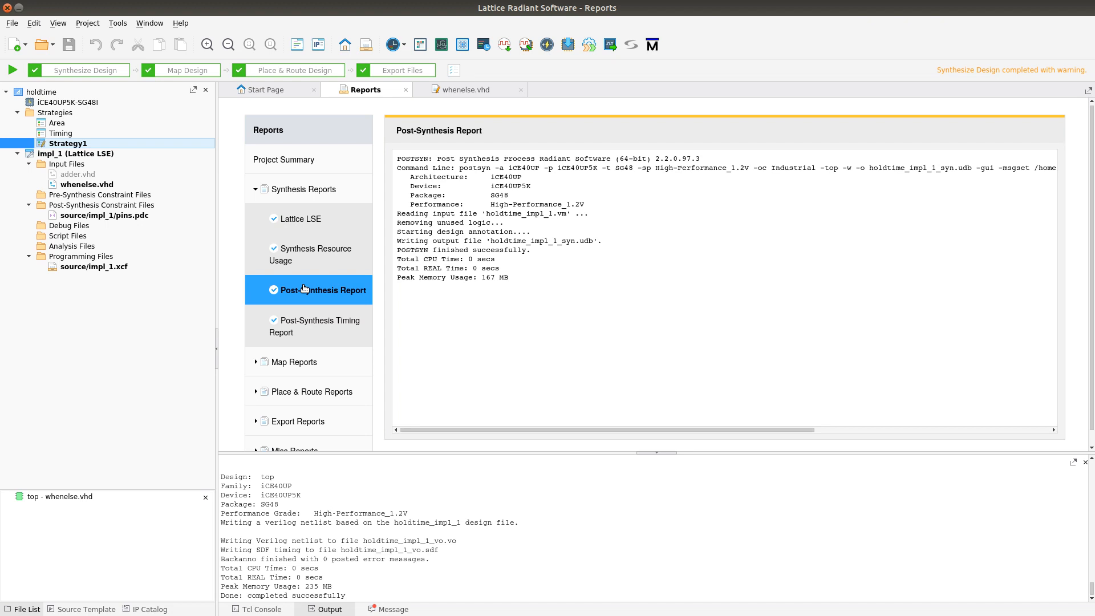
pyautogui.click(320, 326)
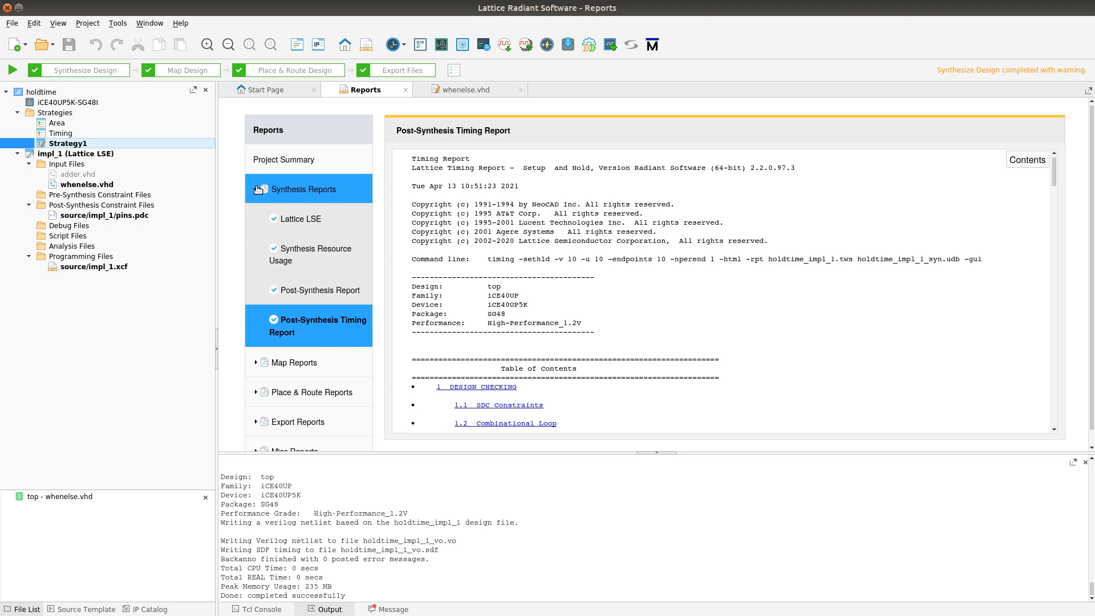
pyautogui.click(302, 189)
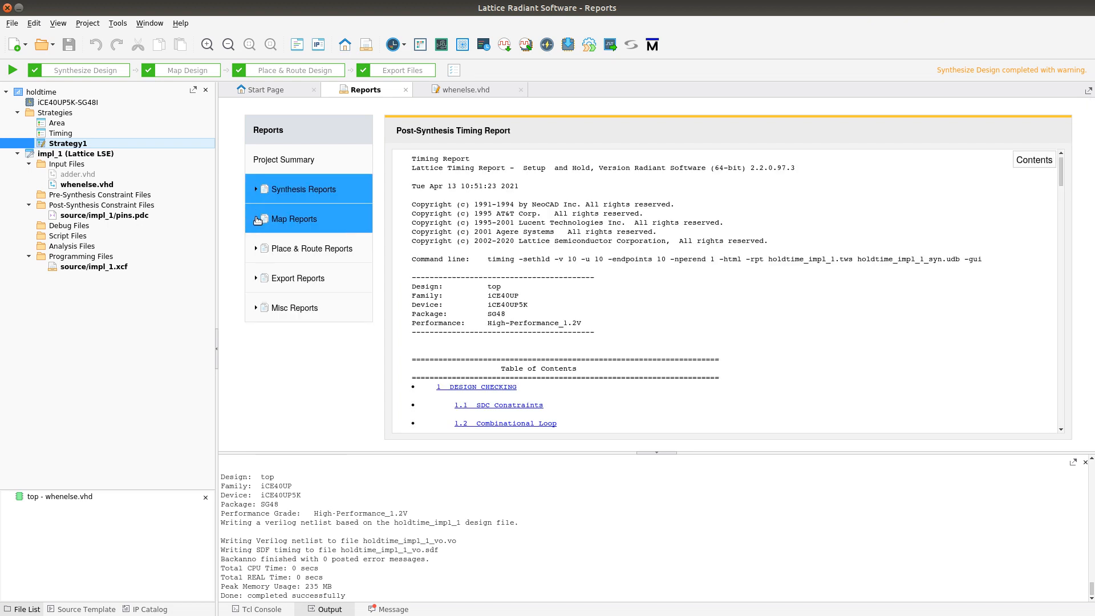
# Show the Map report's design summary listing 0 slice registers and 2 LUT4s
pyautogui.click(293, 218)
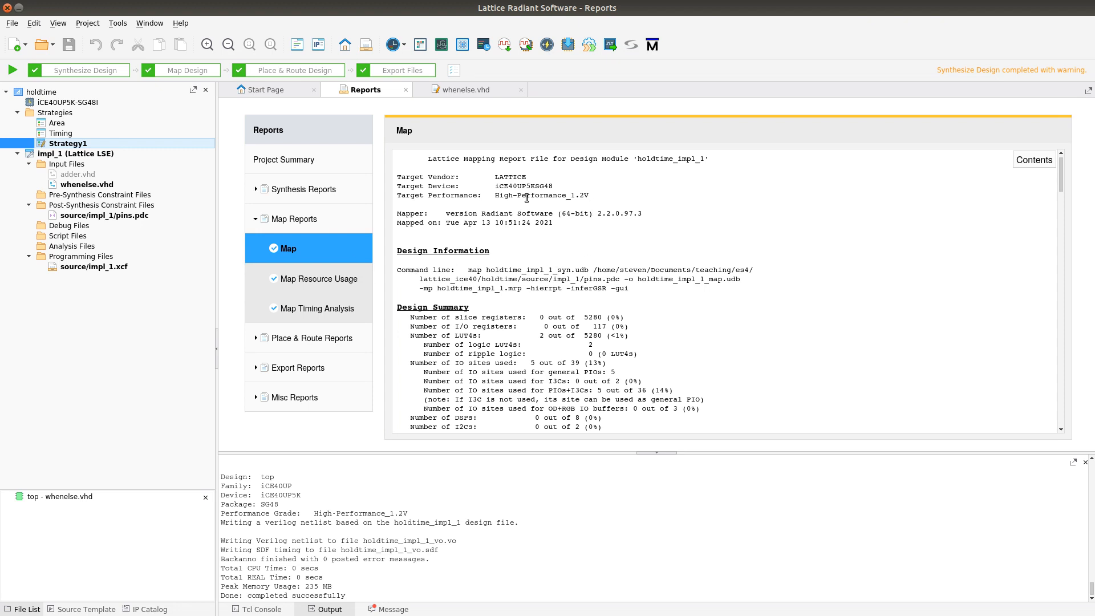
pyautogui.scroll(-3)
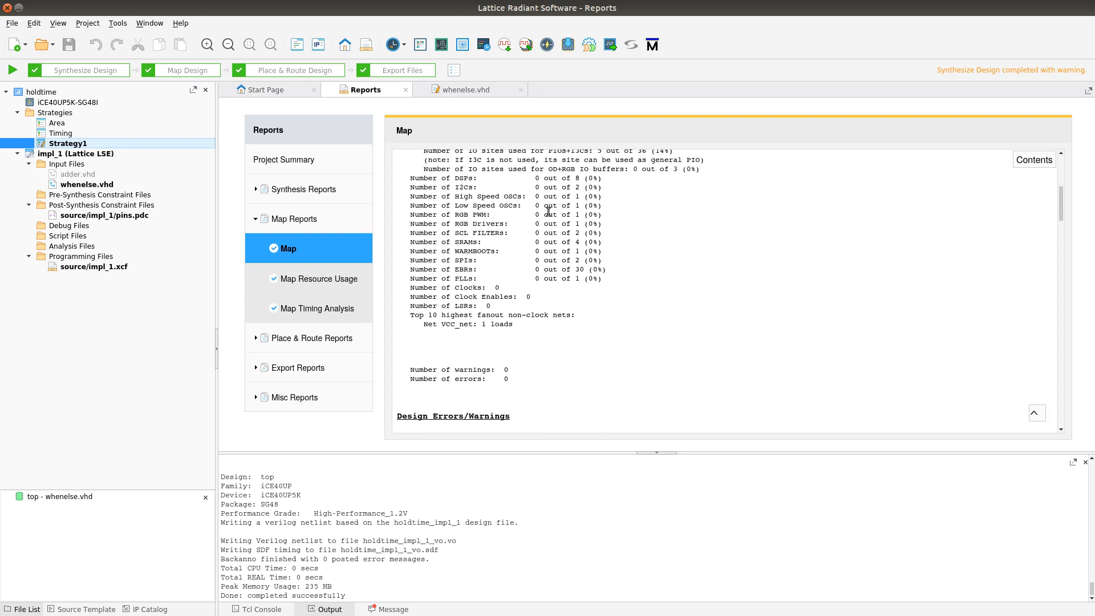
pyautogui.scroll(3)
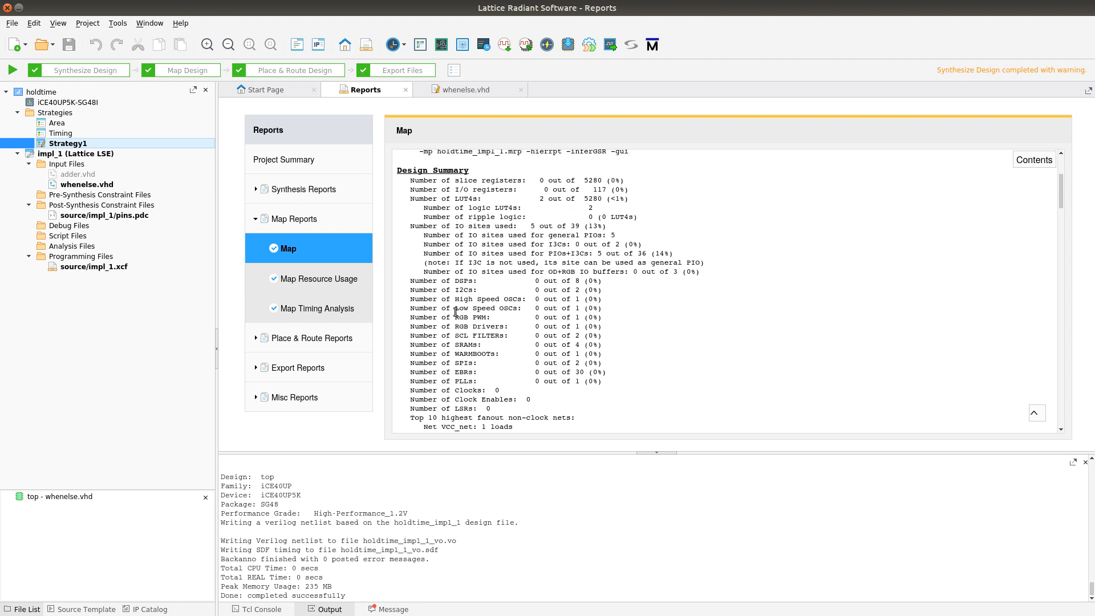
pyautogui.moveTo(459, 280)
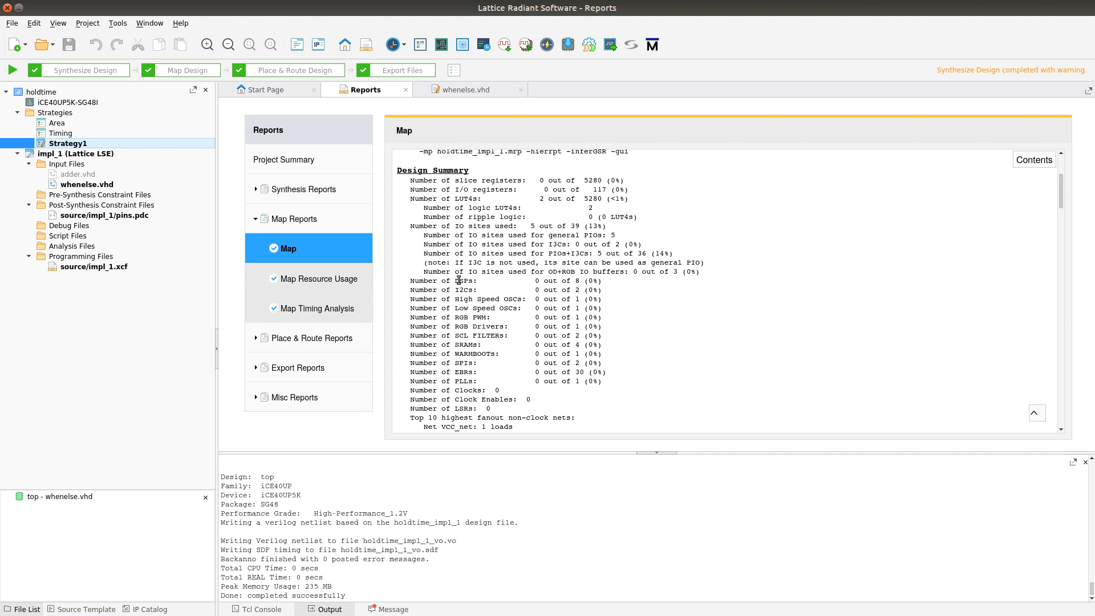
pyautogui.moveTo(384, 305)
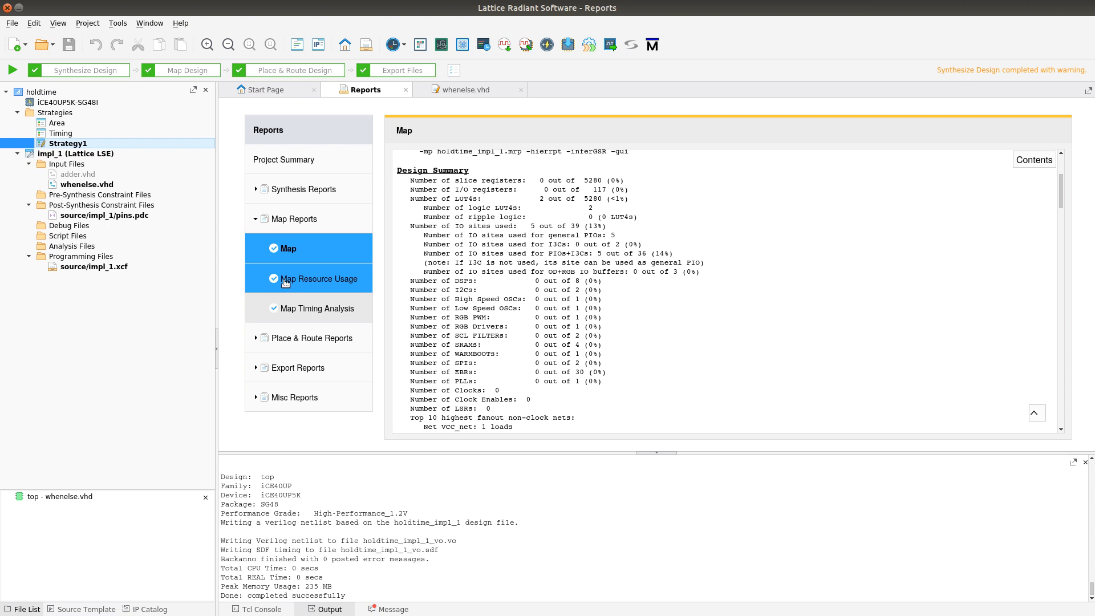
pyautogui.click(321, 278)
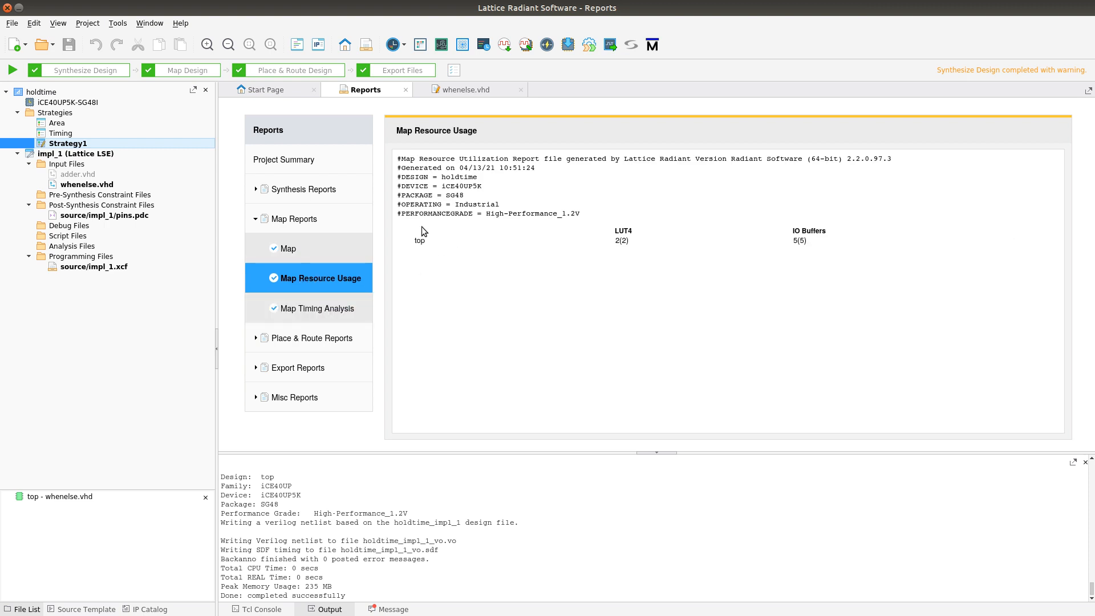
pyautogui.click(286, 248)
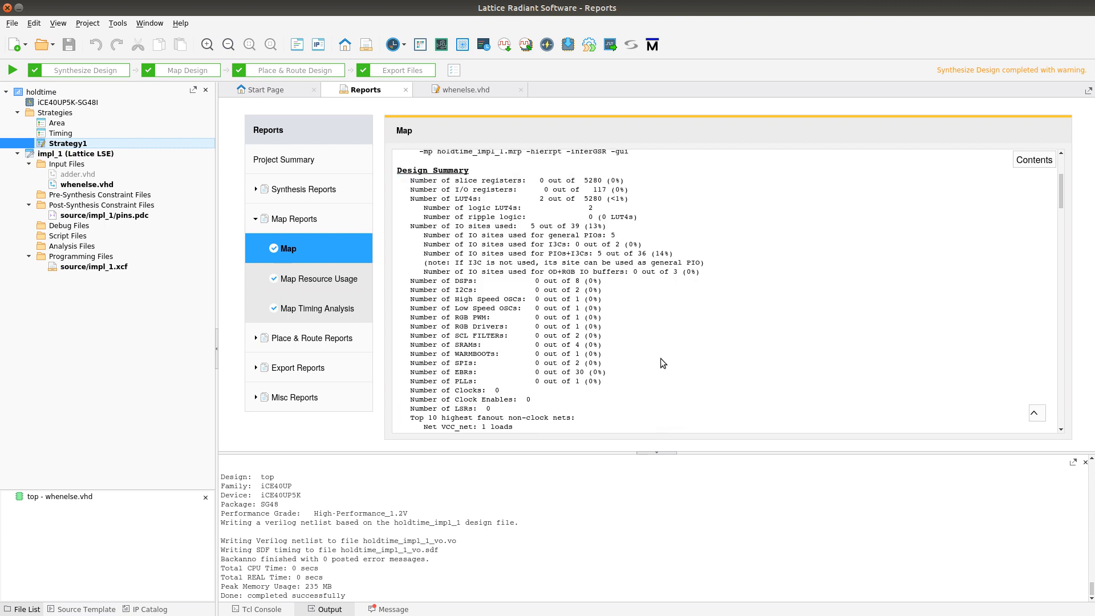
pyautogui.scroll(3)
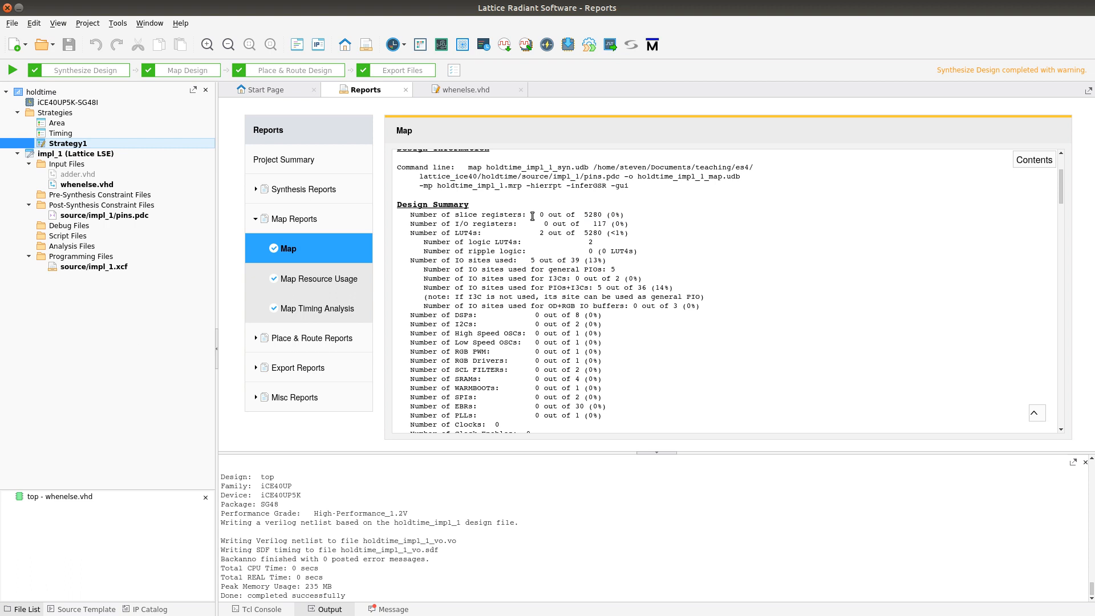
pyautogui.moveTo(553, 218)
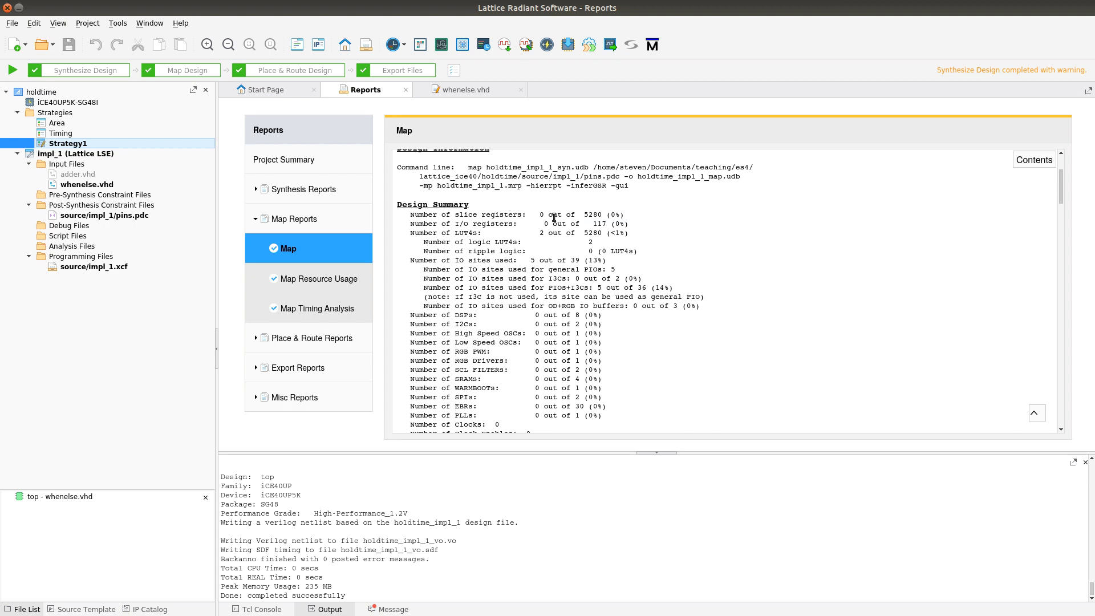
pyautogui.doubleClick(582, 213)
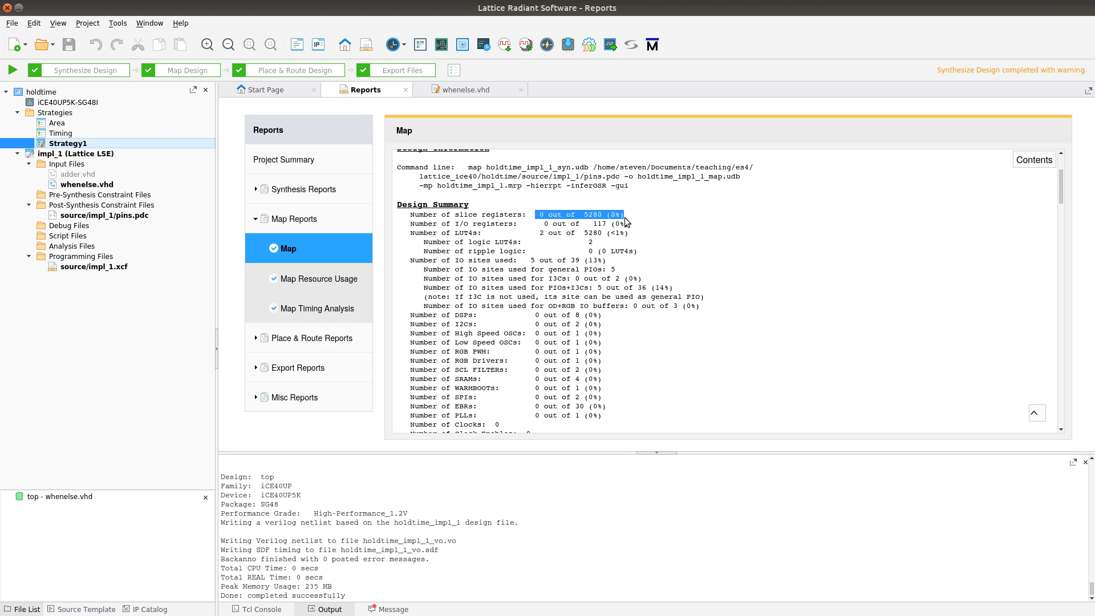
pyautogui.moveTo(538, 233)
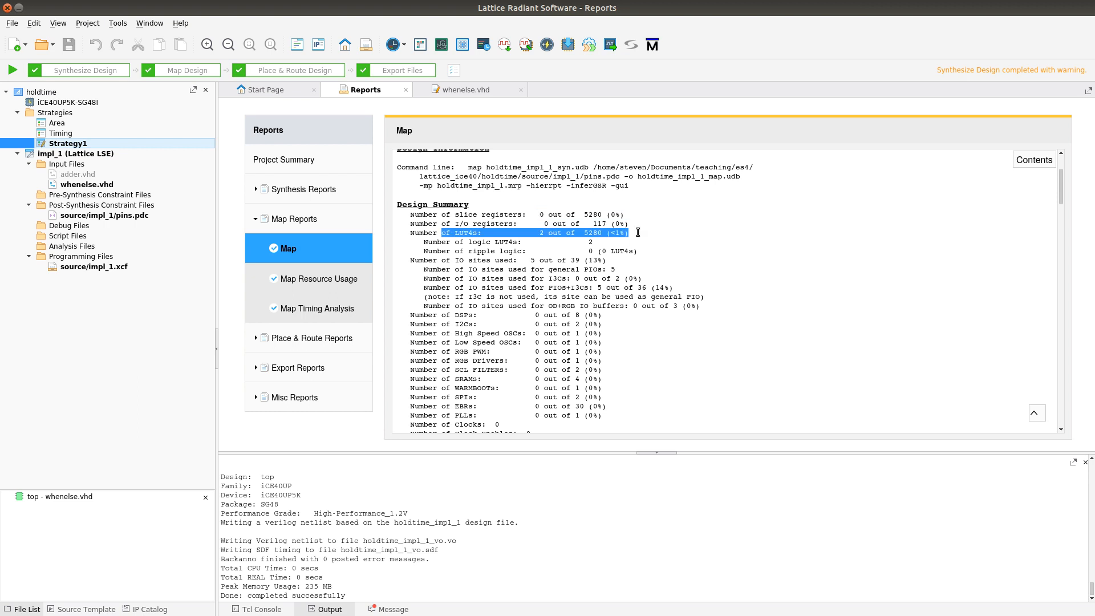
pyautogui.moveTo(468, 39)
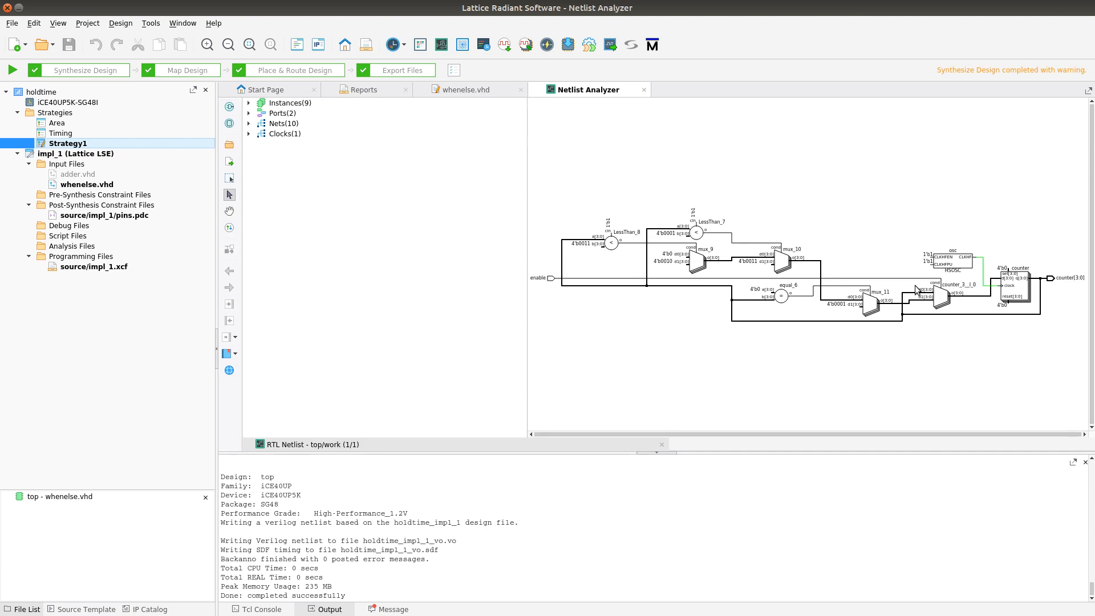
pyautogui.moveTo(712, 279)
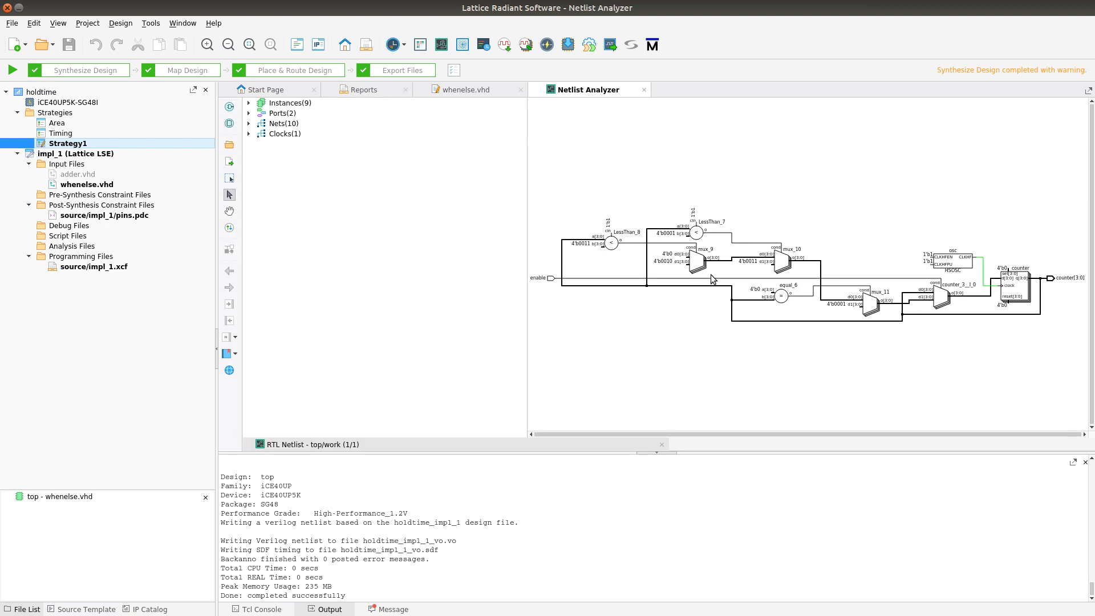
pyautogui.moveTo(1018, 279)
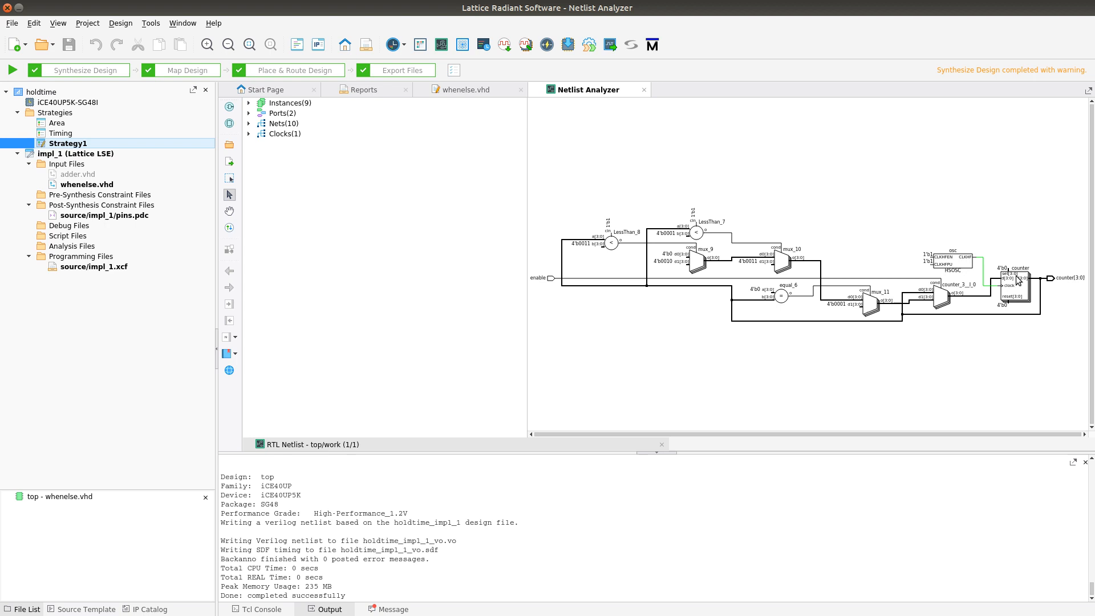
pyautogui.moveTo(865, 313)
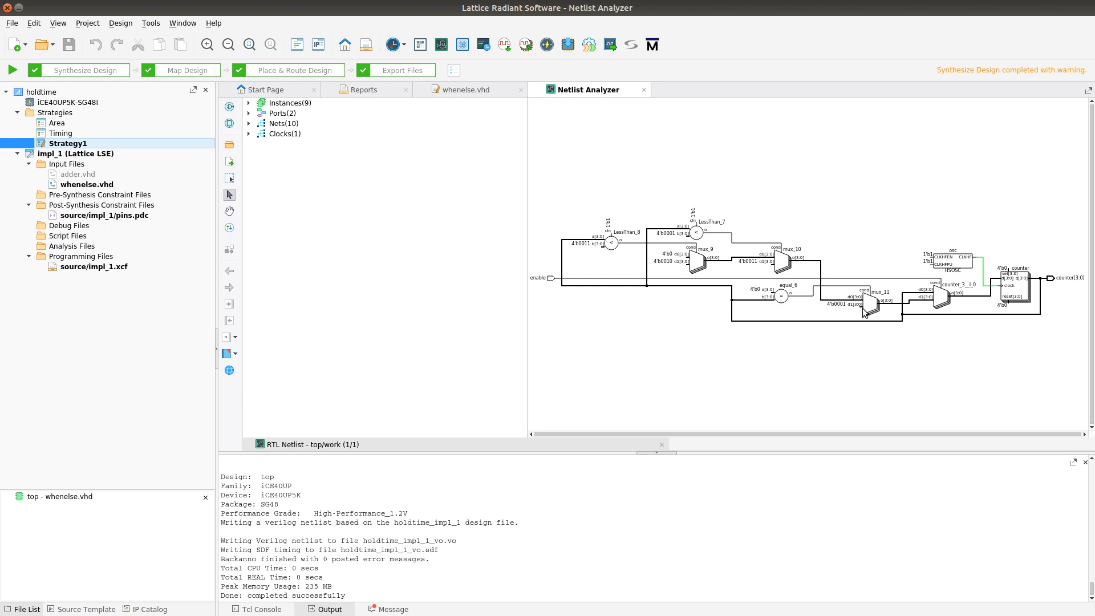
pyautogui.moveTo(964, 306)
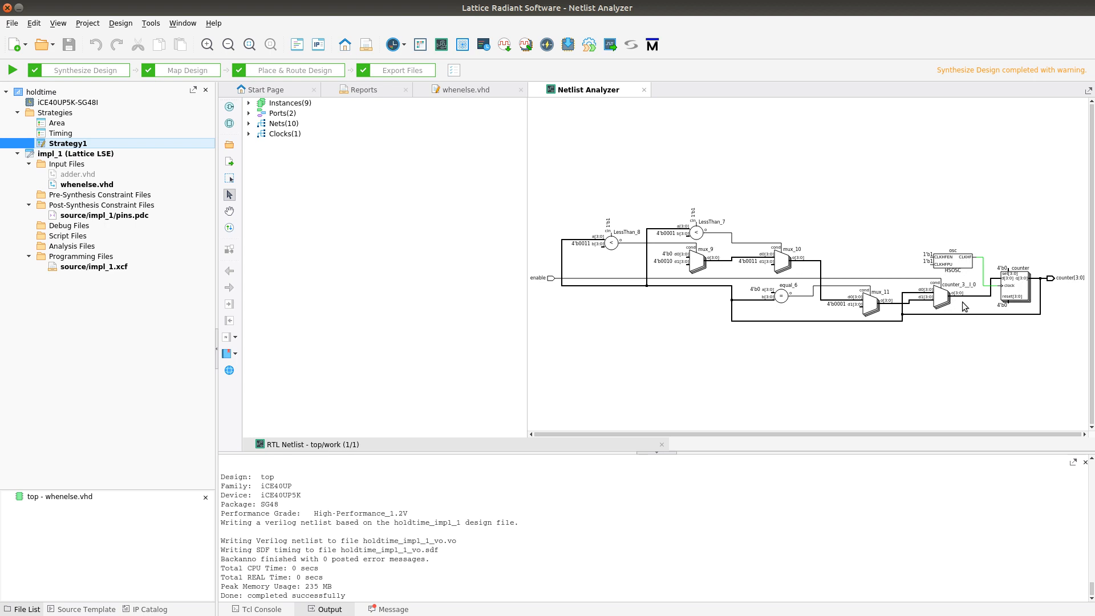
pyautogui.moveTo(697, 247)
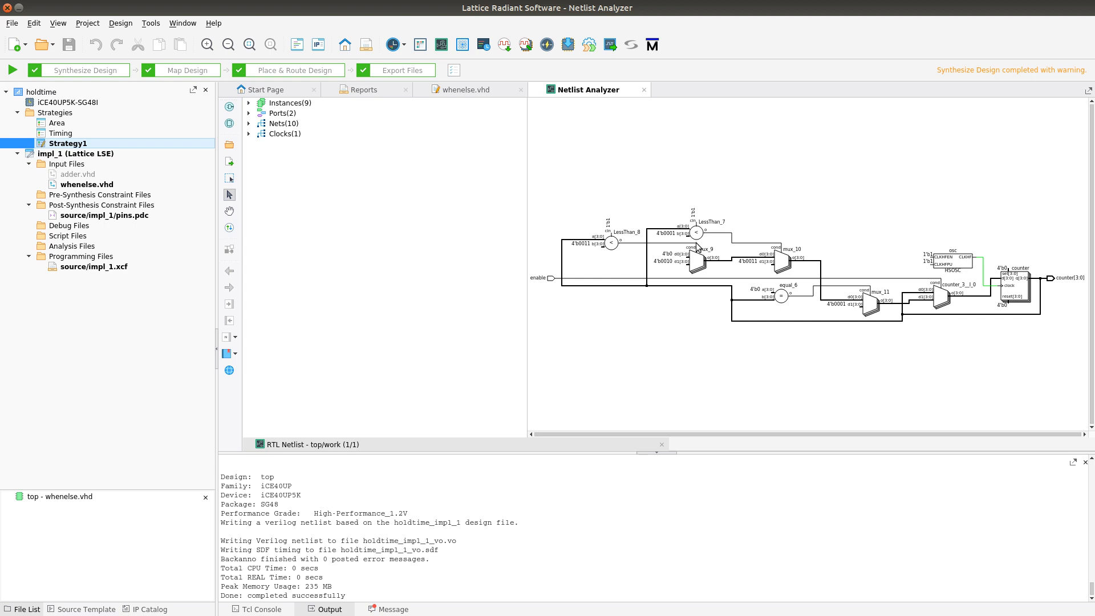
pyautogui.moveTo(939, 303)
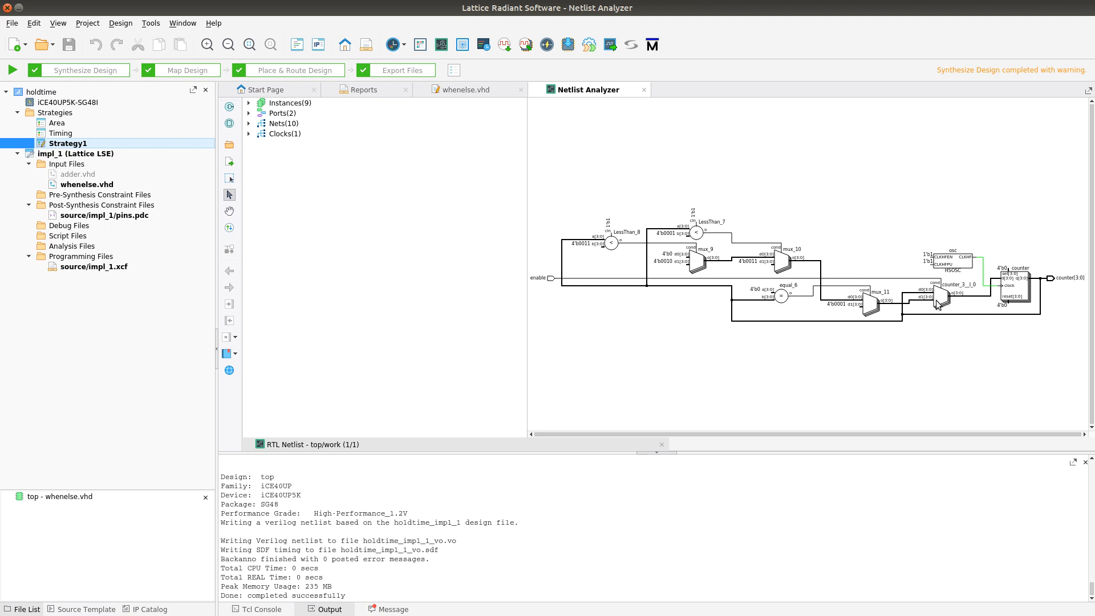
pyautogui.moveTo(812, 264)
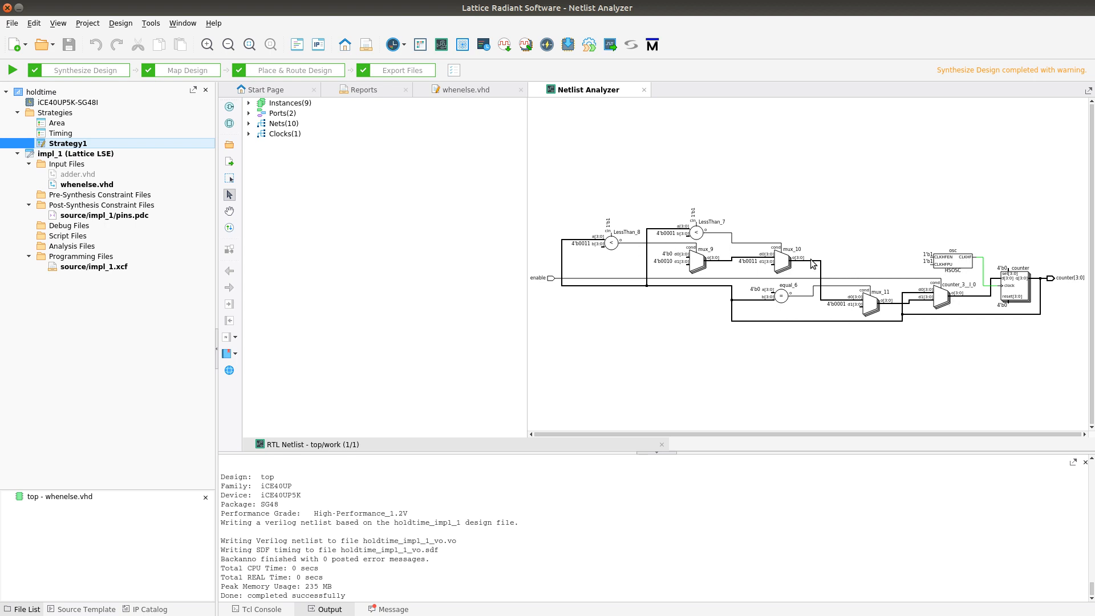
# Return from the RTL schematic to the whenelse.vhd source editor
pyautogui.click(467, 90)
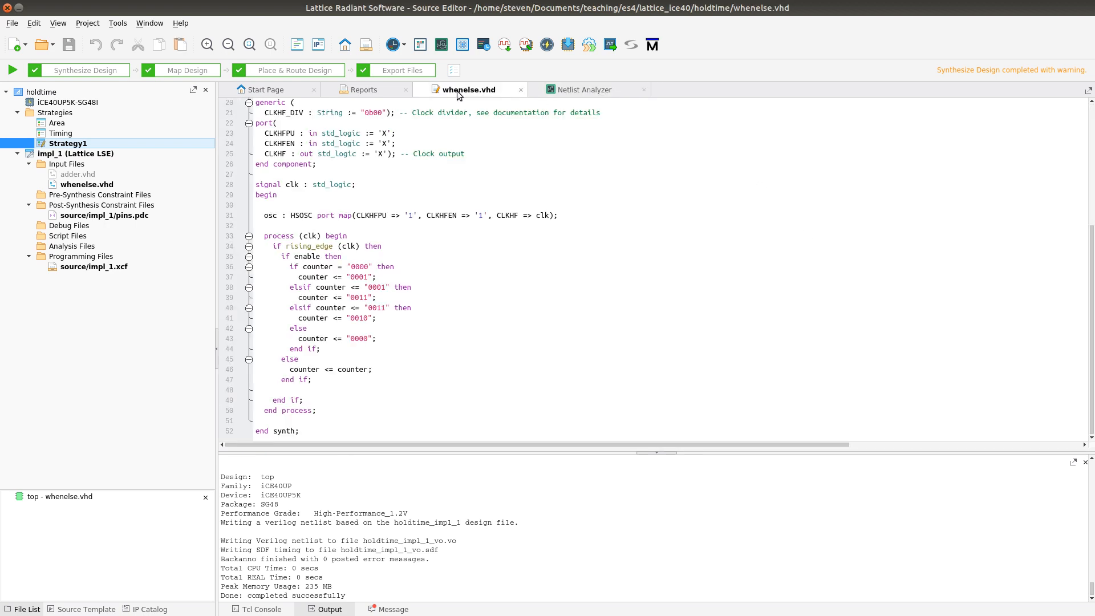
# Check the Map report's register and LUT4 lines, then return to the RTL netlist schematic
pyautogui.click(363, 90)
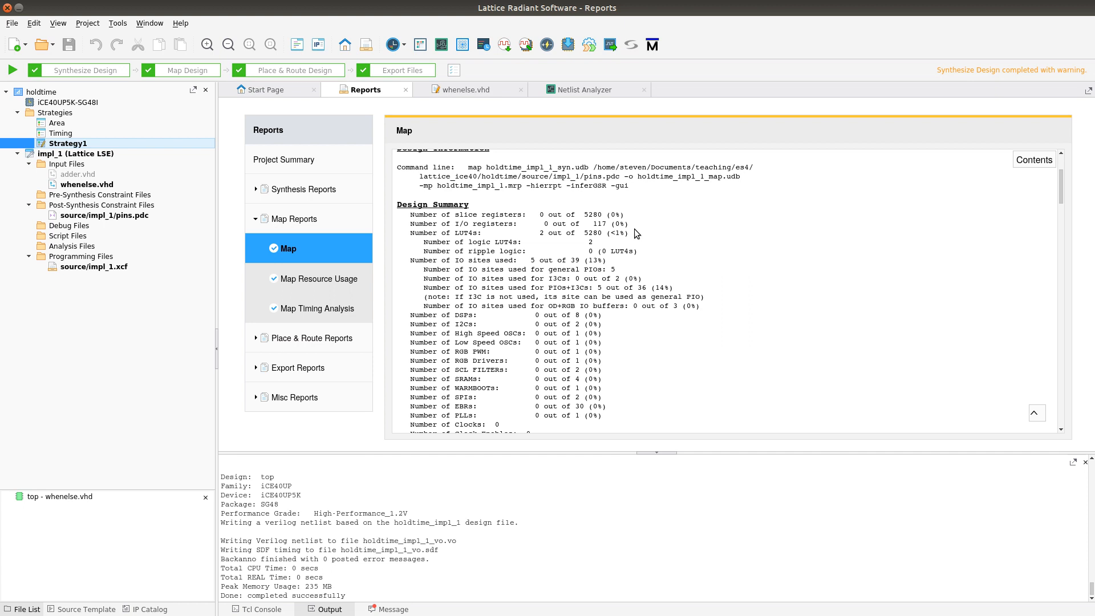
pyautogui.moveTo(450, 228)
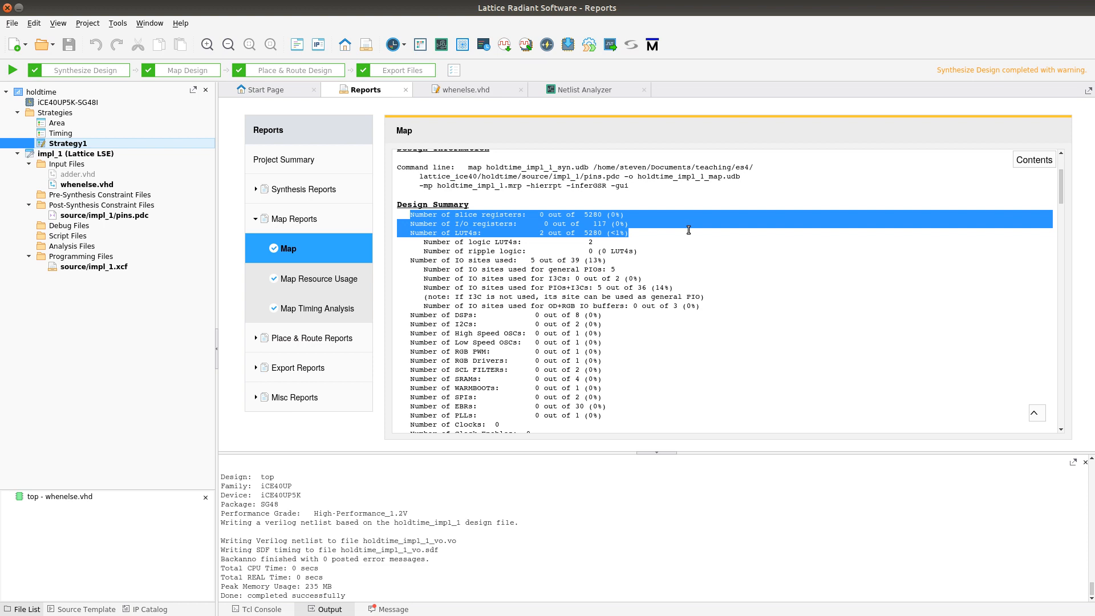
pyautogui.moveTo(625, 224)
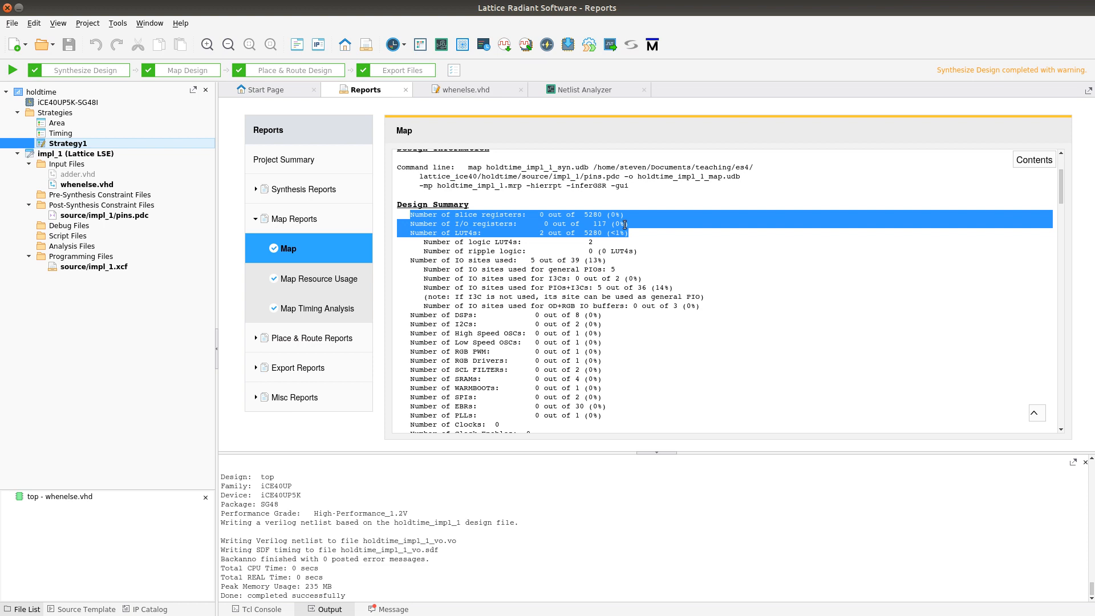
pyautogui.click(606, 134)
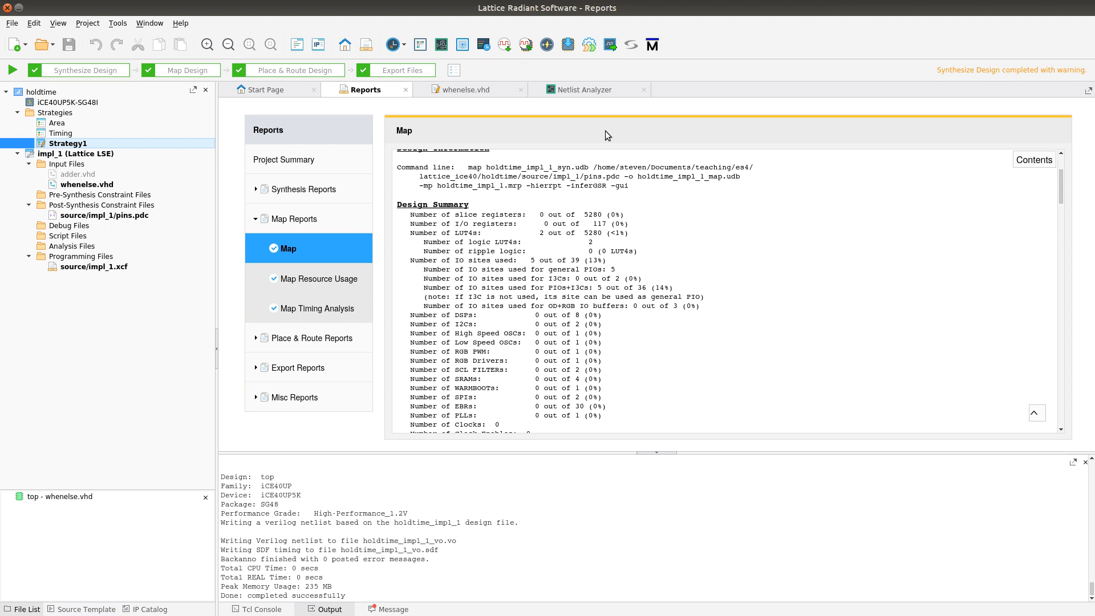
pyautogui.click(588, 89)
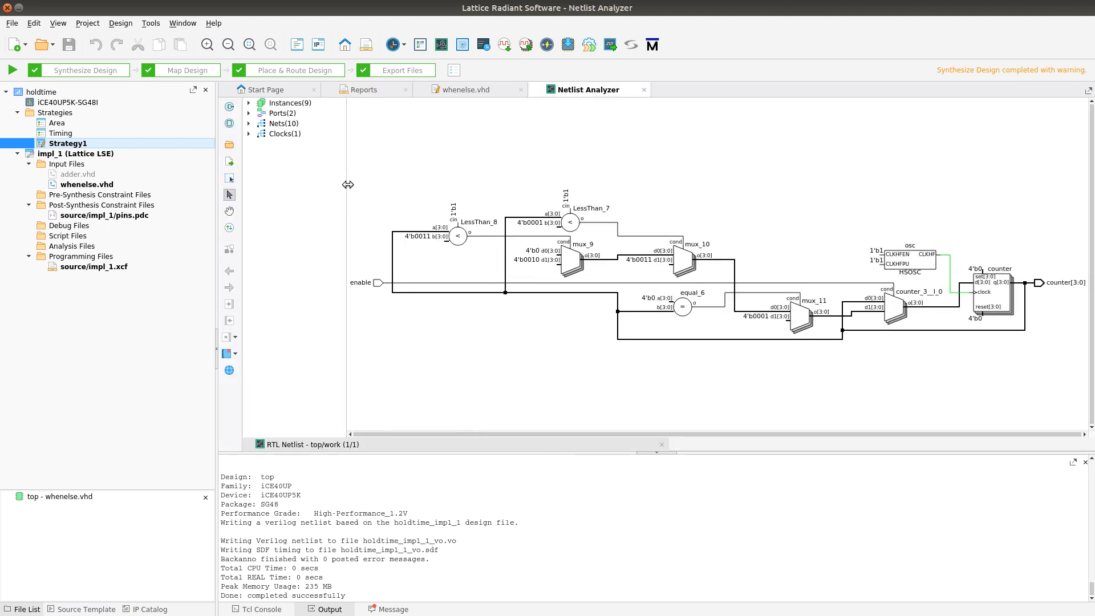
pyautogui.moveTo(230, 107)
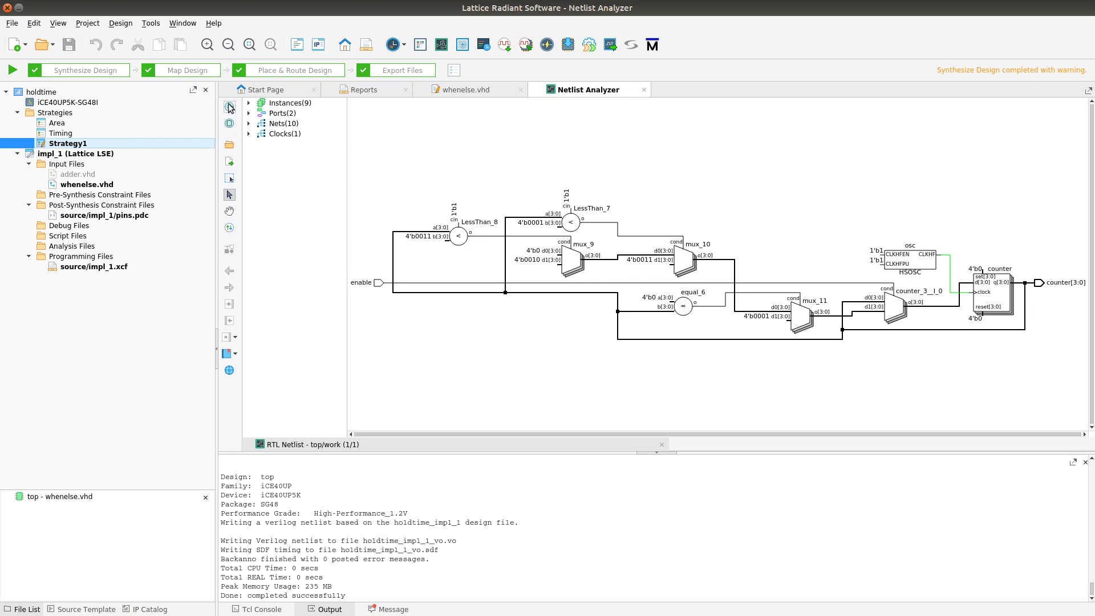
pyautogui.moveTo(230, 111)
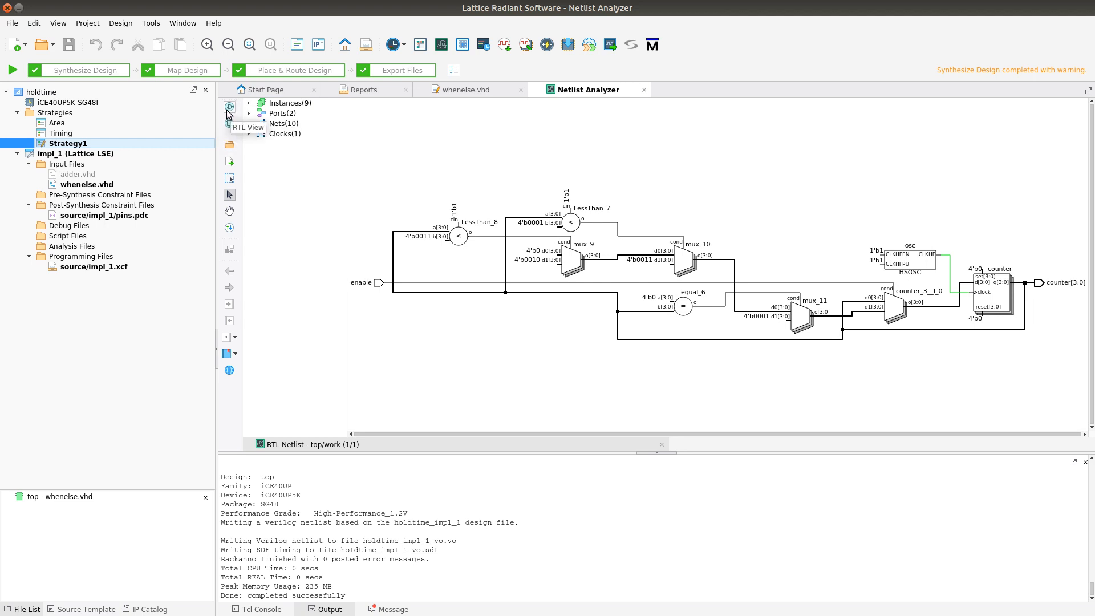
pyautogui.moveTo(229, 124)
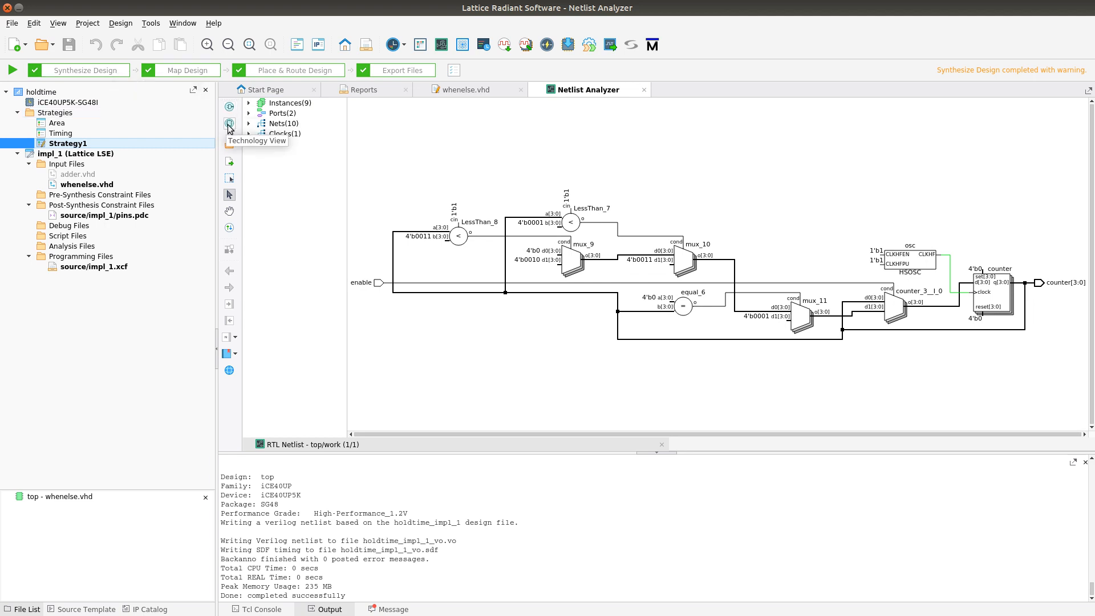
pyautogui.moveTo(185, 77)
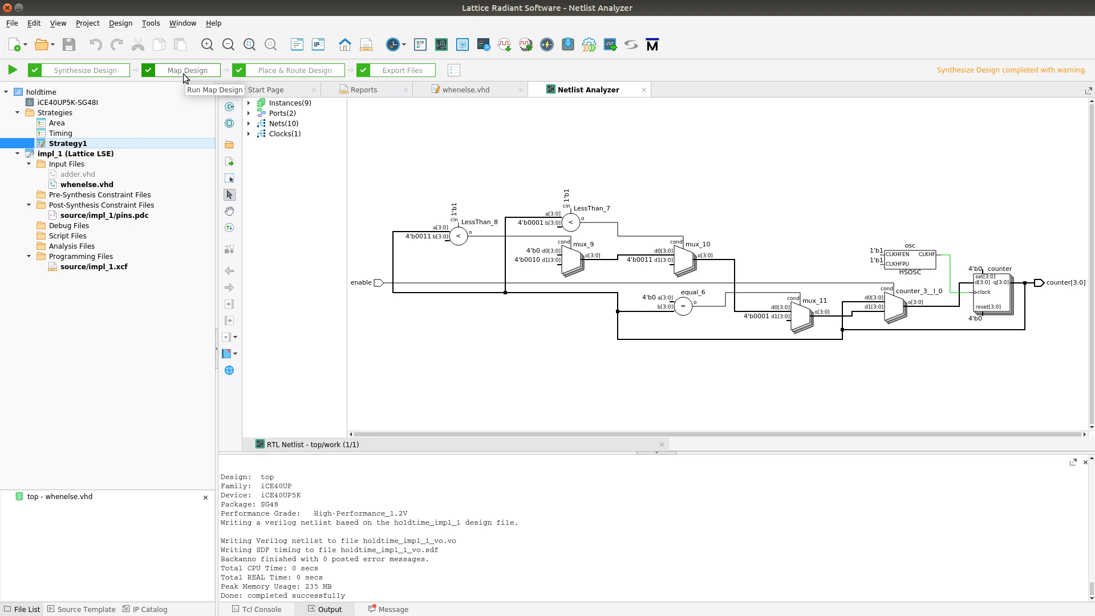
pyautogui.moveTo(229, 125)
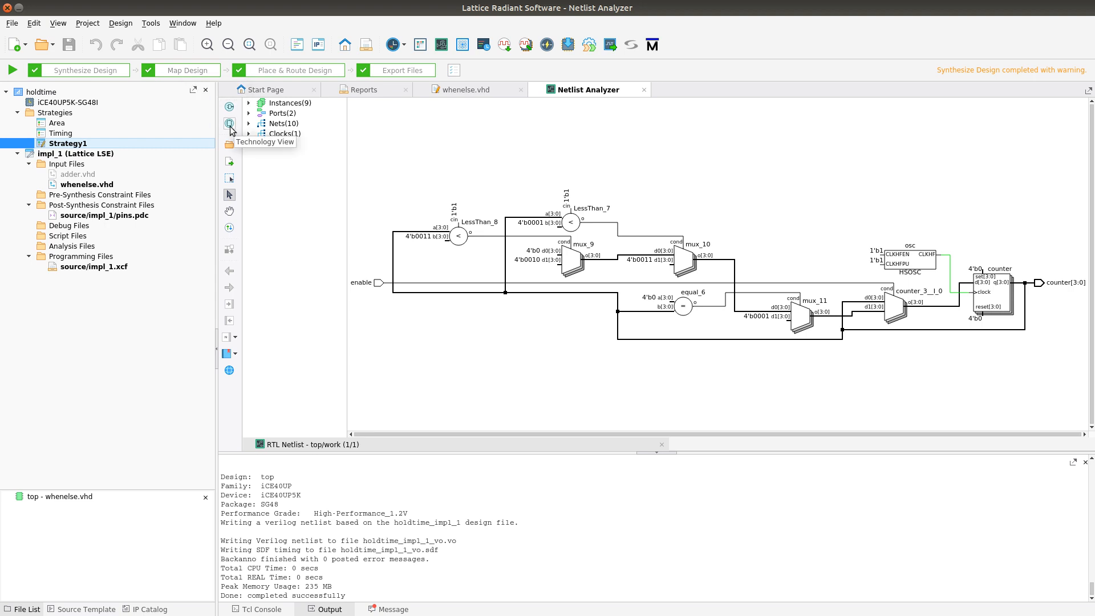
pyautogui.click(230, 123)
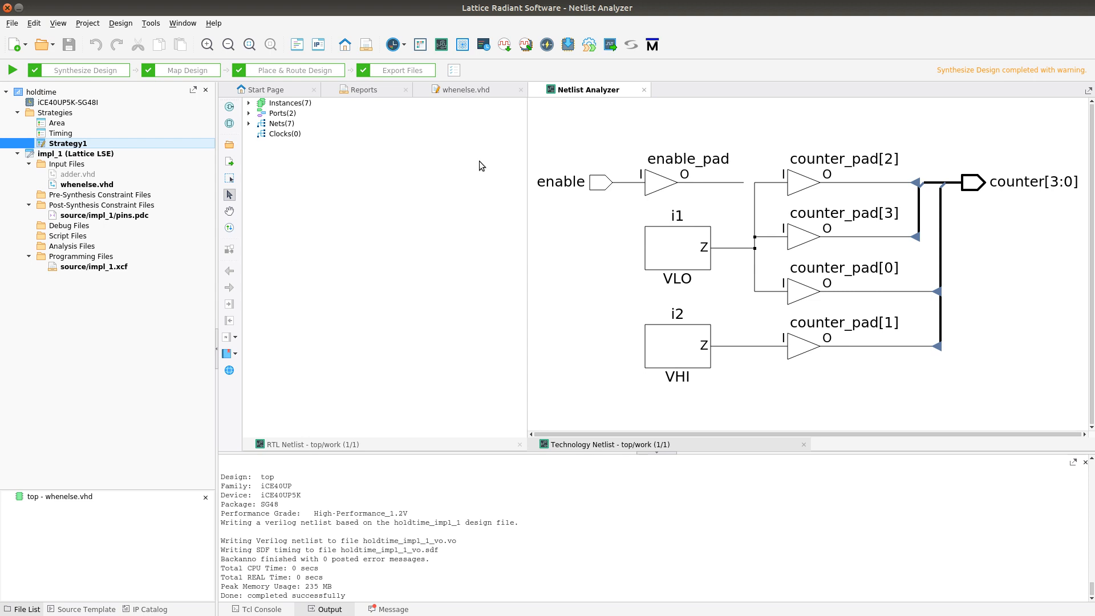
pyautogui.moveTo(598, 183)
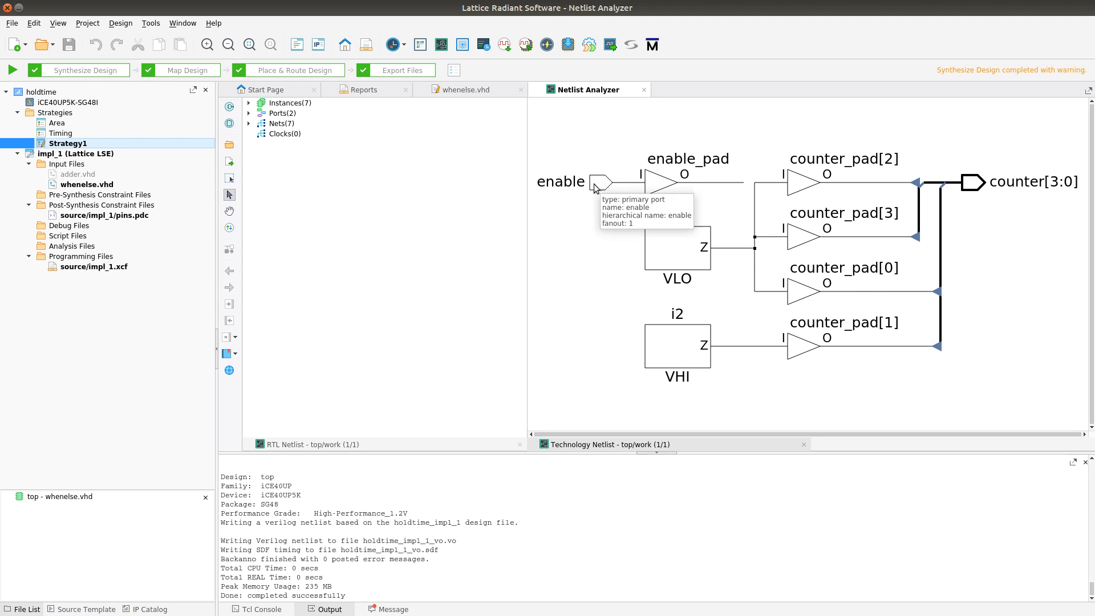
pyautogui.moveTo(653, 189)
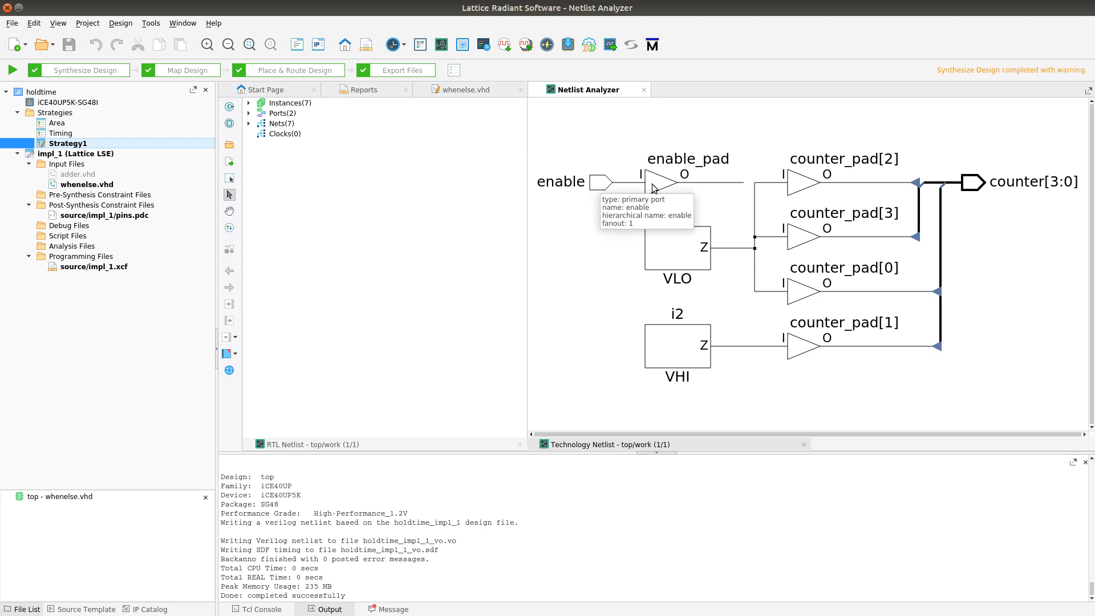
pyautogui.moveTo(661, 182)
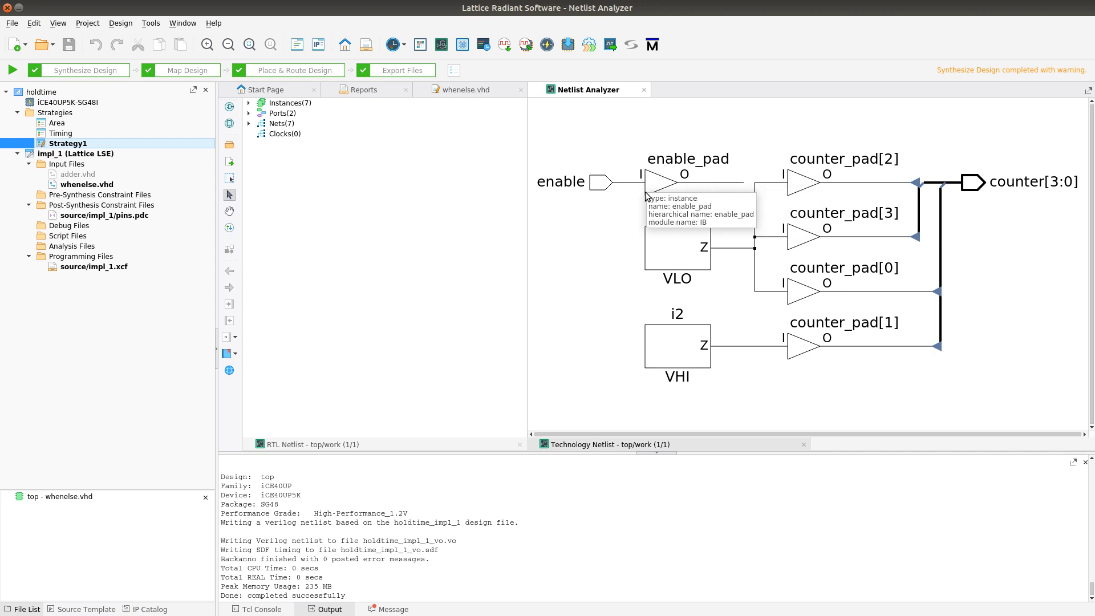
pyautogui.moveTo(654, 185)
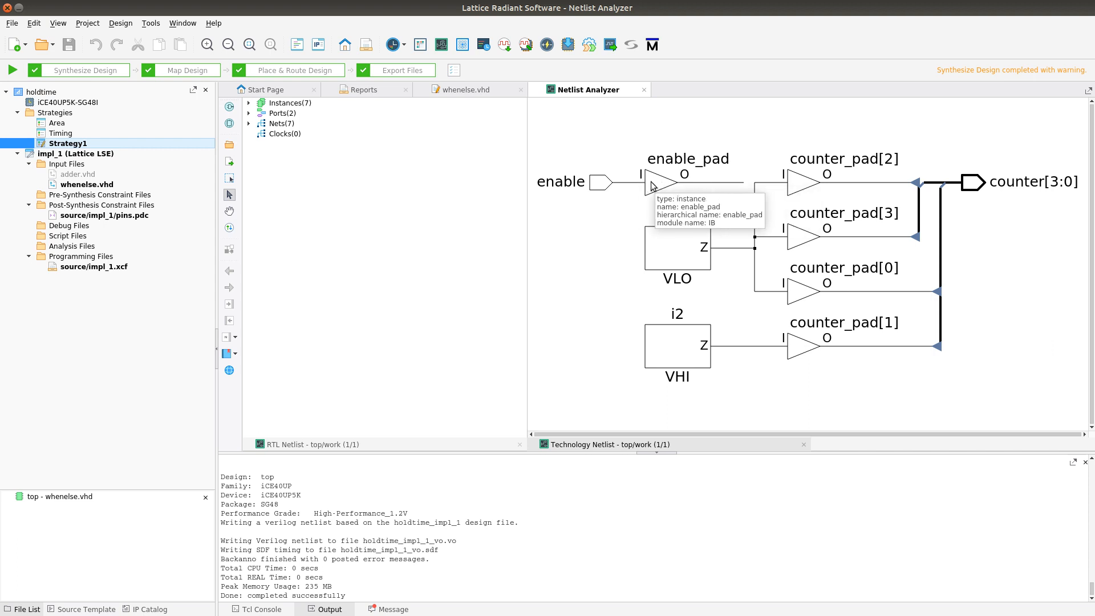
pyautogui.moveTo(742, 187)
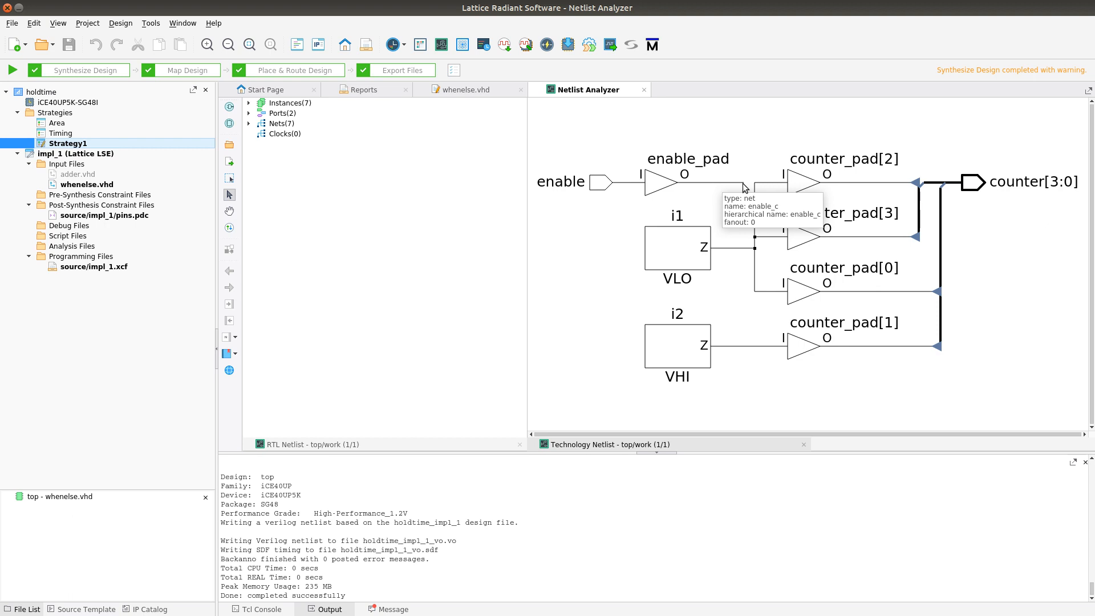
pyautogui.moveTo(728, 224)
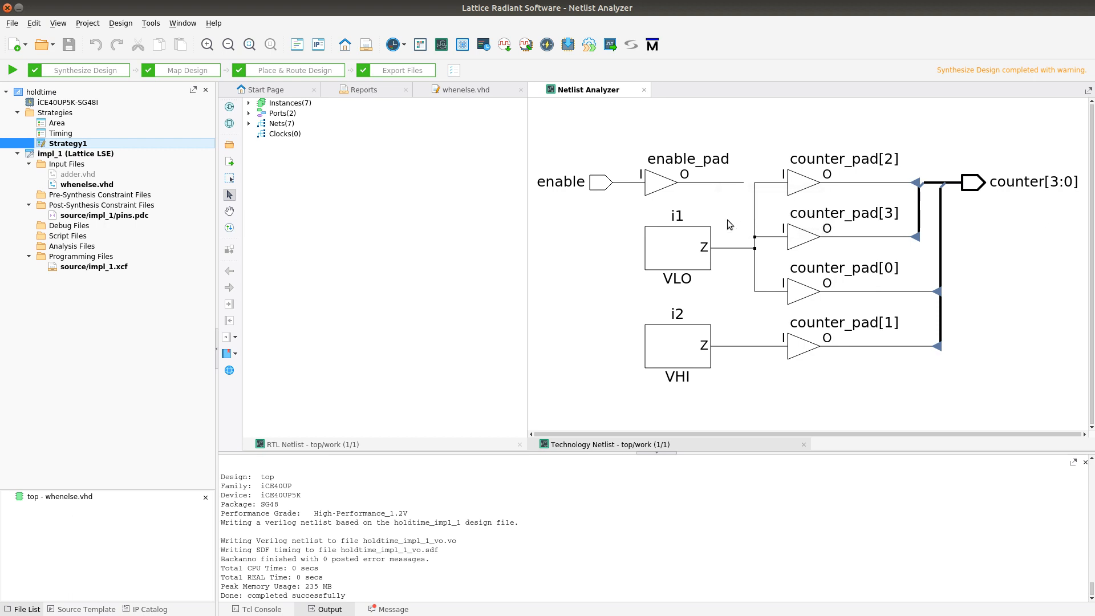
pyautogui.moveTo(724, 389)
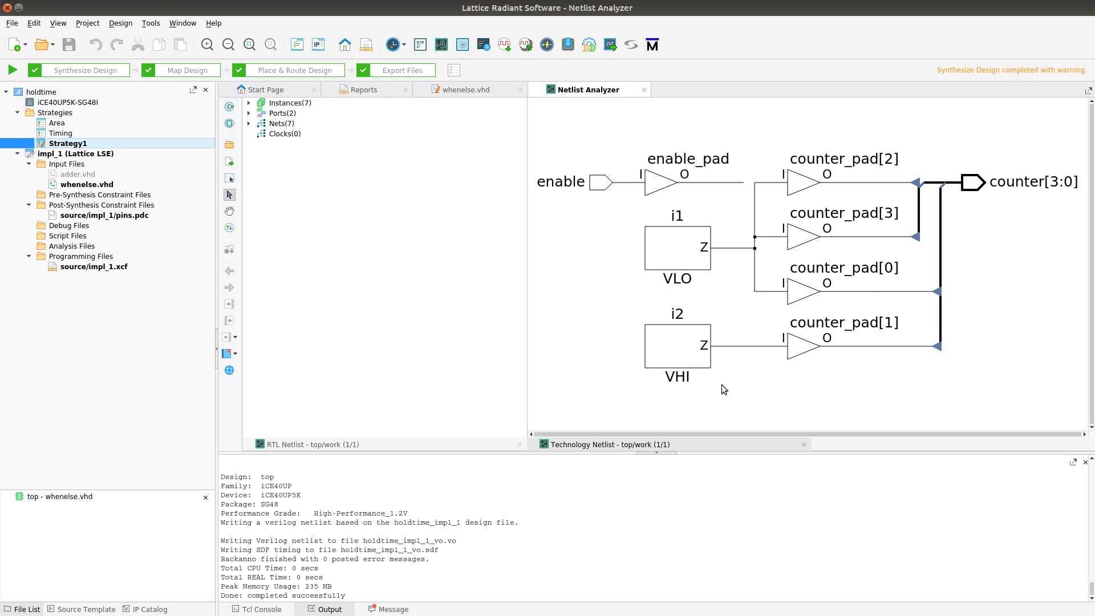
pyautogui.moveTo(664, 303)
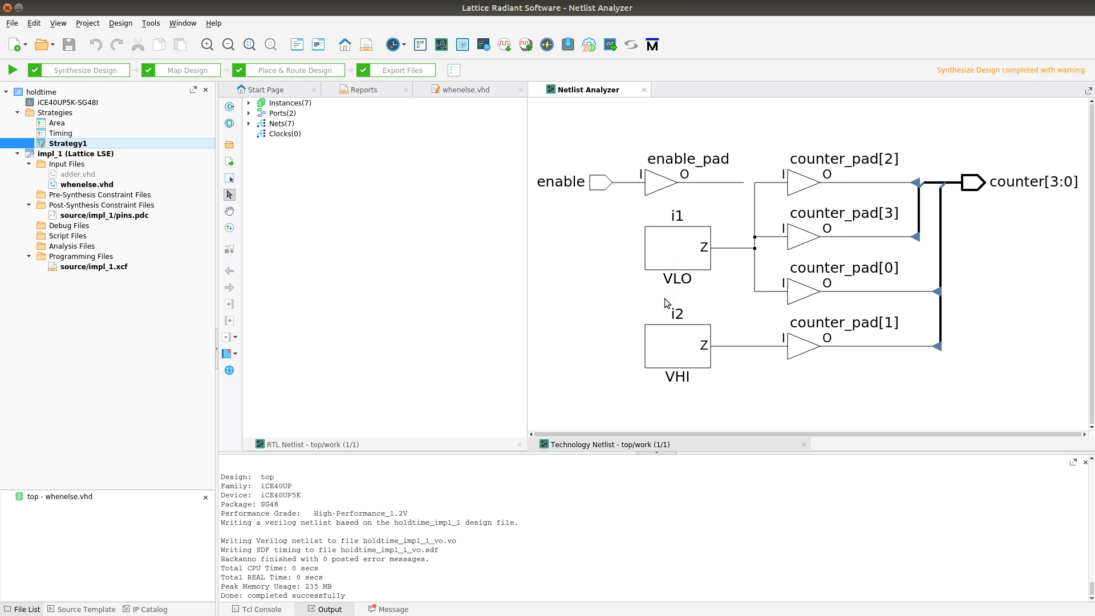
pyautogui.moveTo(690, 287)
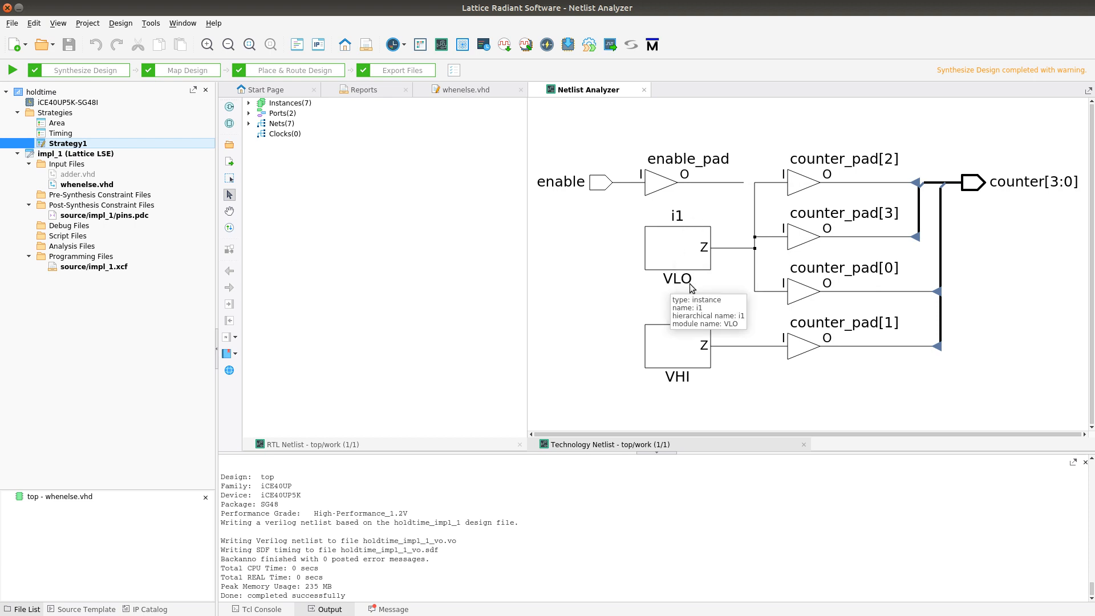
pyautogui.moveTo(676, 380)
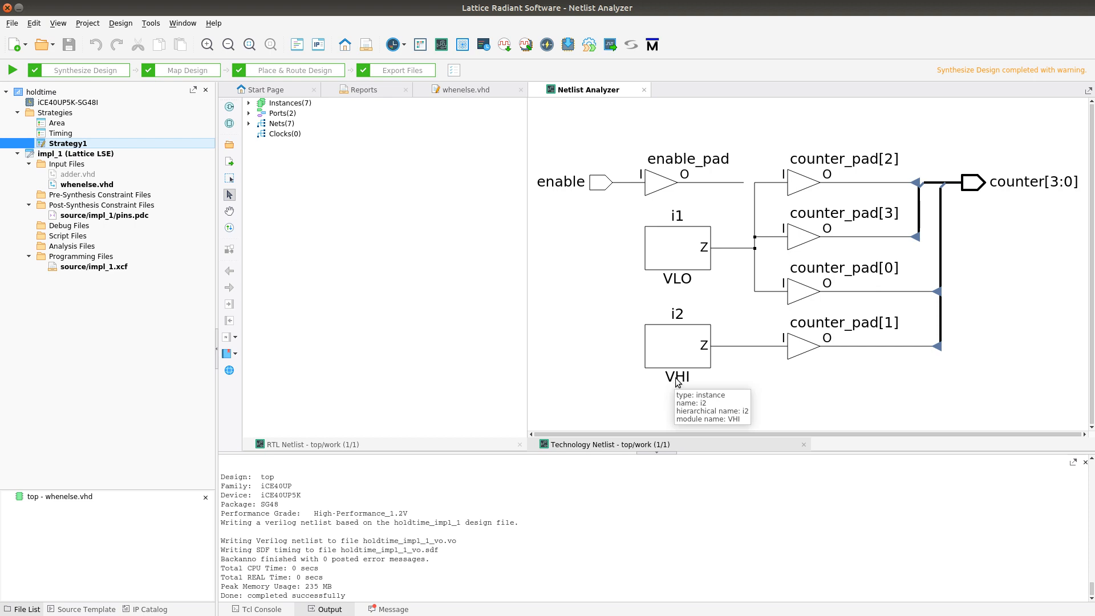
pyautogui.moveTo(700, 271)
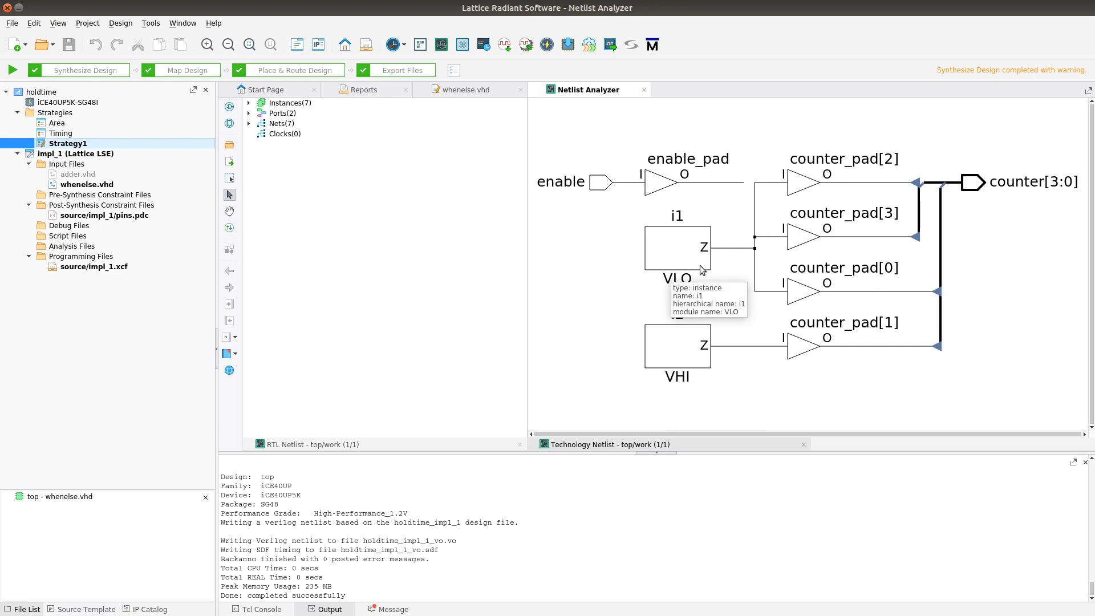
pyautogui.moveTo(674, 380)
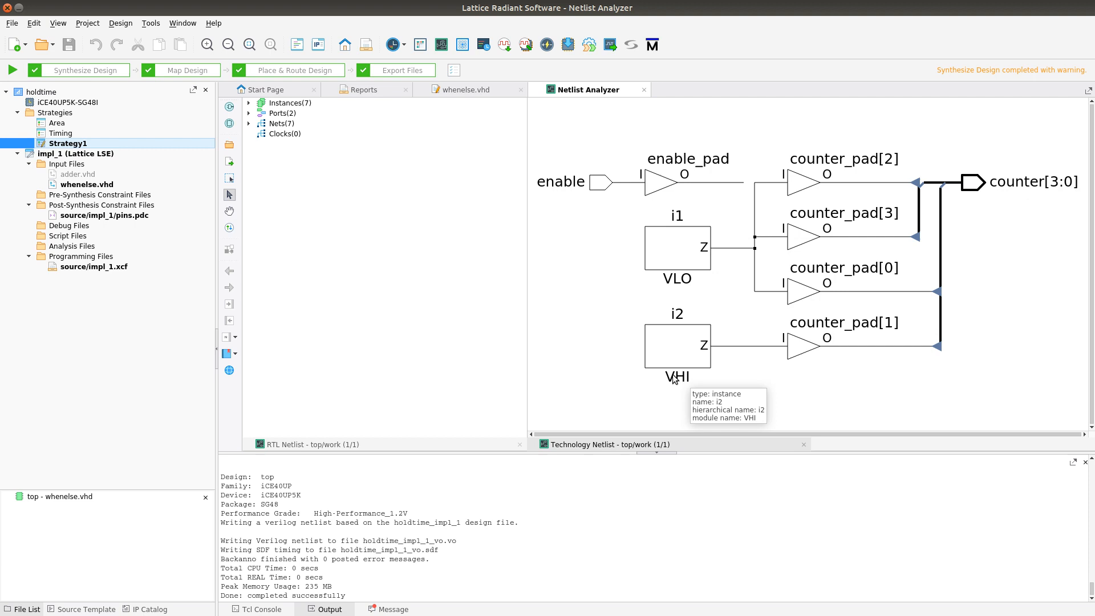
pyautogui.moveTo(941, 342)
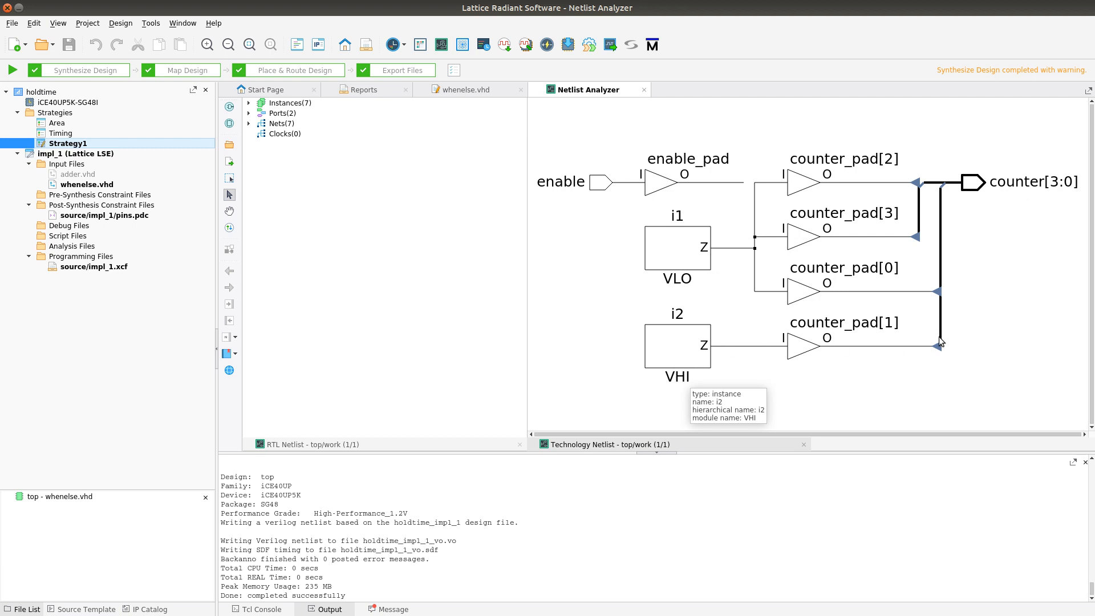
pyautogui.moveTo(685, 274)
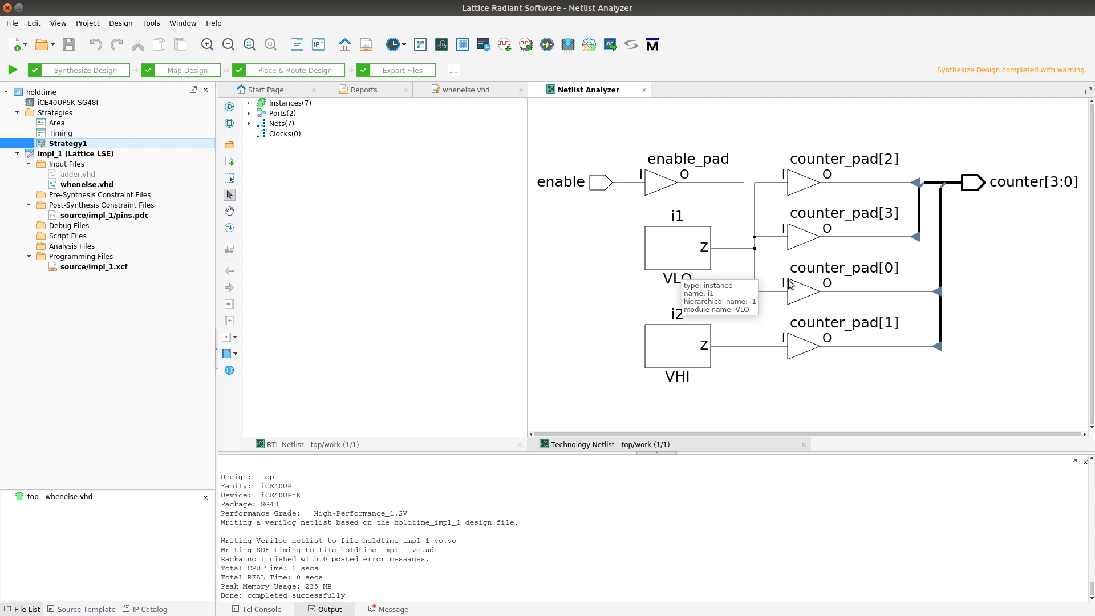
pyautogui.moveTo(791, 424)
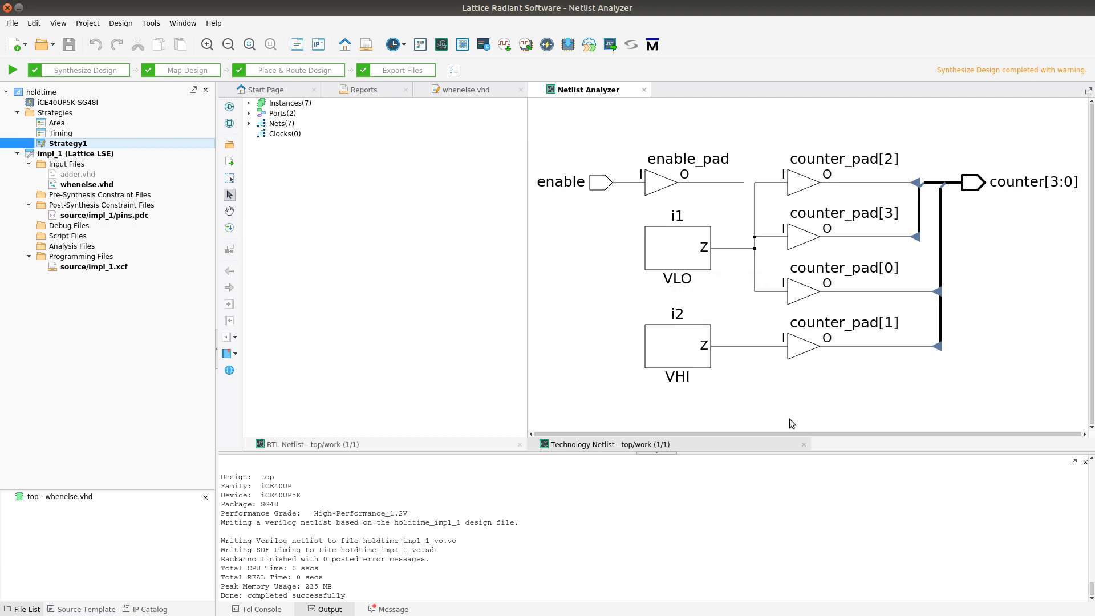
pyautogui.moveTo(810, 364)
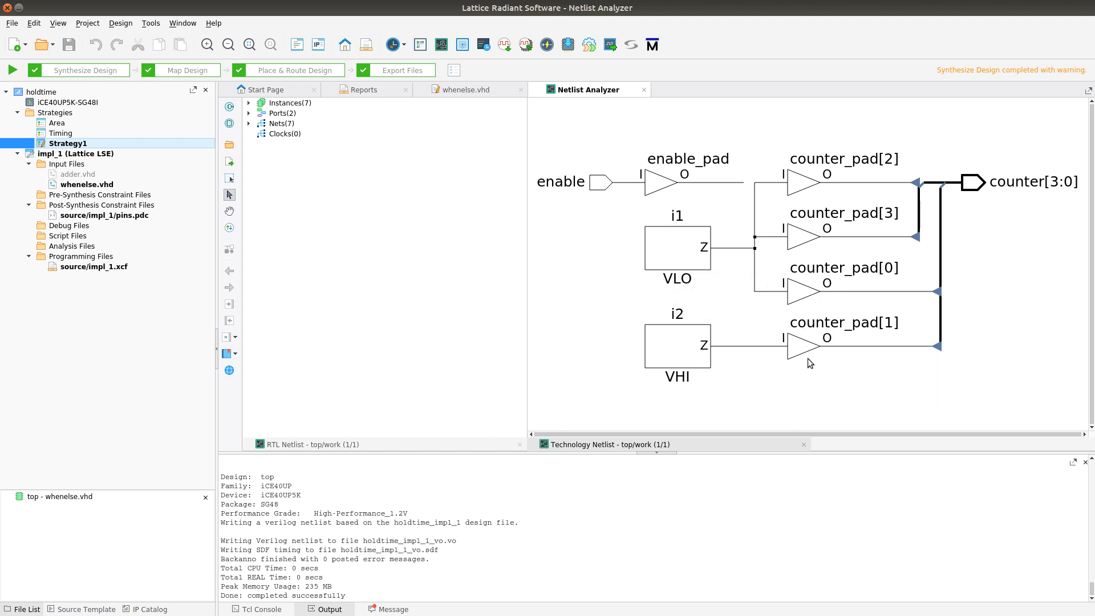
pyautogui.moveTo(797, 294)
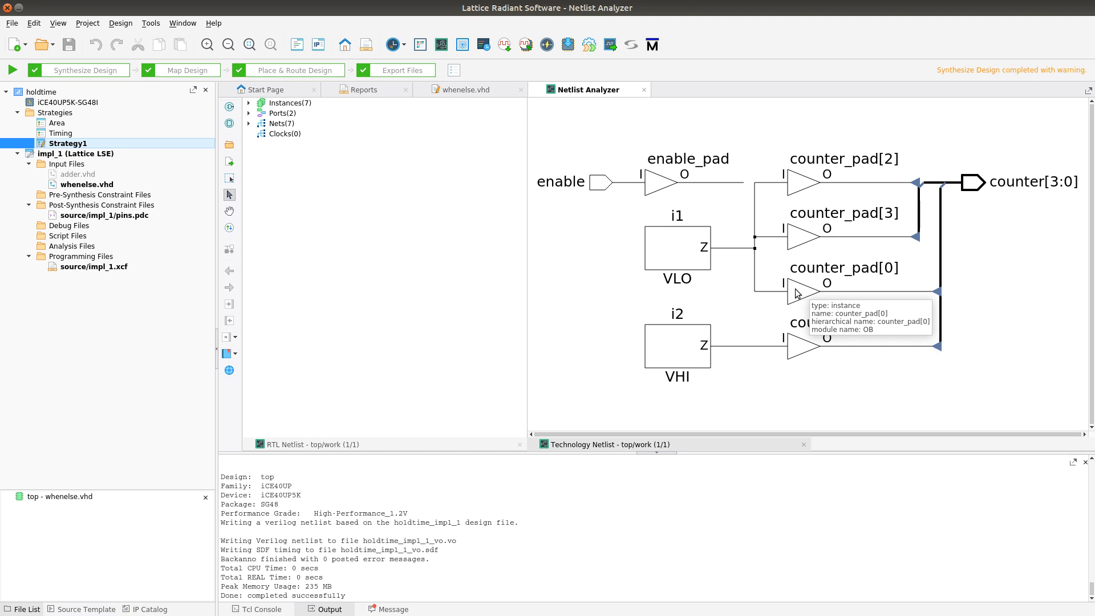
pyautogui.moveTo(830, 294)
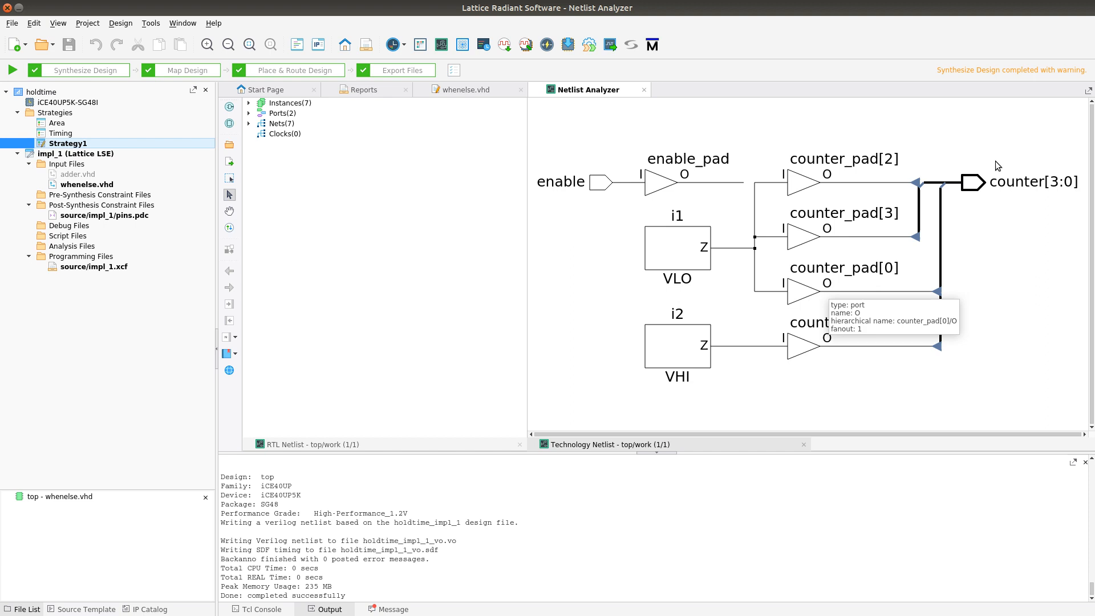
pyautogui.moveTo(801, 243)
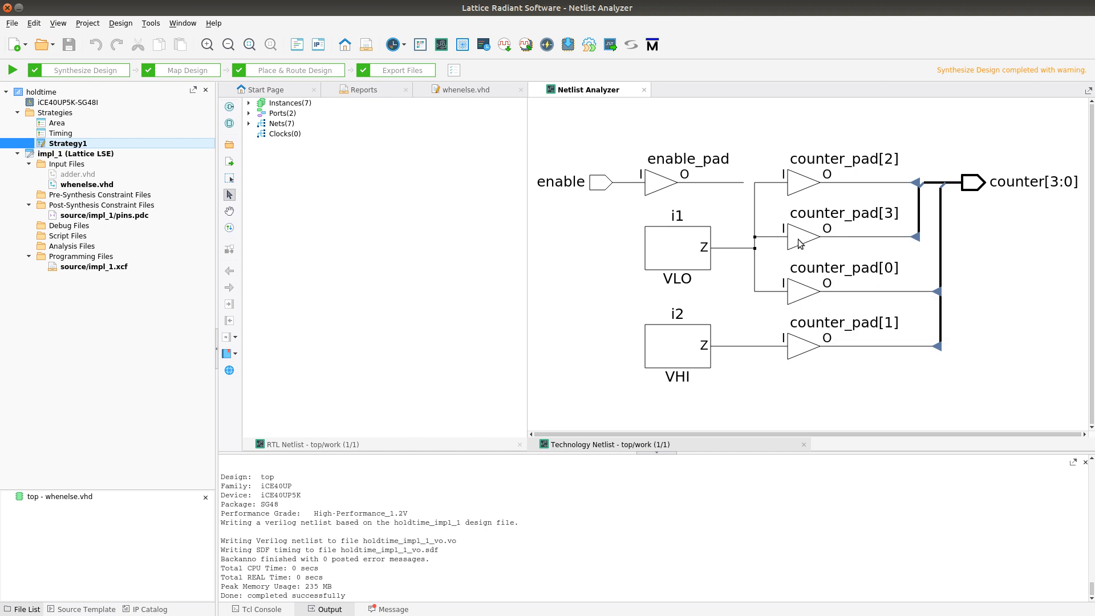
pyautogui.moveTo(1019, 178)
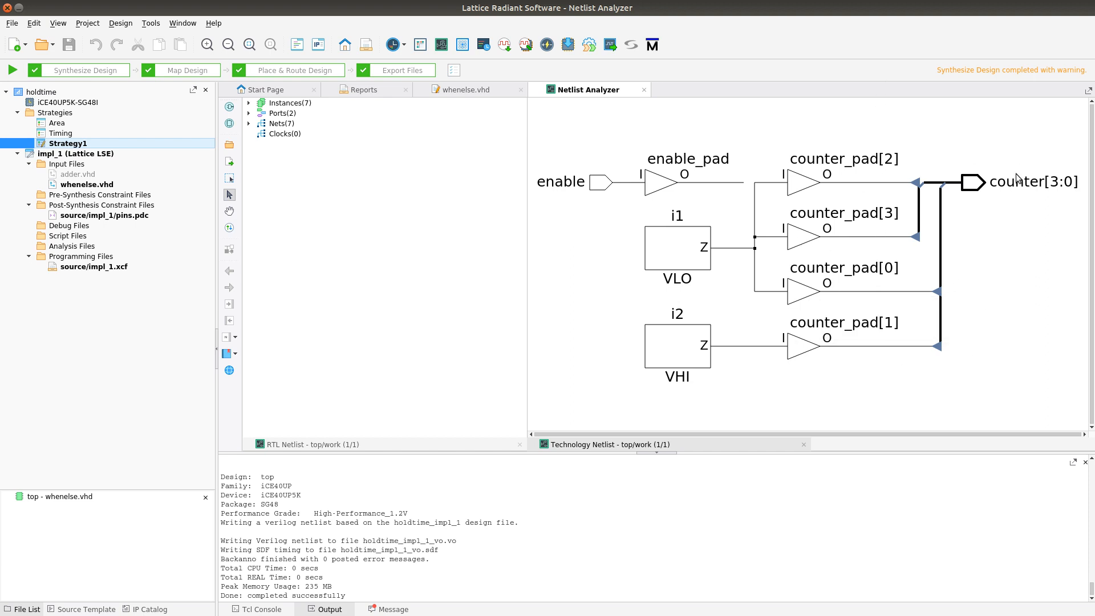
pyautogui.moveTo(1020, 180)
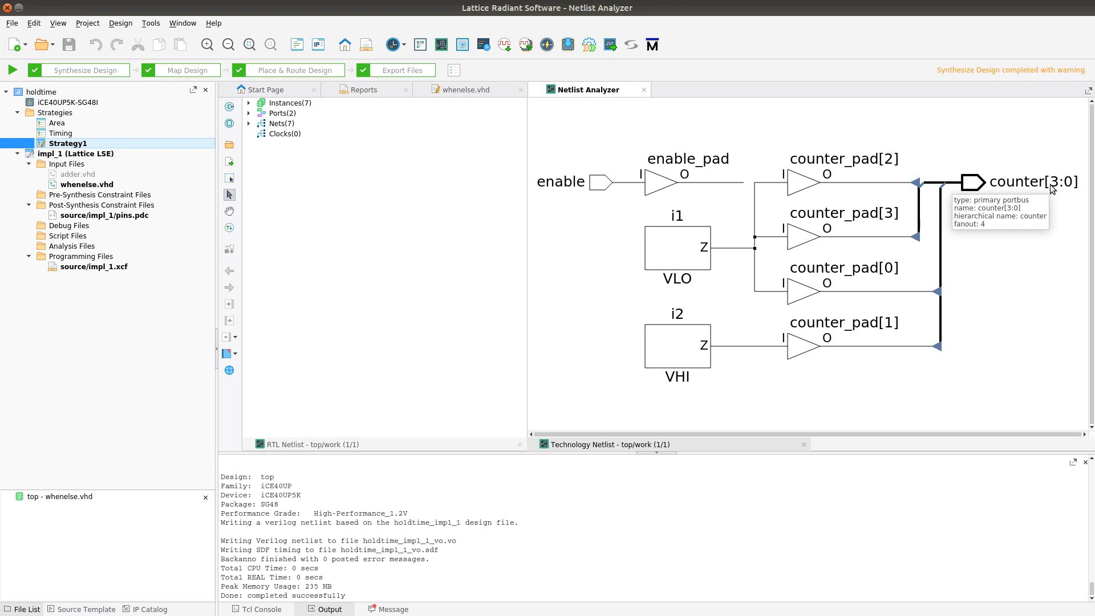
pyautogui.moveTo(1050, 199)
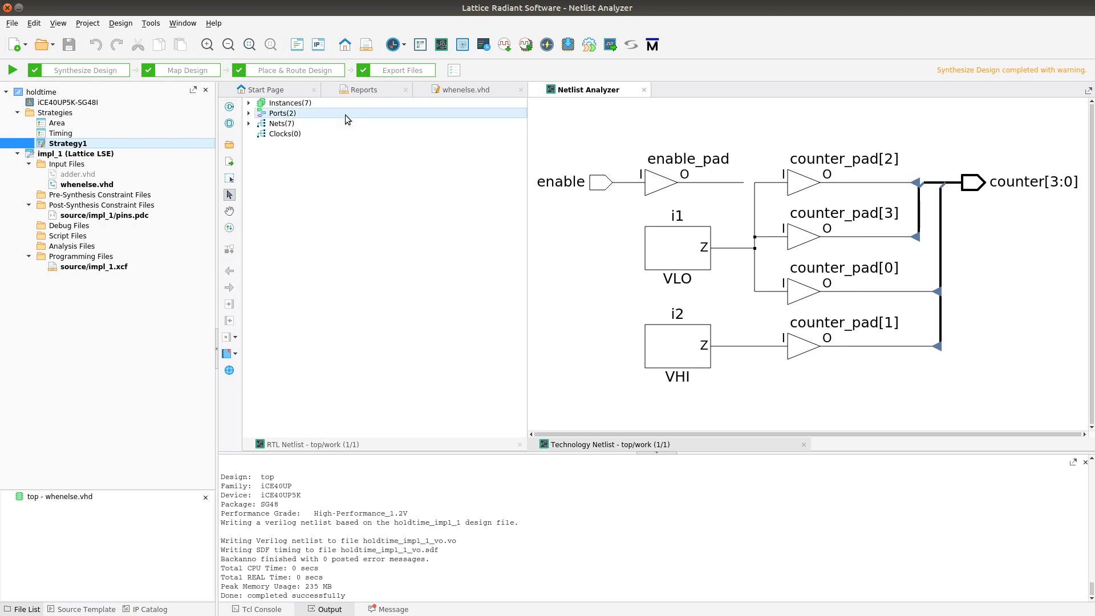
pyautogui.moveTo(230, 112)
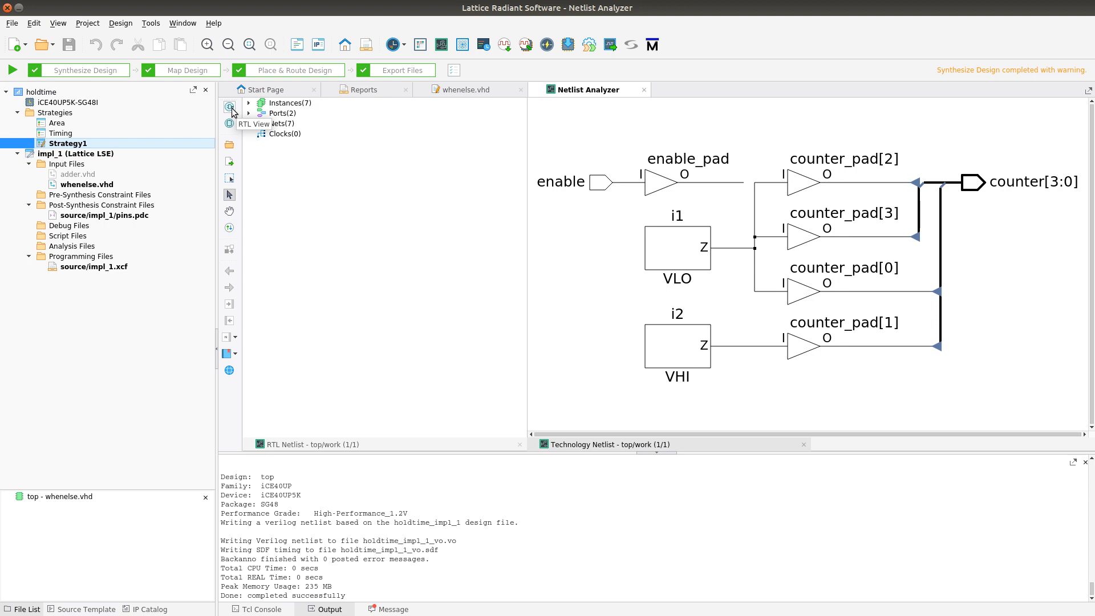
pyautogui.moveTo(231, 110)
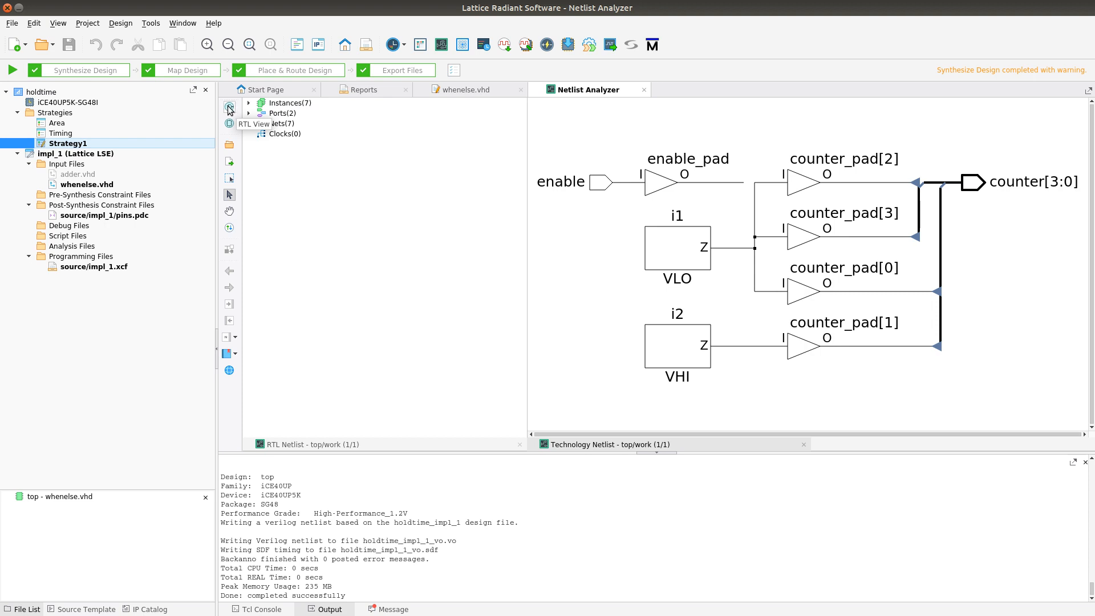
pyautogui.moveTo(807, 273)
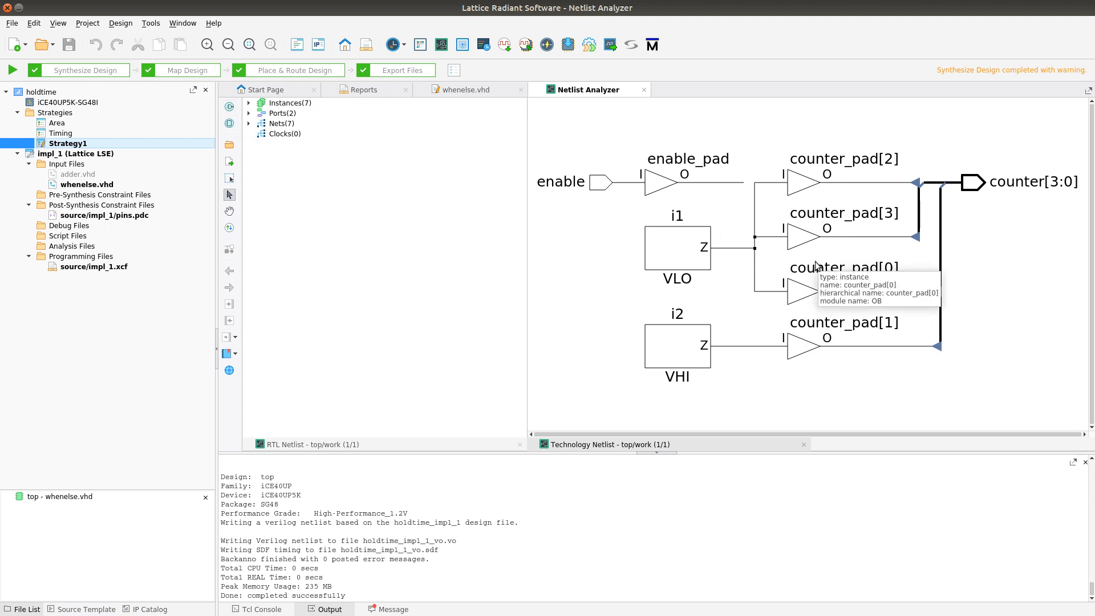
pyautogui.moveTo(241, 116)
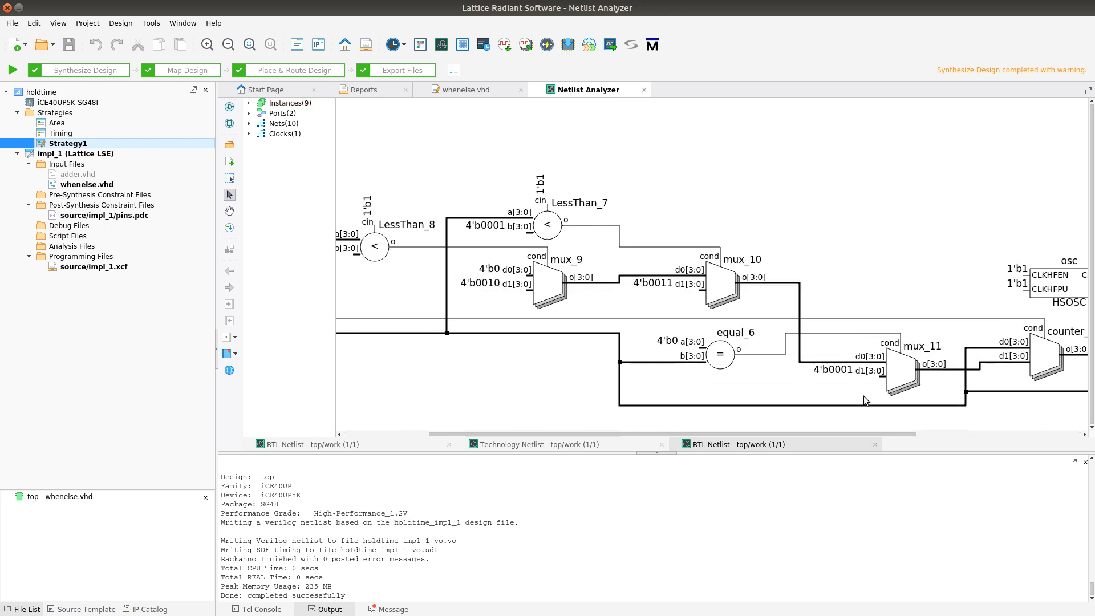
# Scan across the counter[3:0] comparators in the RTL schematic and return to whenelse.vhd
pyautogui.hscroll(3)
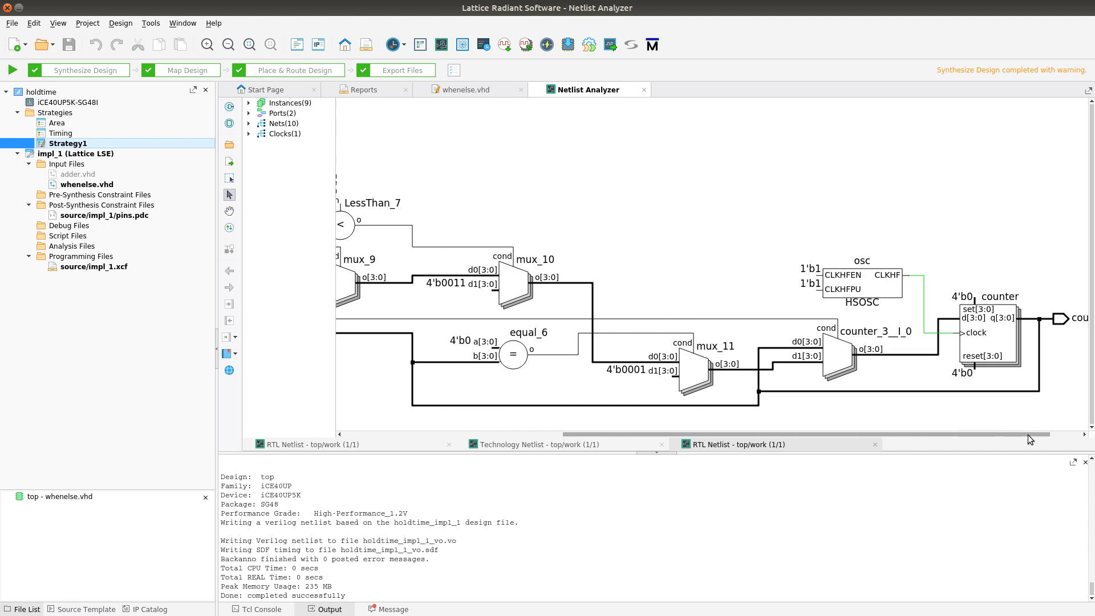
pyautogui.moveTo(1041, 339)
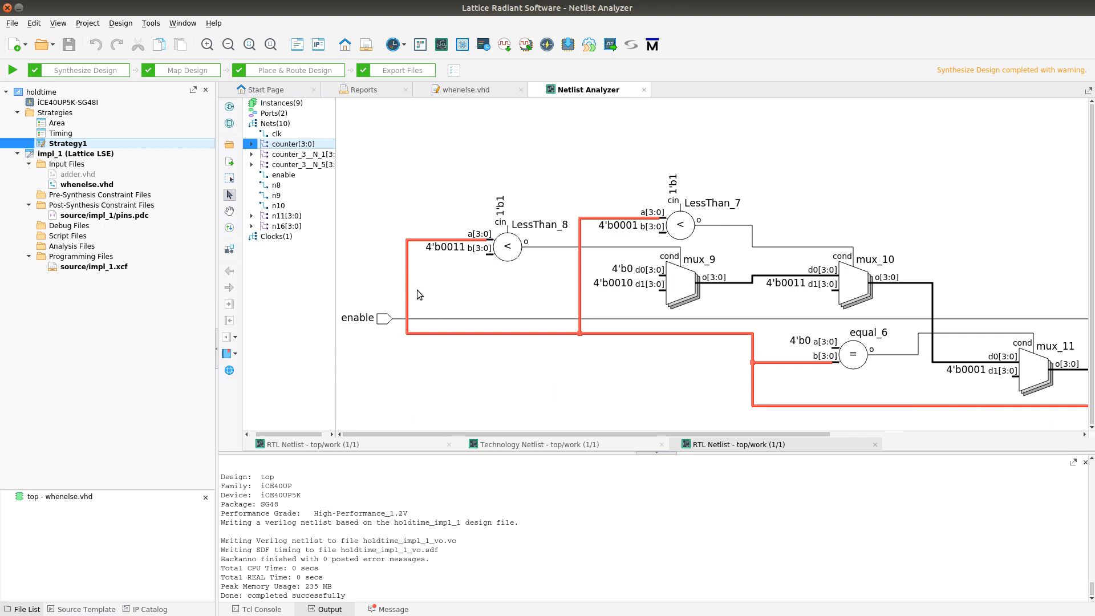
pyautogui.moveTo(526, 245)
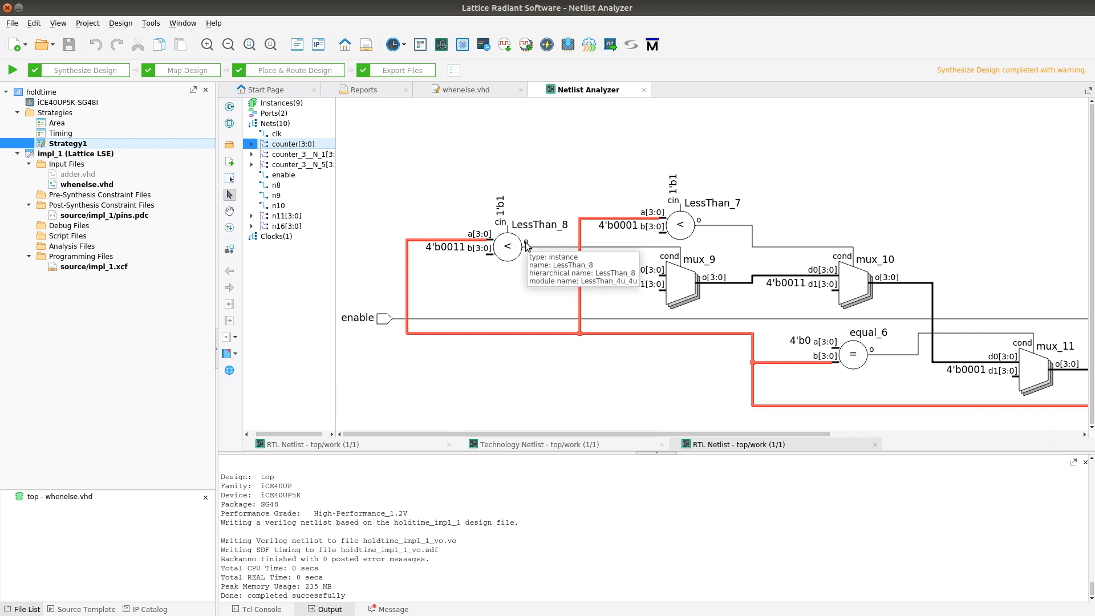
pyautogui.moveTo(460, 253)
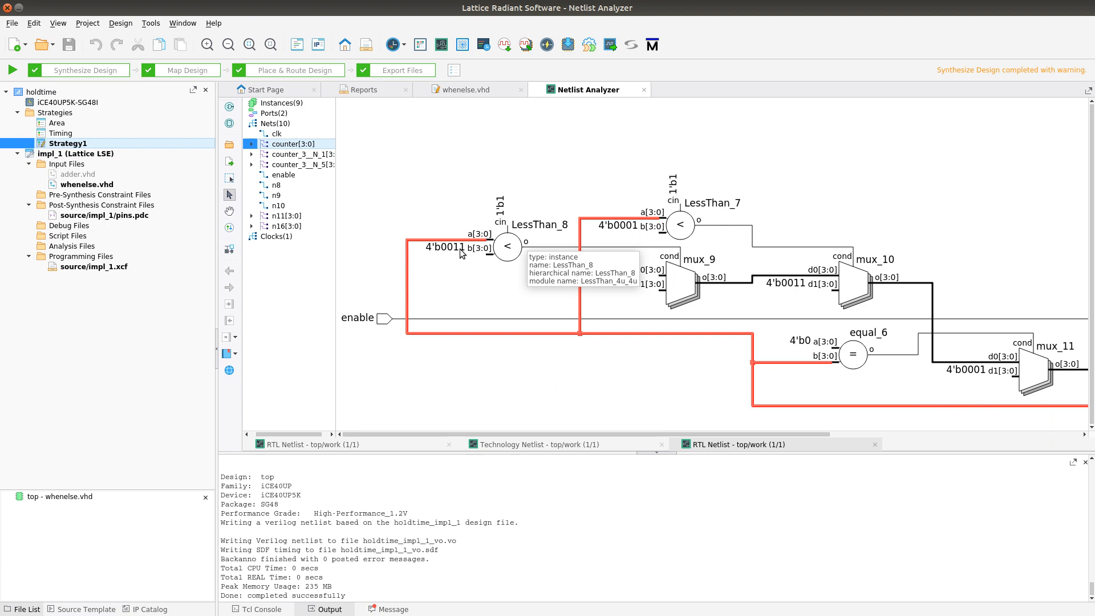
pyautogui.moveTo(517, 249)
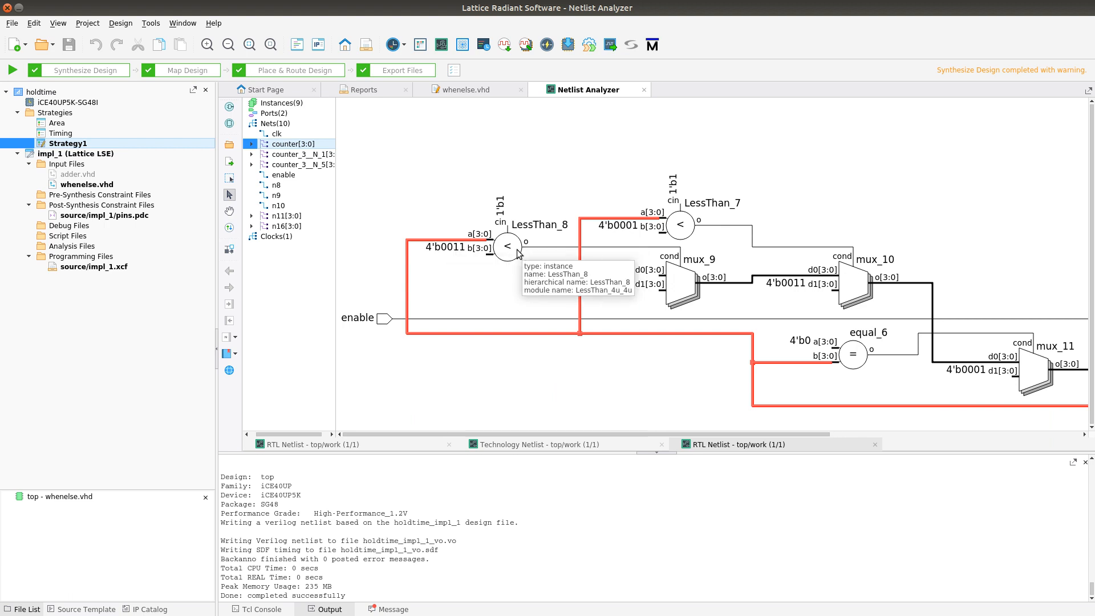
pyautogui.moveTo(504, 234)
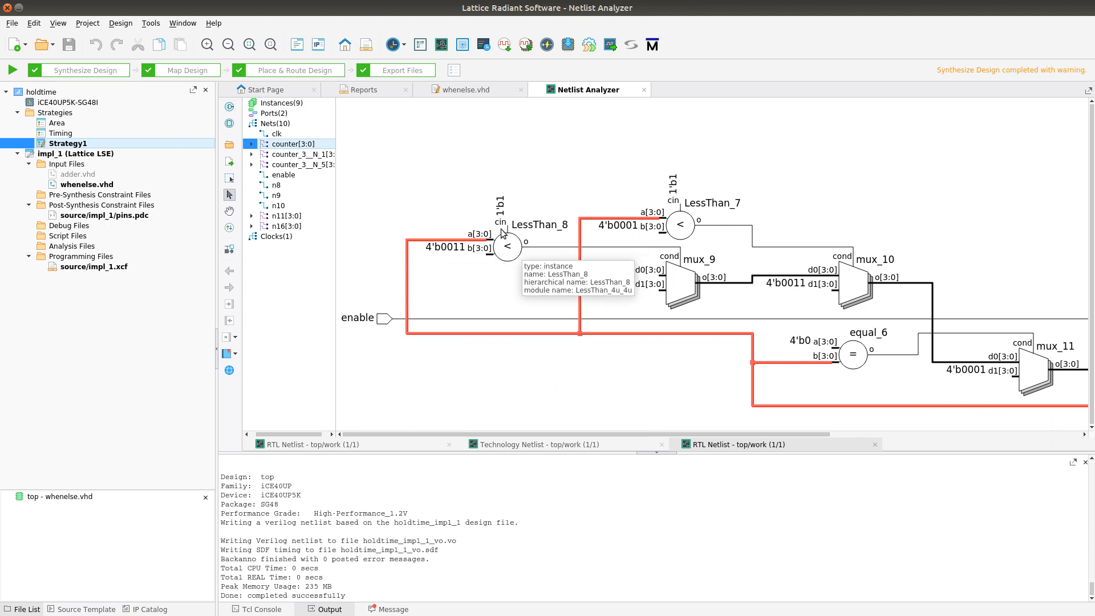
pyautogui.moveTo(635, 295)
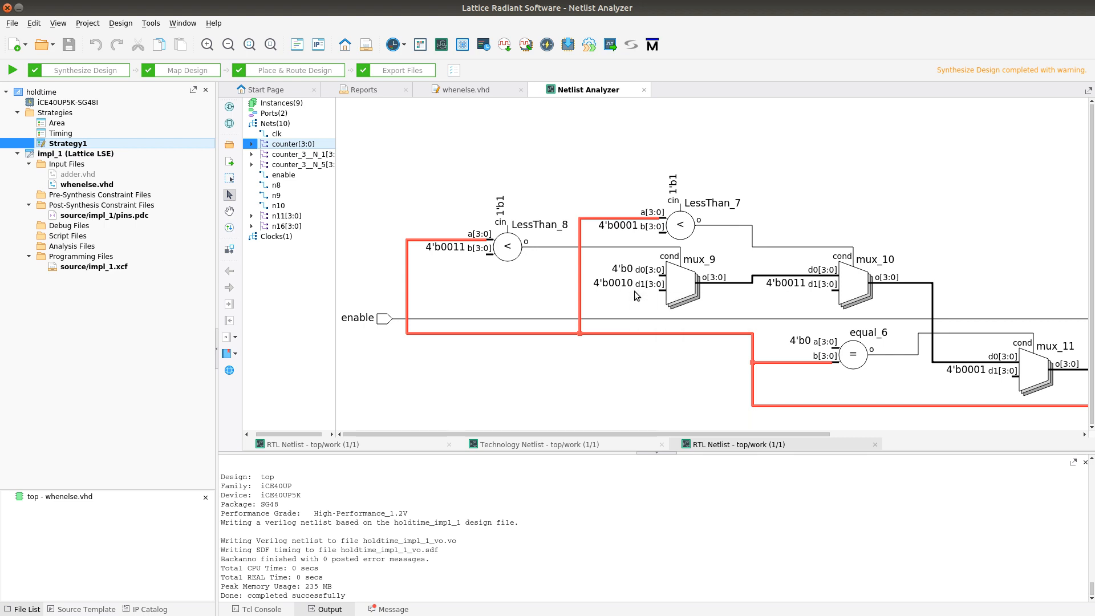
pyautogui.moveTo(466, 89)
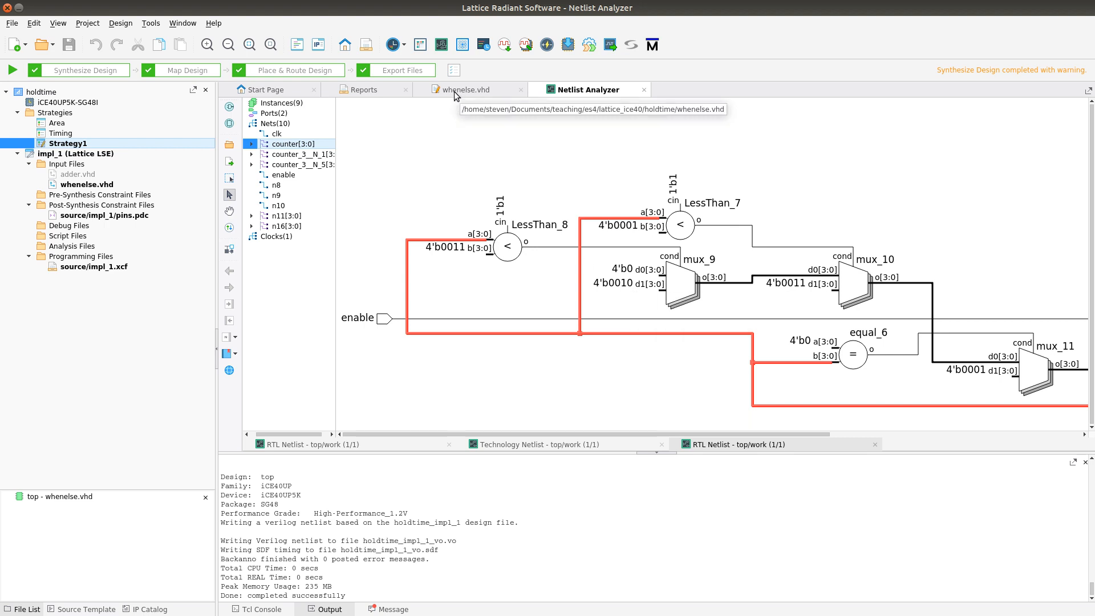
pyautogui.click(466, 89)
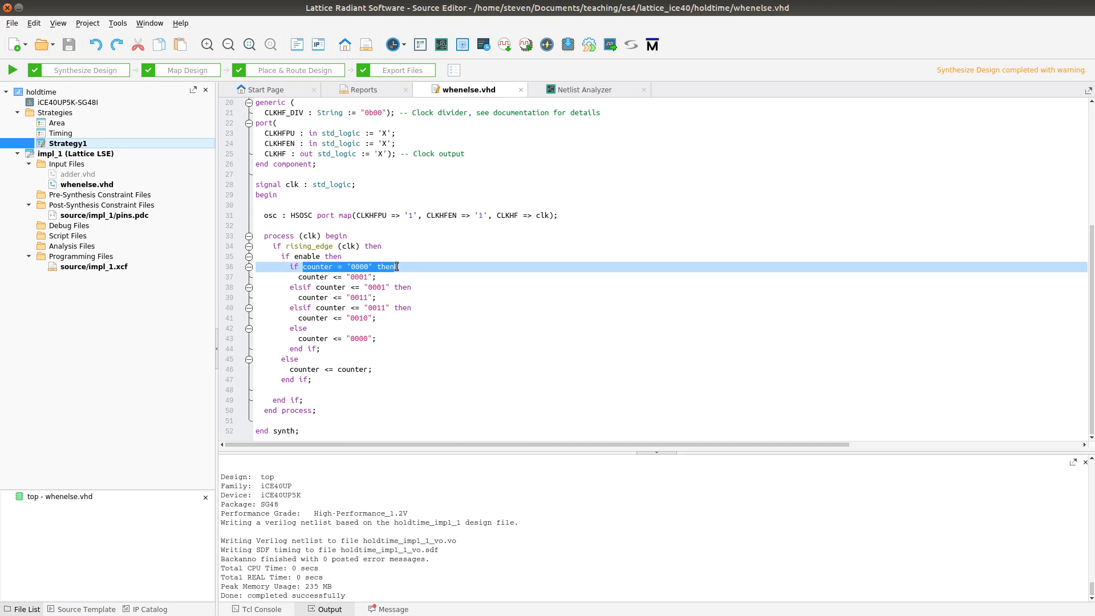
# Replace the '<=' comparisons with '=' in the elsif counter conditions on lines 38 and 40
pyautogui.click(377, 287)
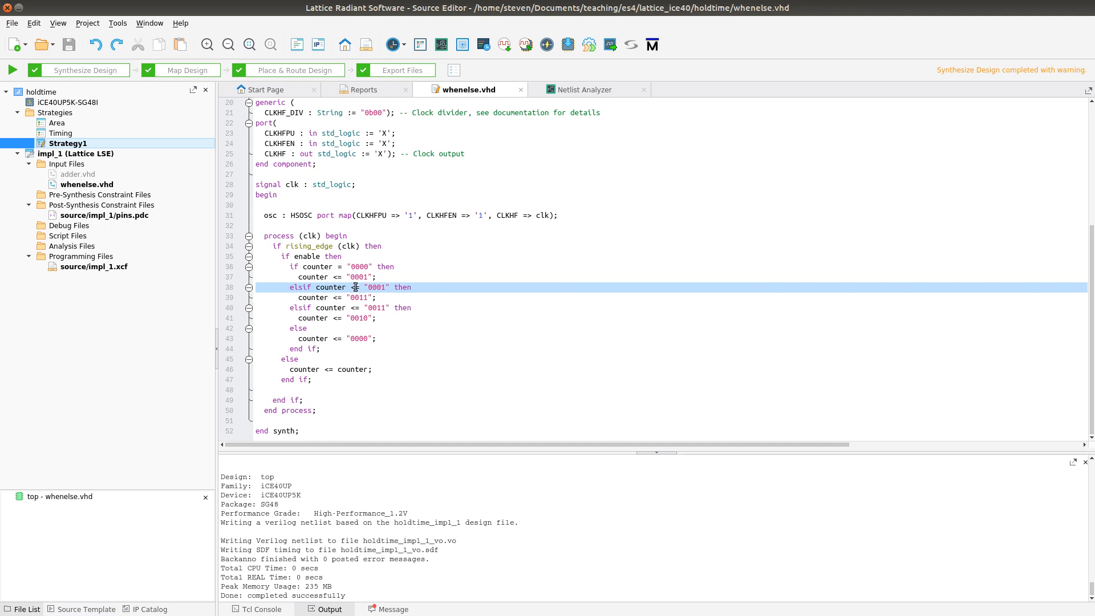
pyautogui.moveTo(302, 267)
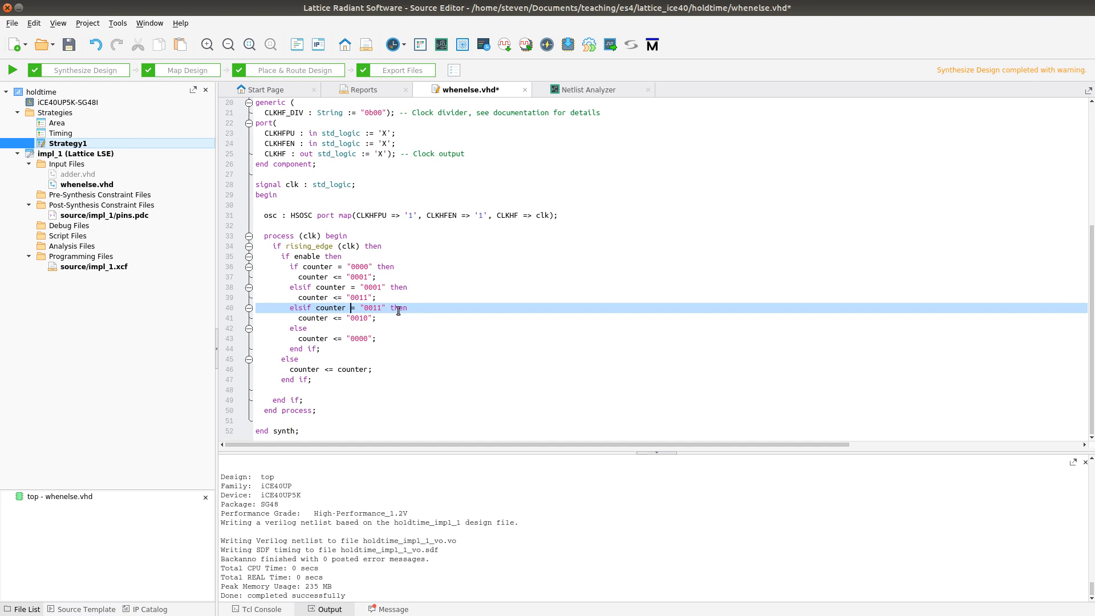
pyautogui.moveTo(324, 277)
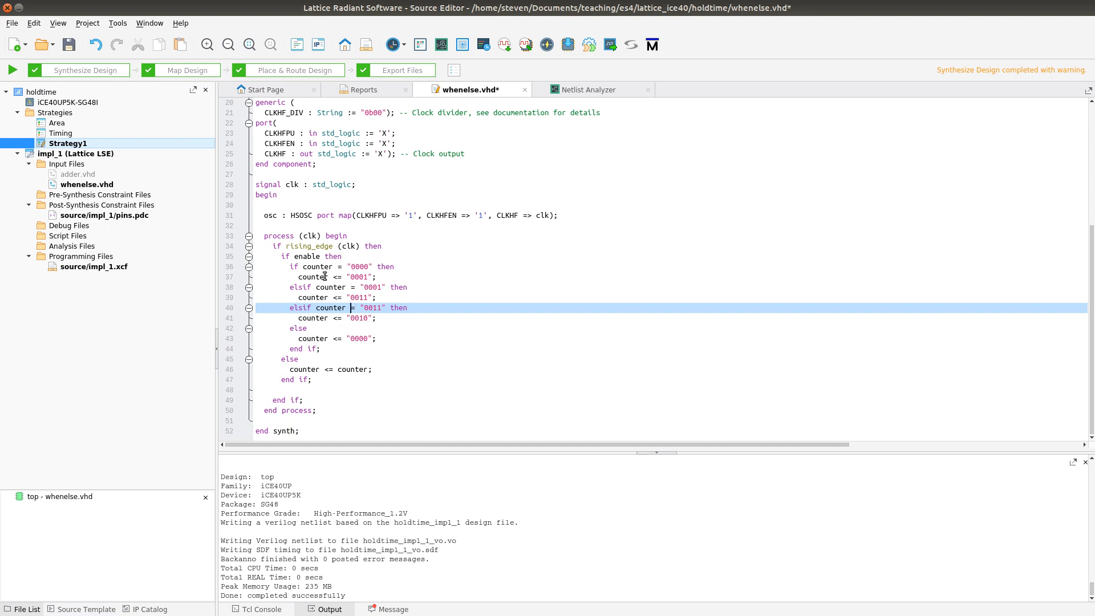
pyautogui.doubleClick(335, 277)
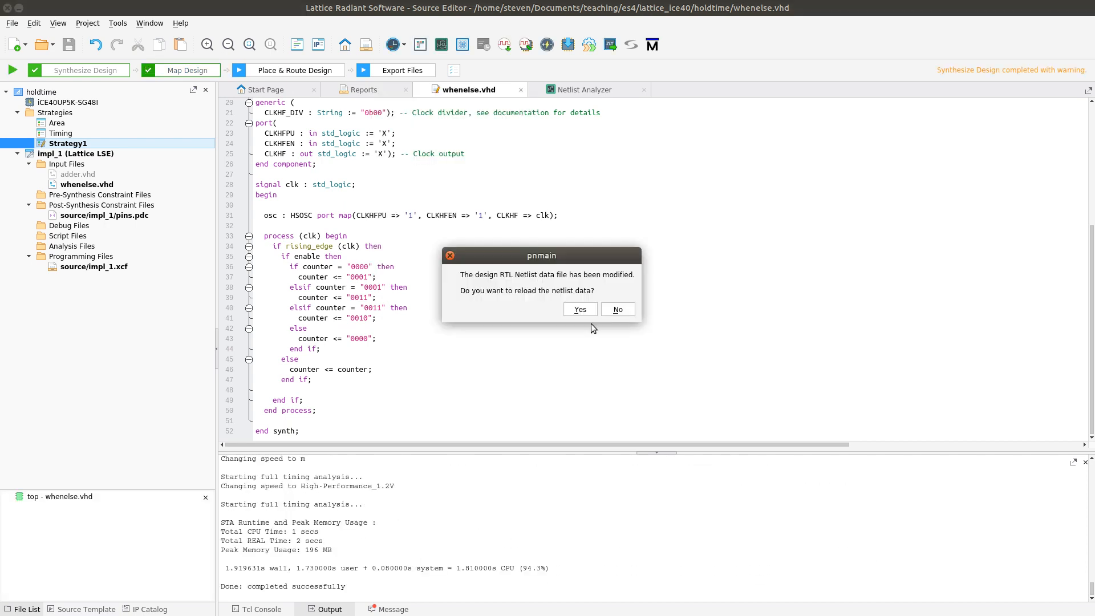
# Accept reloading the netlist data and show the updated RTL schematic with equality comparators
pyautogui.click(616, 308)
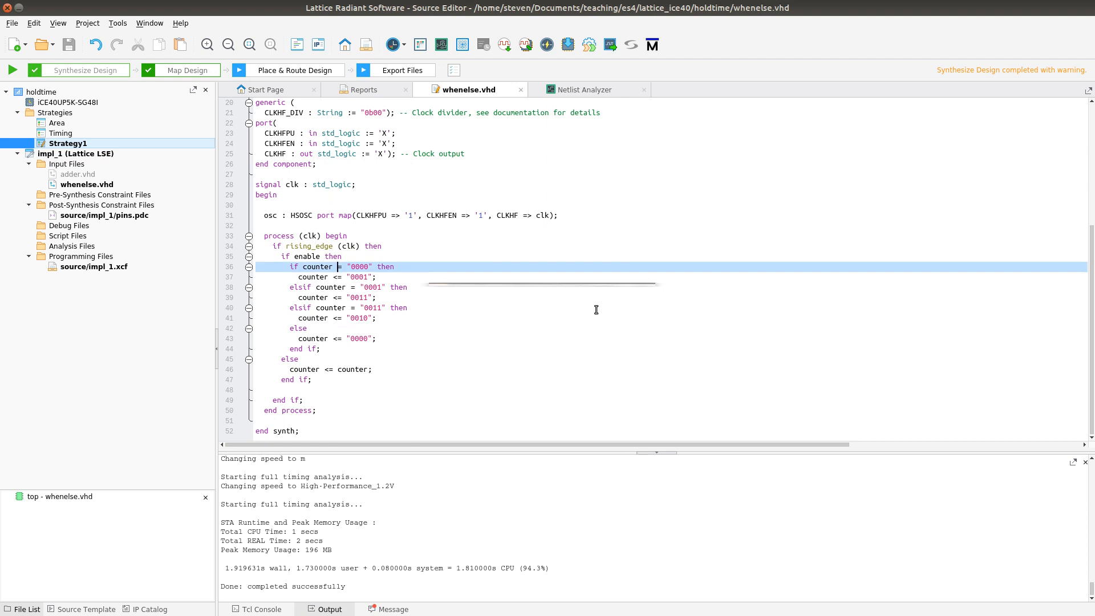
pyautogui.click(585, 89)
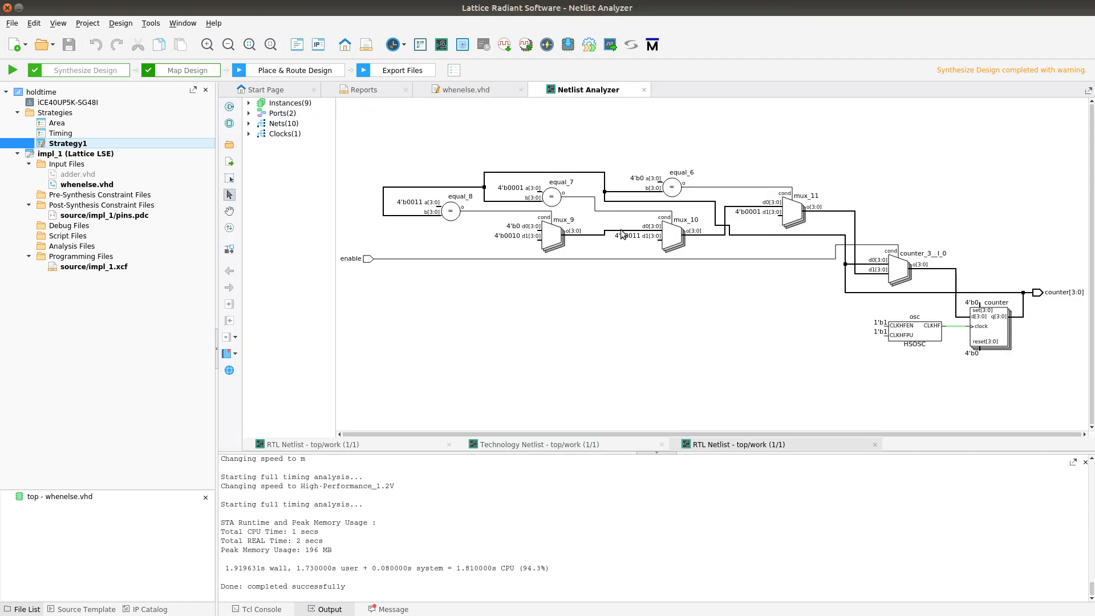
pyautogui.moveTo(460, 218)
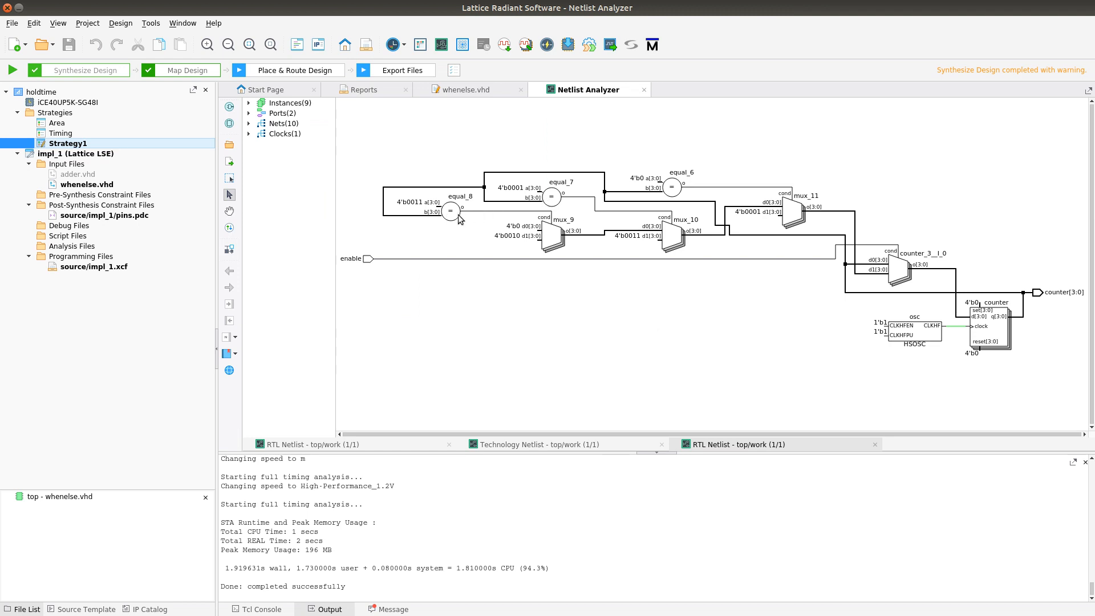
pyautogui.moveTo(549, 199)
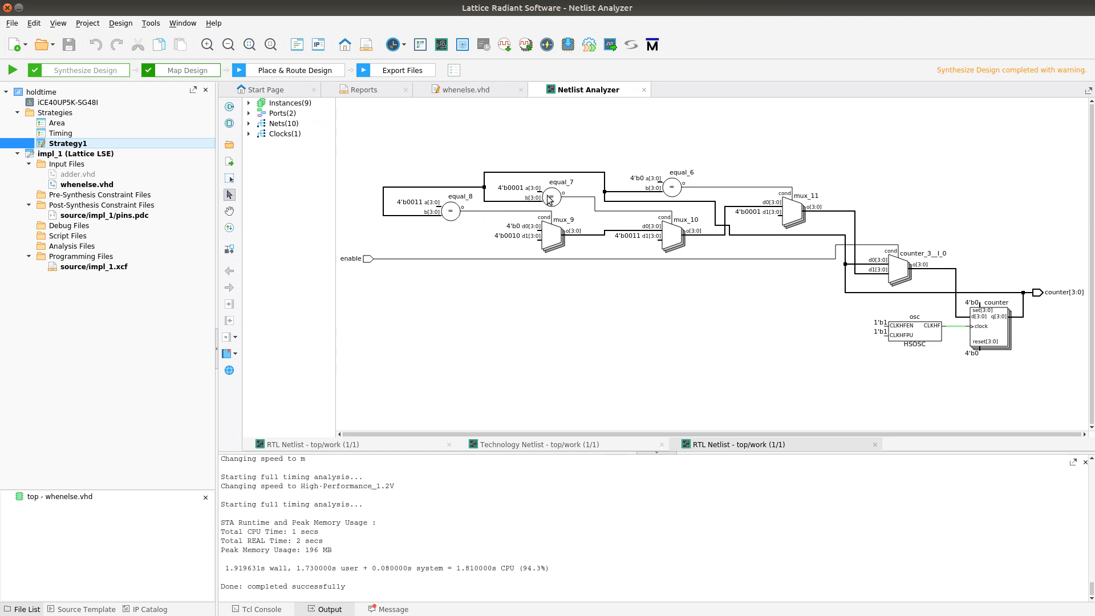
pyautogui.moveTo(681, 176)
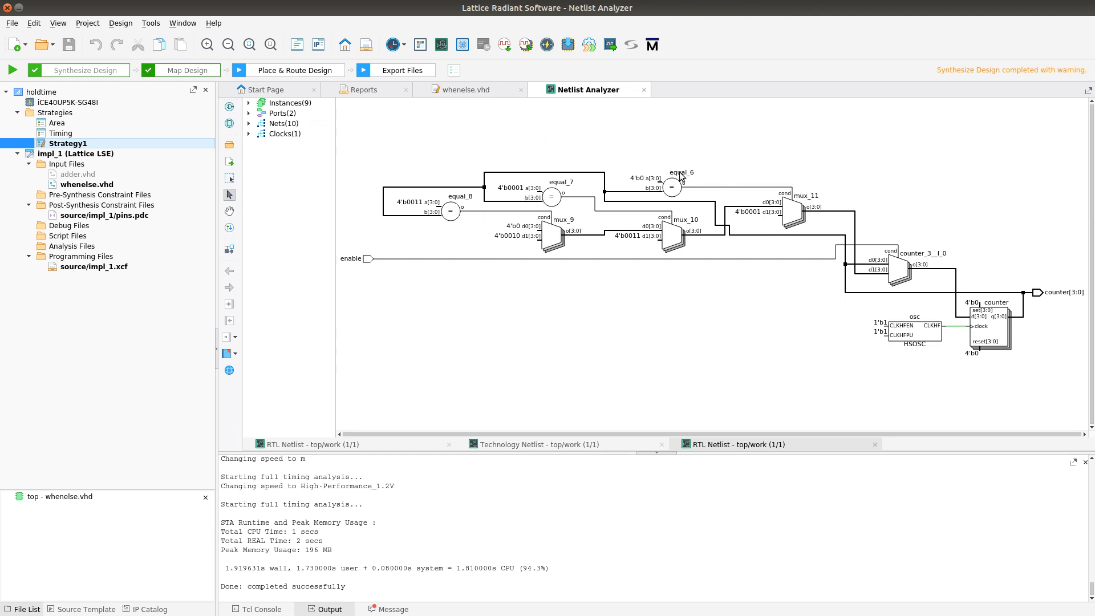
pyautogui.moveTo(452, 212)
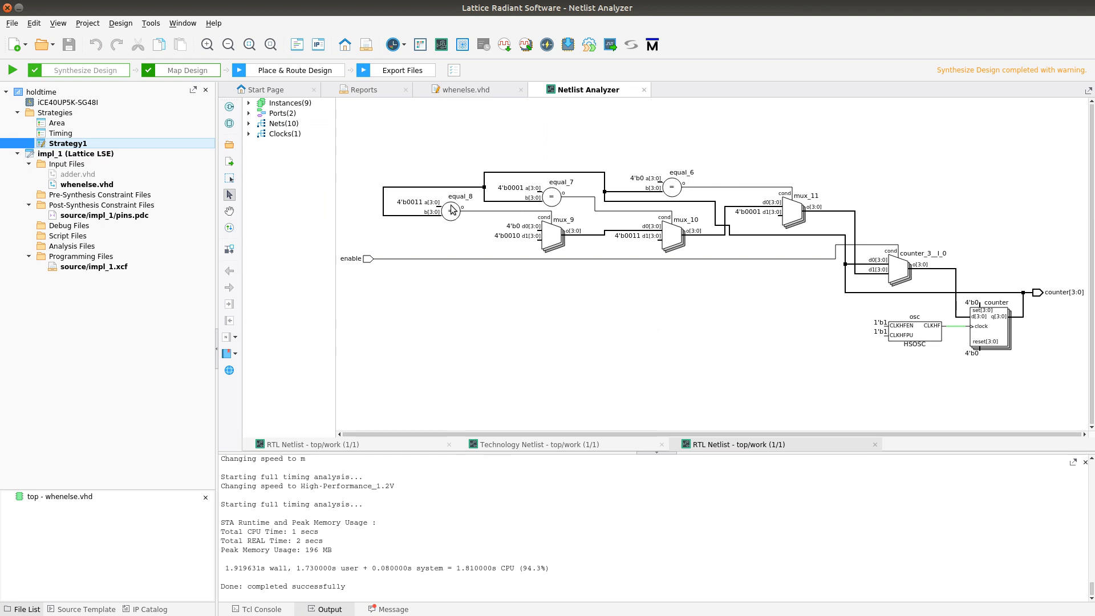
pyautogui.moveTo(634, 238)
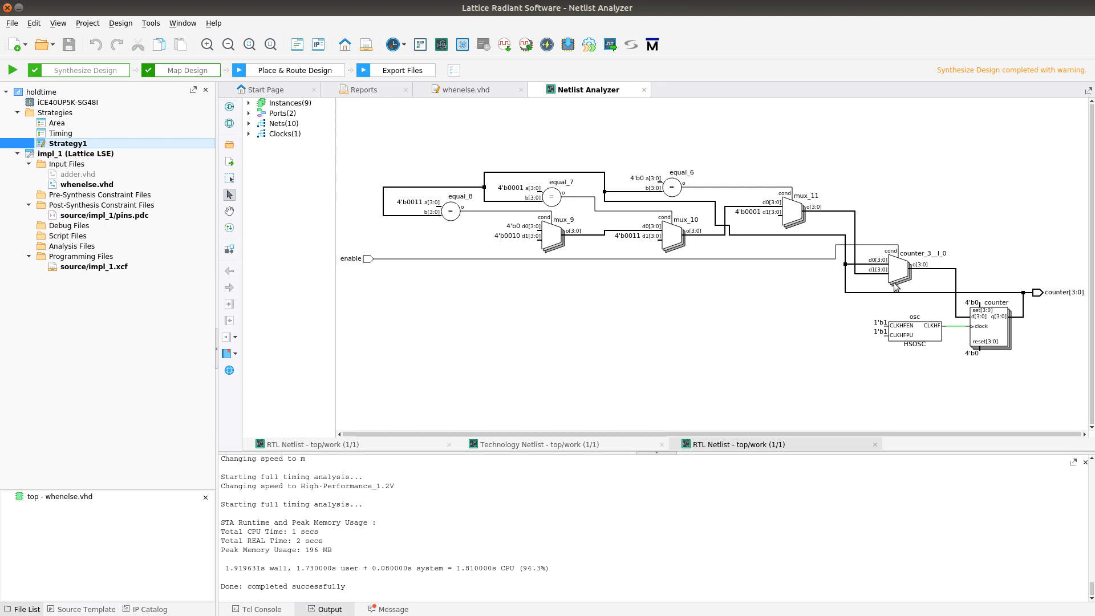
pyautogui.moveTo(824, 246)
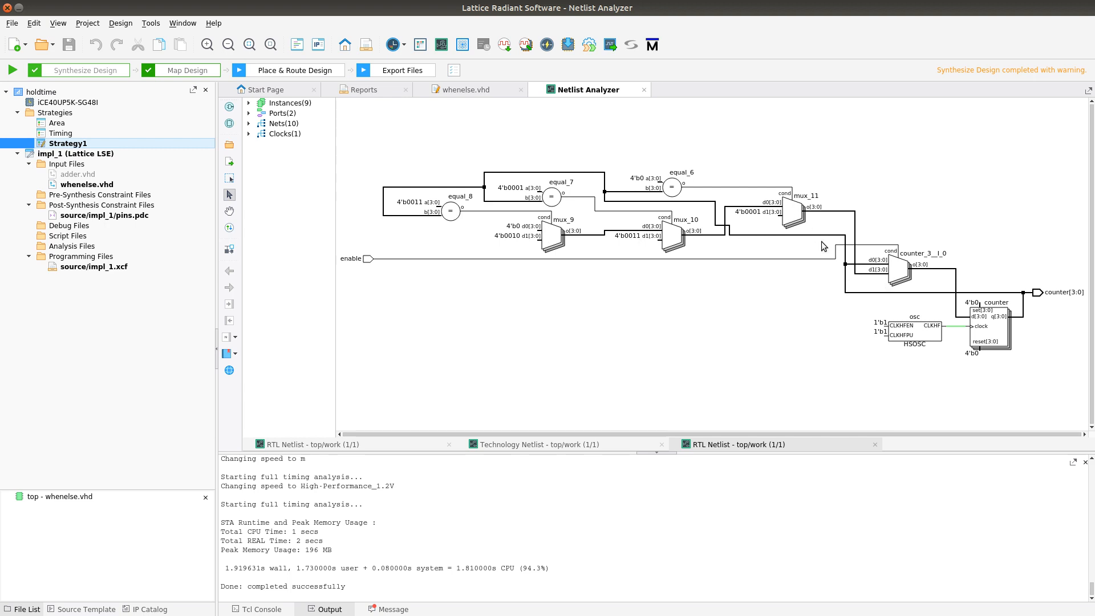
pyautogui.moveTo(775, 246)
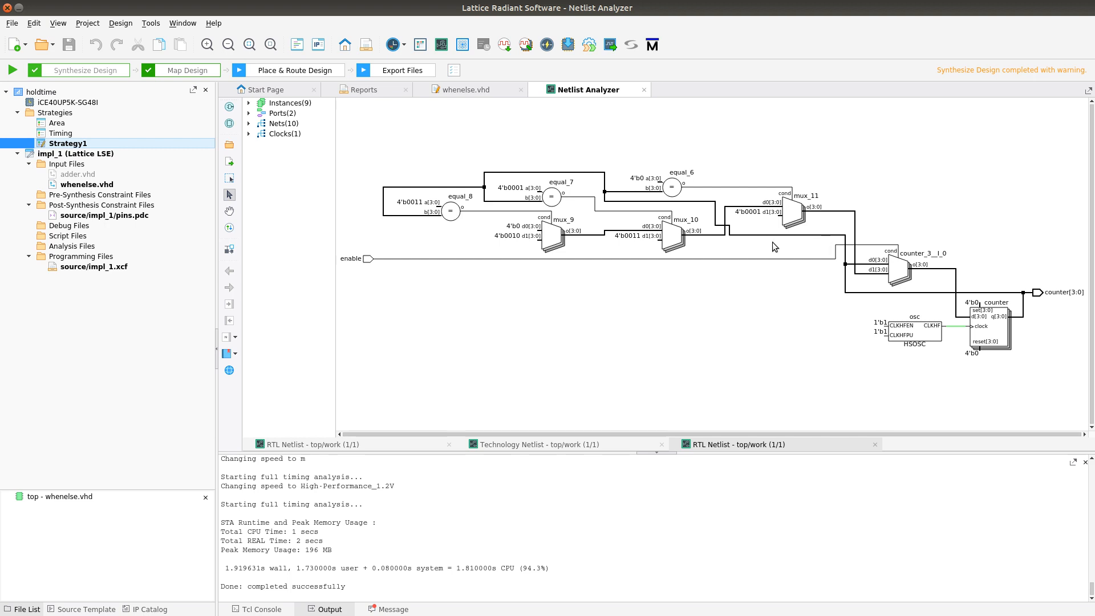
pyautogui.moveTo(678, 203)
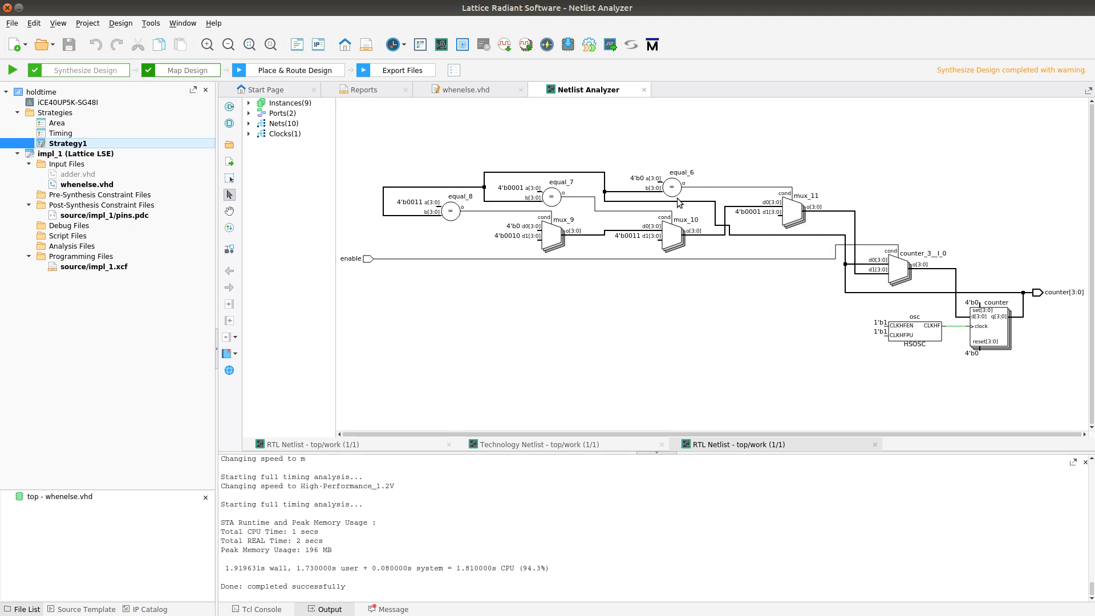
pyautogui.moveTo(679, 197)
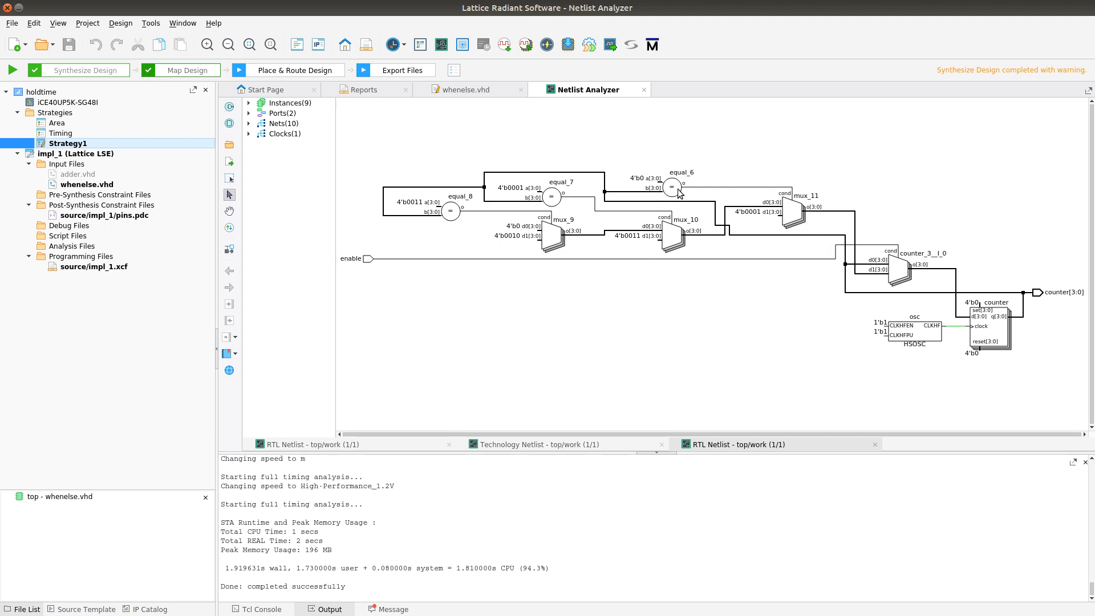
pyautogui.moveTo(230, 124)
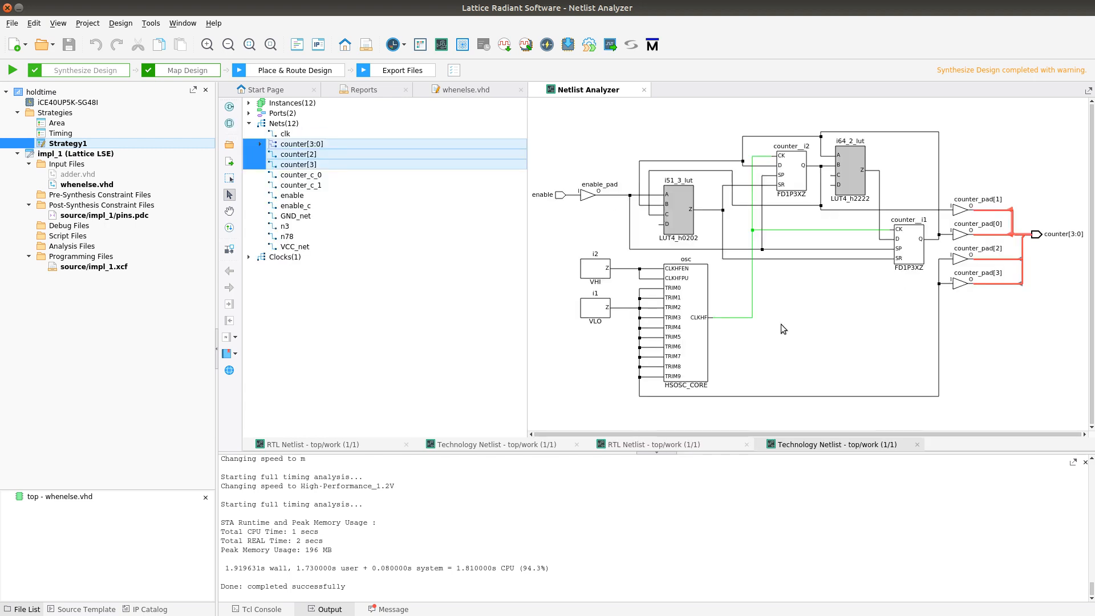
pyautogui.moveTo(803, 214)
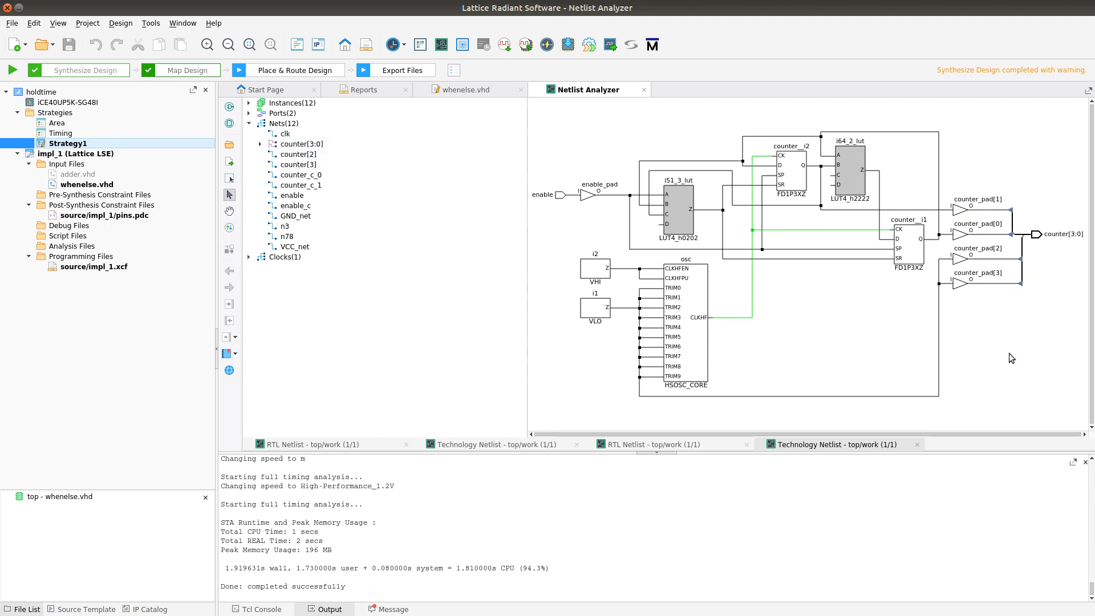
pyautogui.moveTo(684, 343)
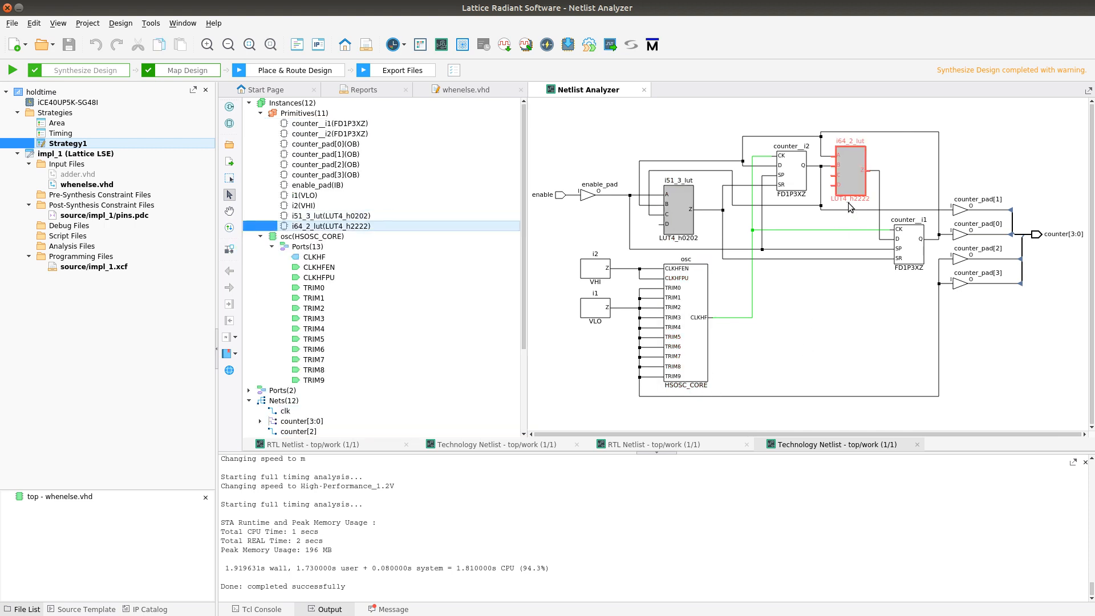
pyautogui.moveTo(849, 207)
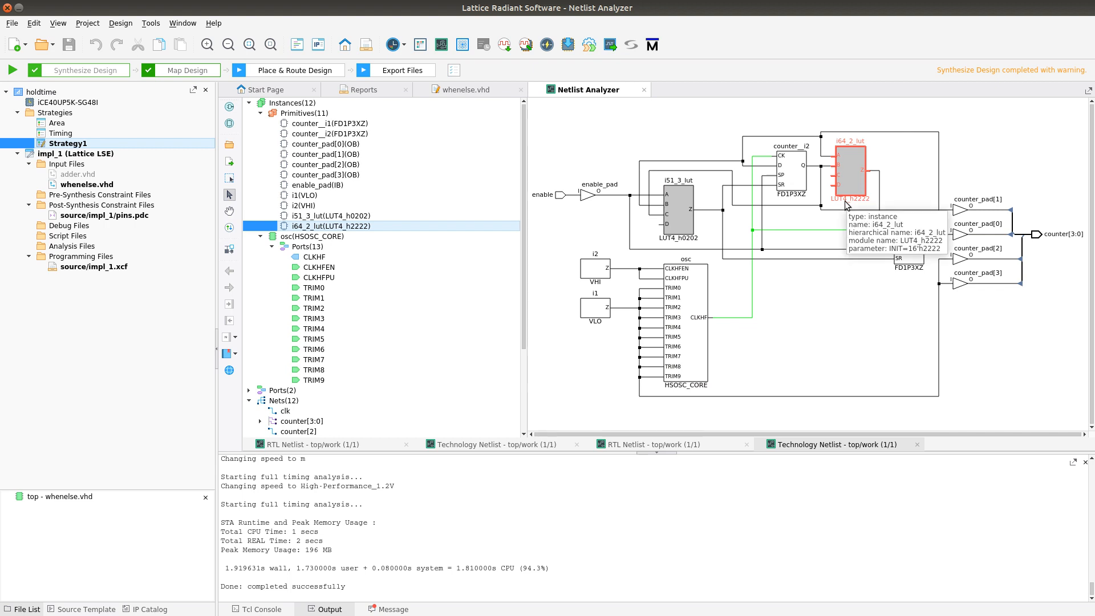
# Highlight flip-flops counter__i1 and counter__i2, then trace GND_net to the oscillator trim inputs
pyautogui.click(332, 123)
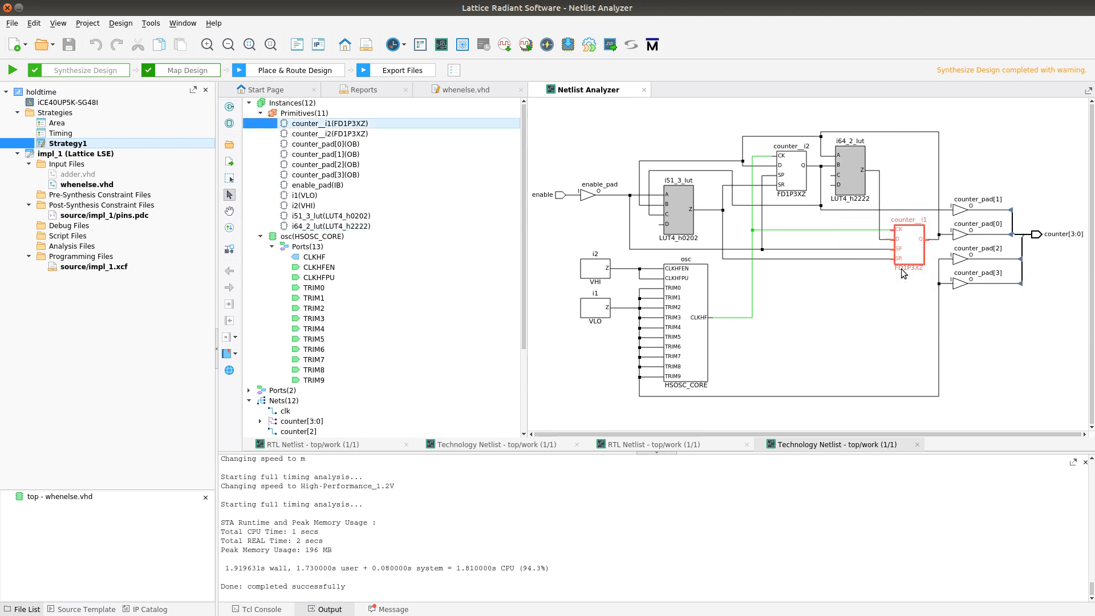
pyautogui.click(329, 134)
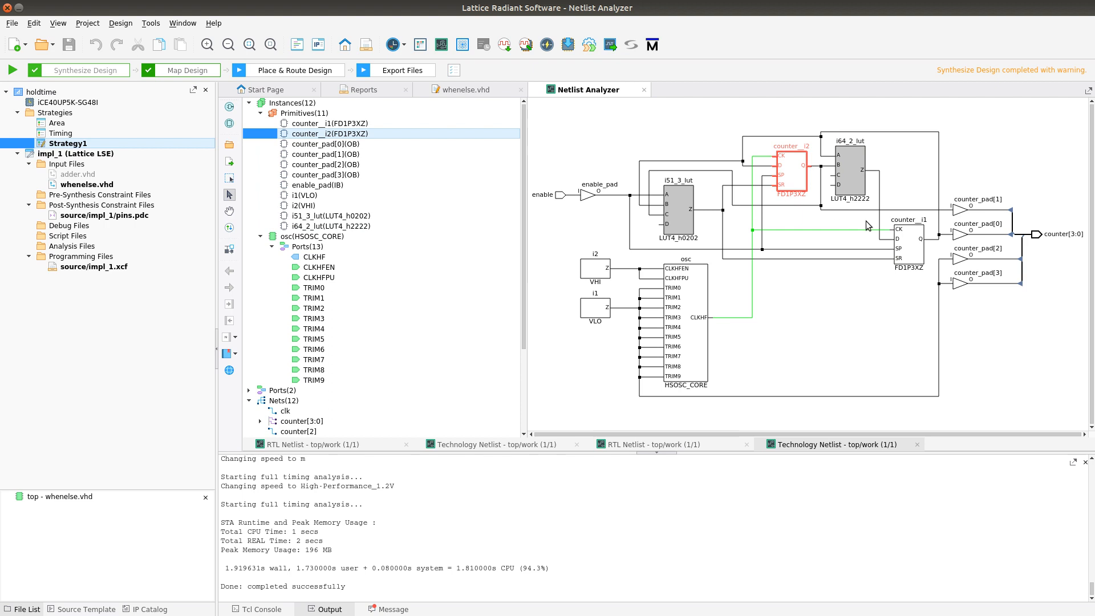
pyautogui.moveTo(870, 263)
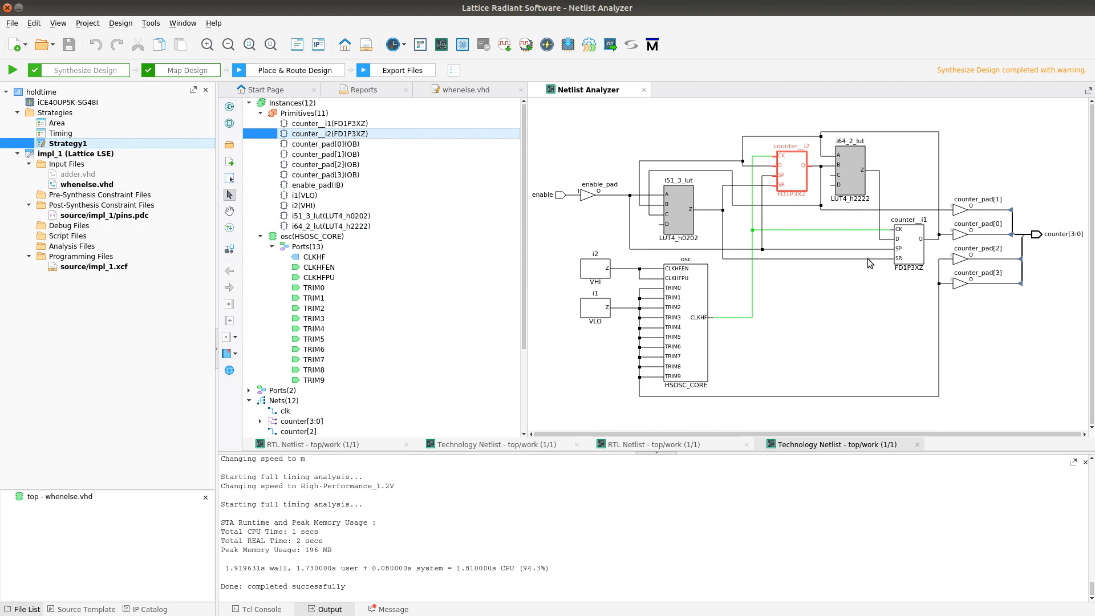
pyautogui.moveTo(685, 384)
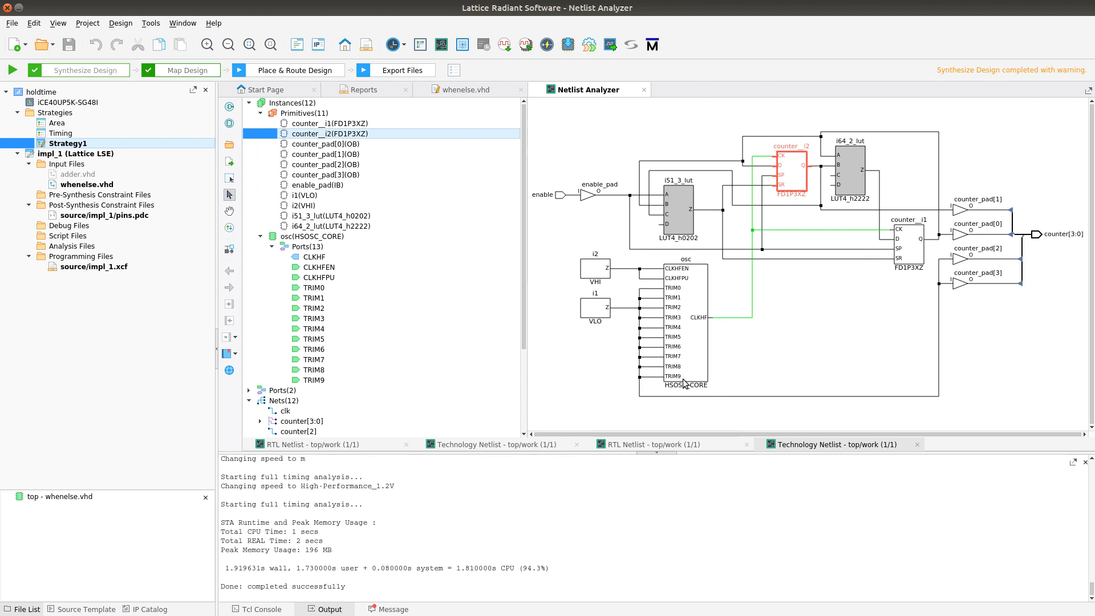
pyautogui.click(295, 380)
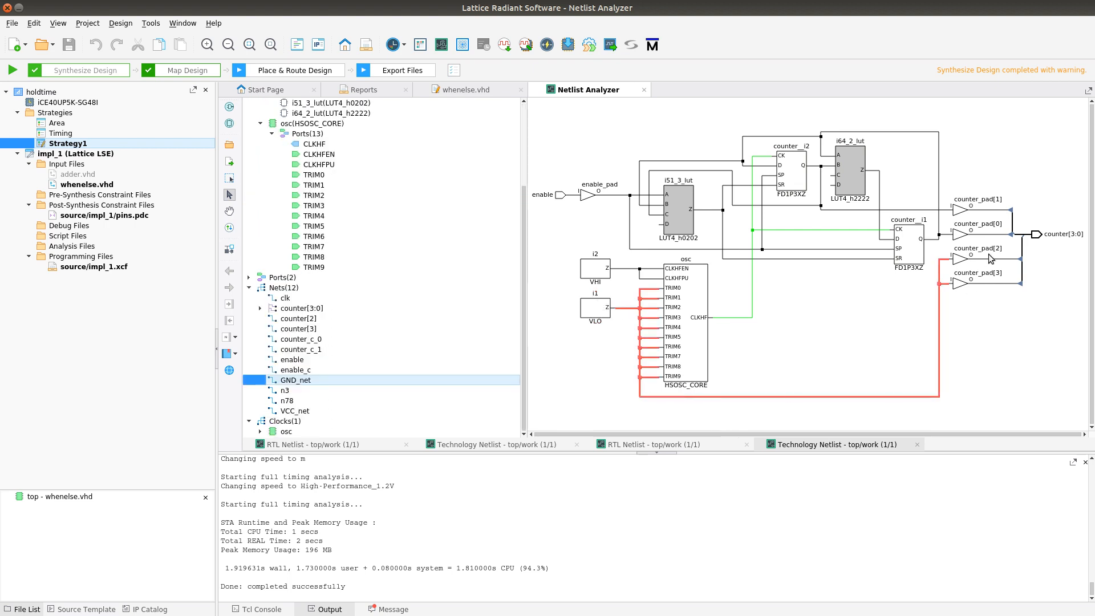
pyautogui.moveTo(992, 274)
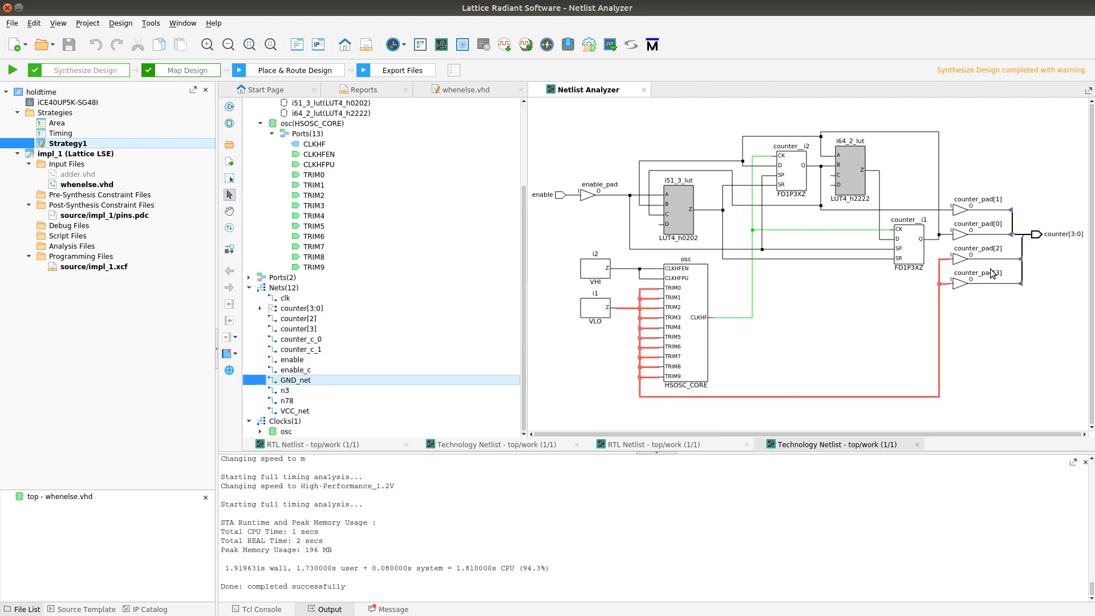
pyautogui.moveTo(992, 274)
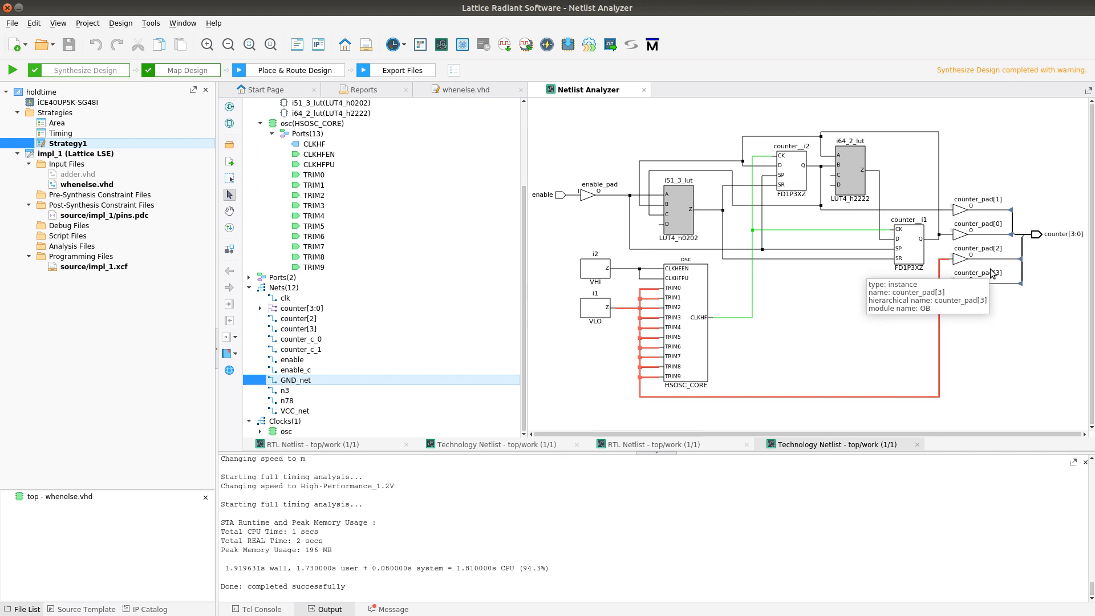
pyautogui.moveTo(984, 260)
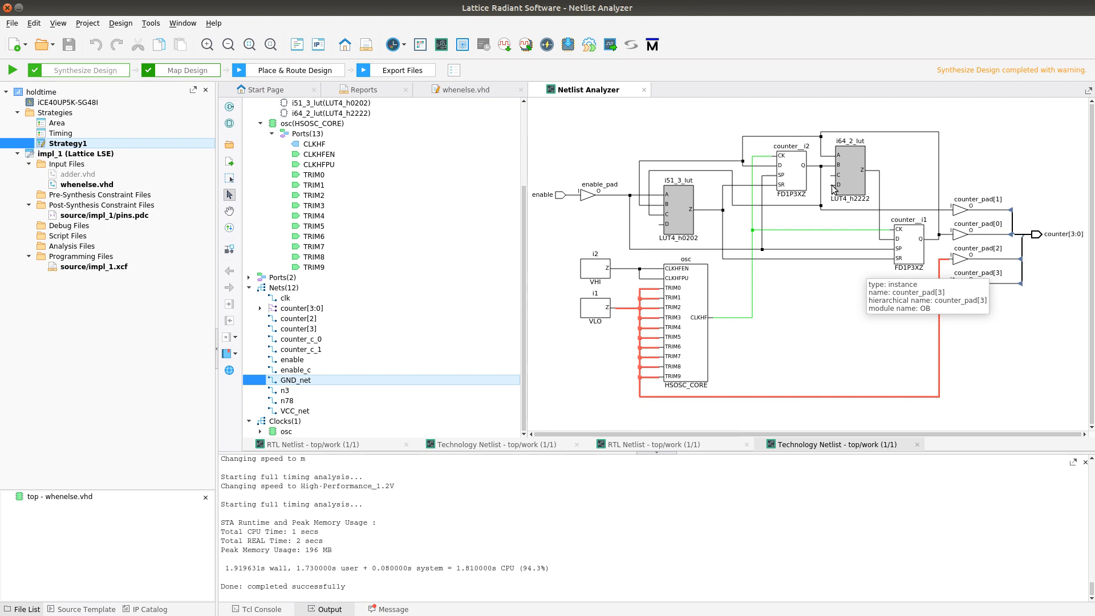
pyautogui.moveTo(793, 189)
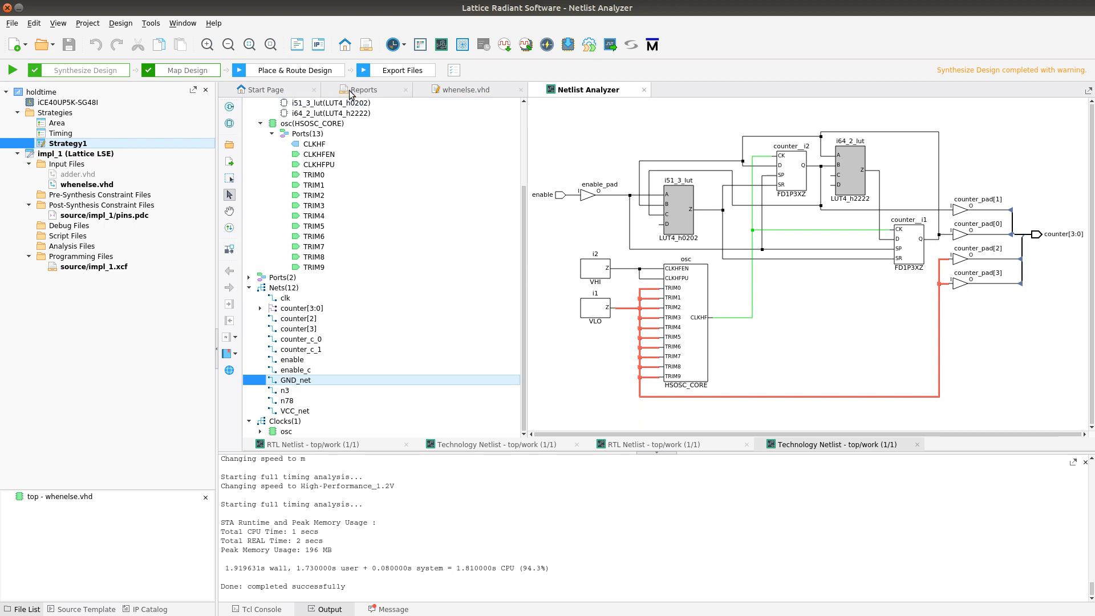
# Check the Map report now listing 2 slice registers and 5 LUT4s, then return to the technology netlist
pyautogui.click(364, 89)
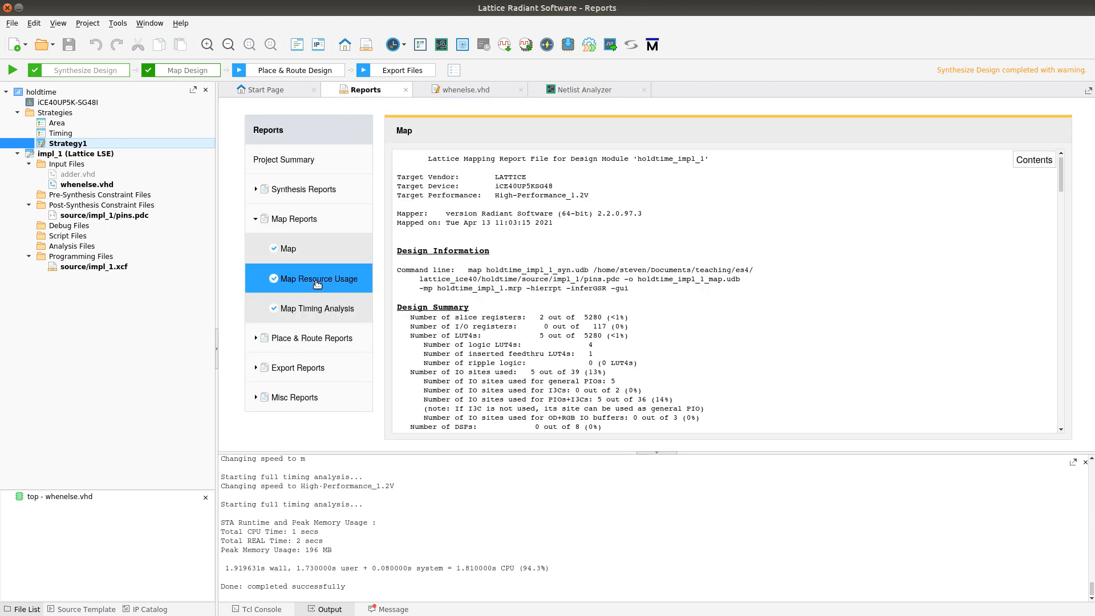
pyautogui.click(287, 248)
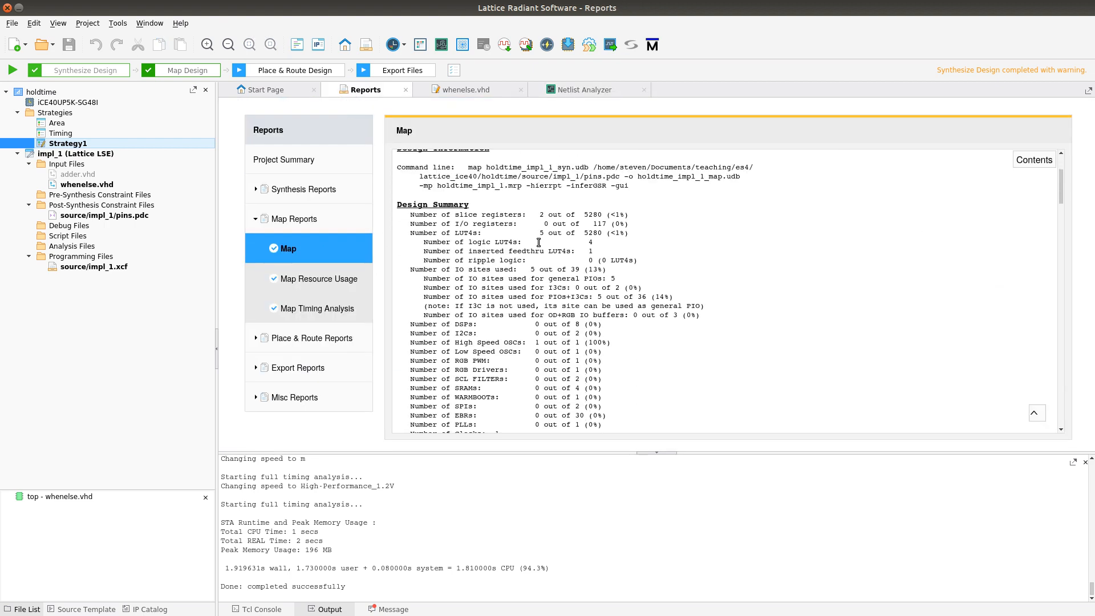
pyautogui.tripleClick(489, 214)
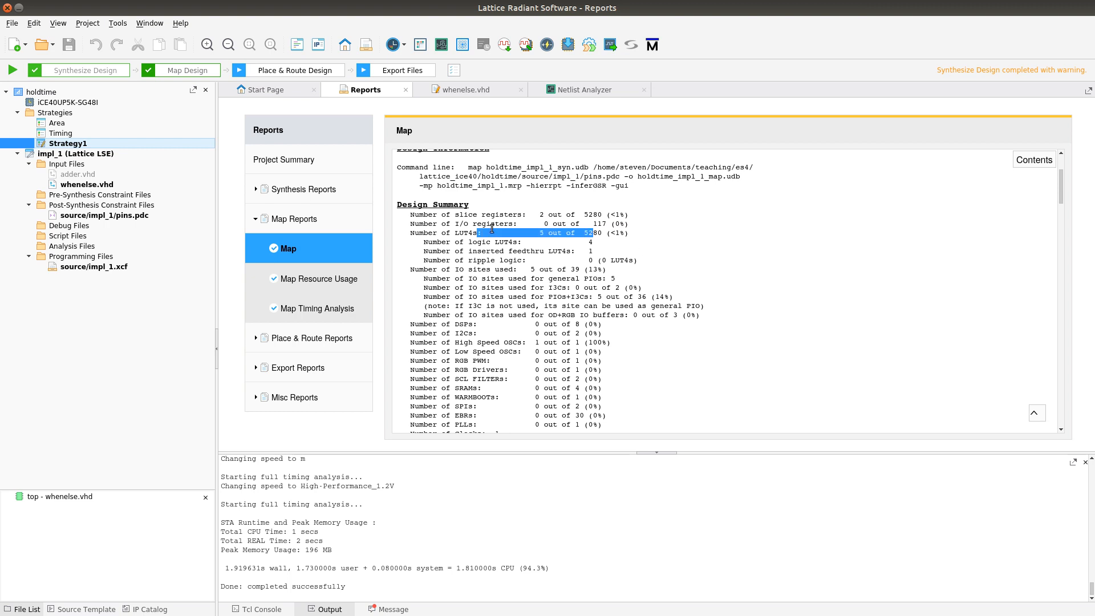
pyautogui.click(593, 89)
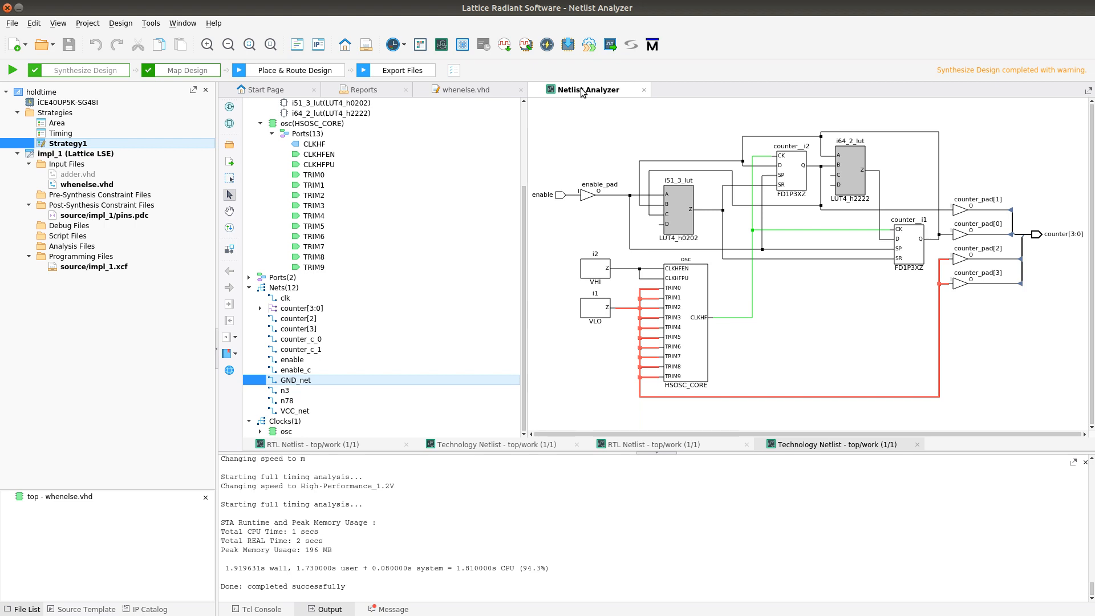
pyautogui.moveTo(602, 116)
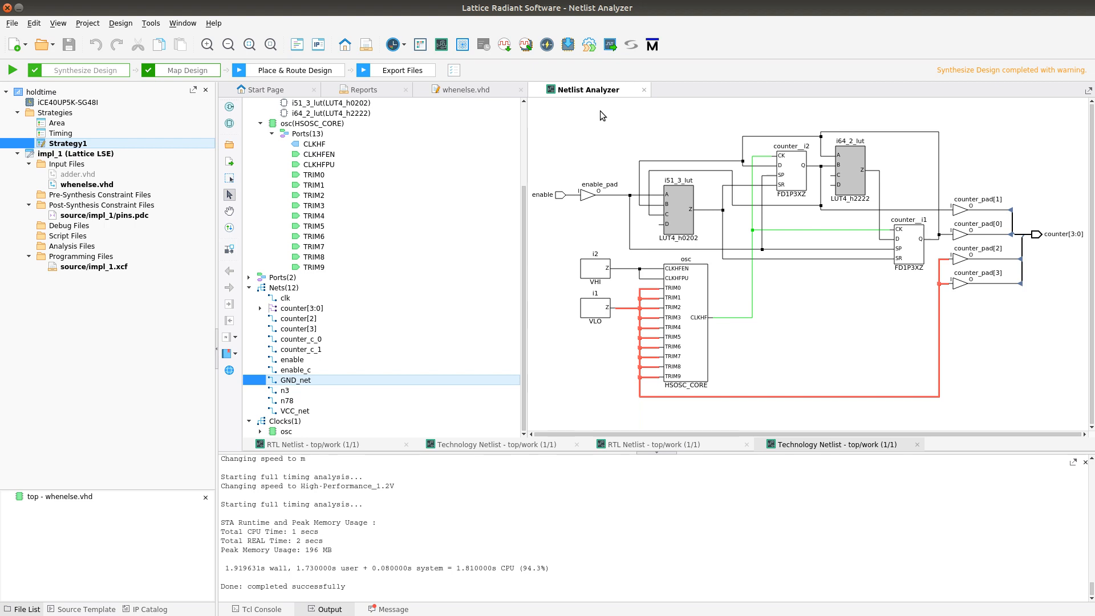
pyautogui.moveTo(576, 114)
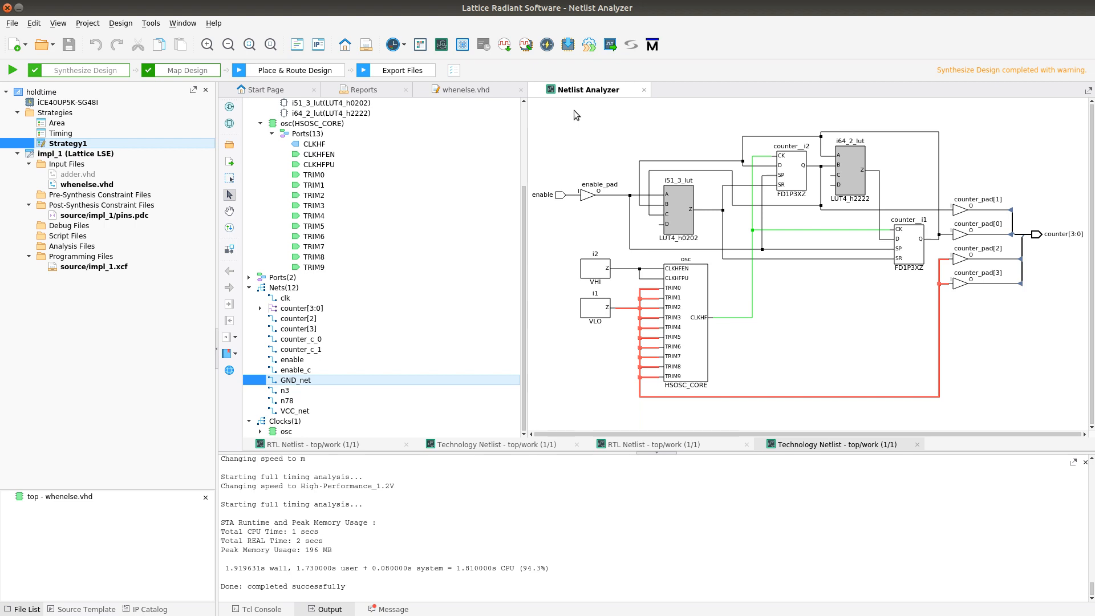
pyautogui.moveTo(573, 114)
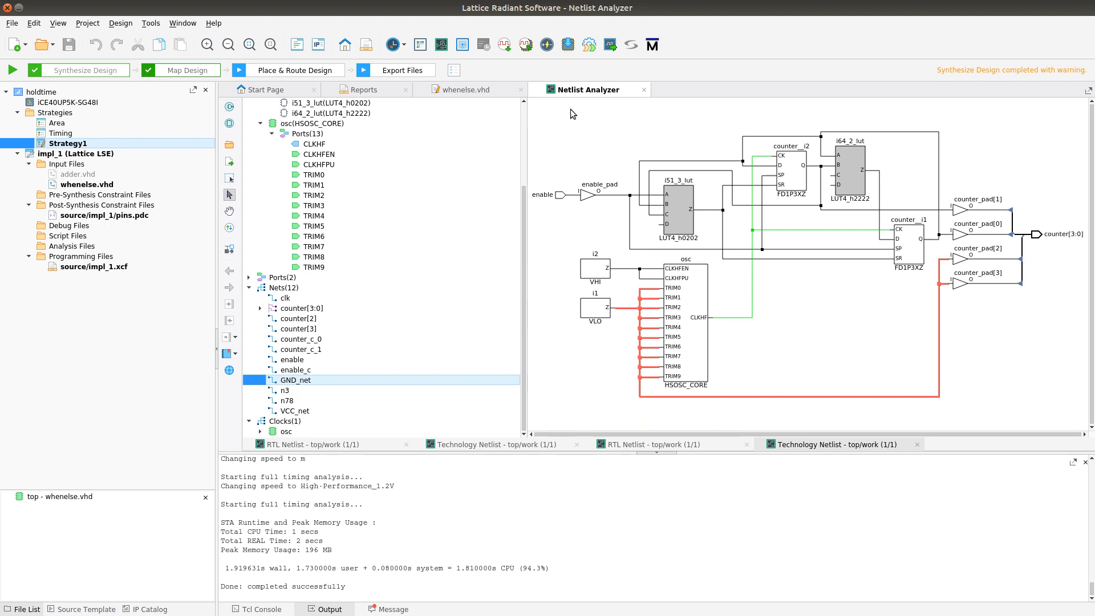
pyautogui.moveTo(549, 112)
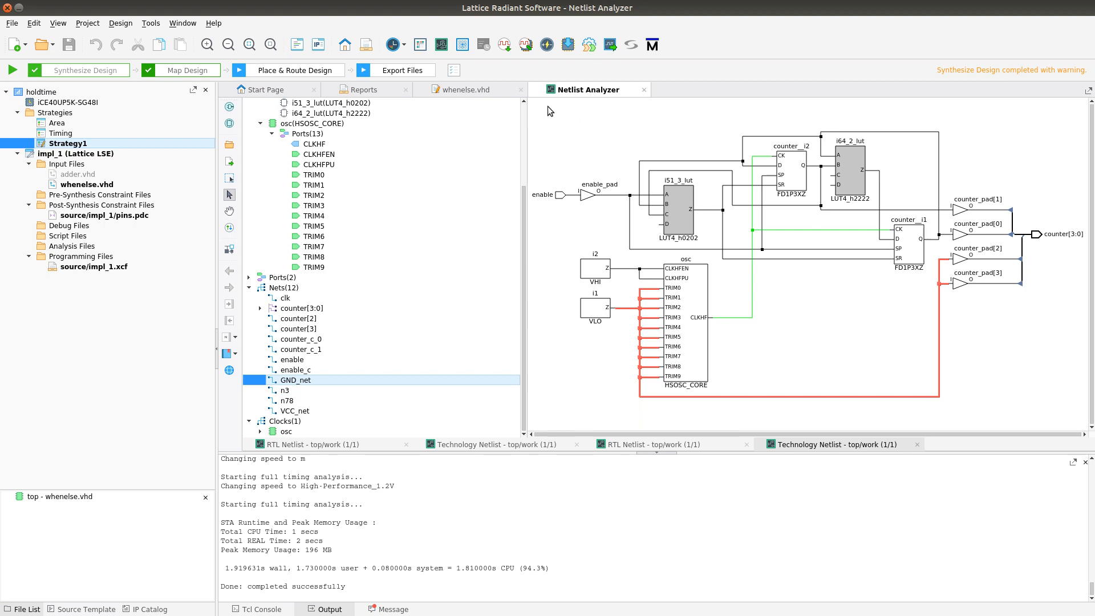